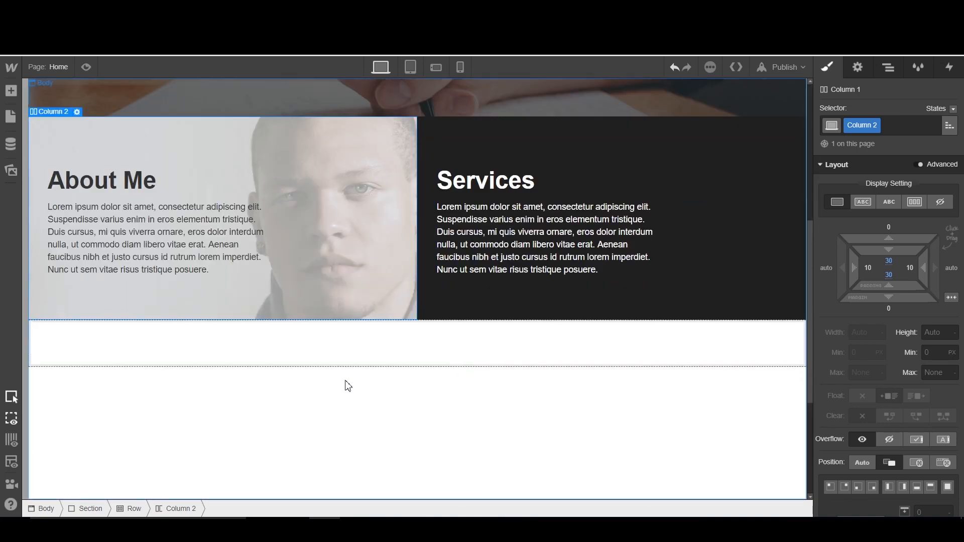
# Add a Heading to the empty section and paste the copied lorem ipsum paragraph beneath it
pyautogui.scroll(-3)
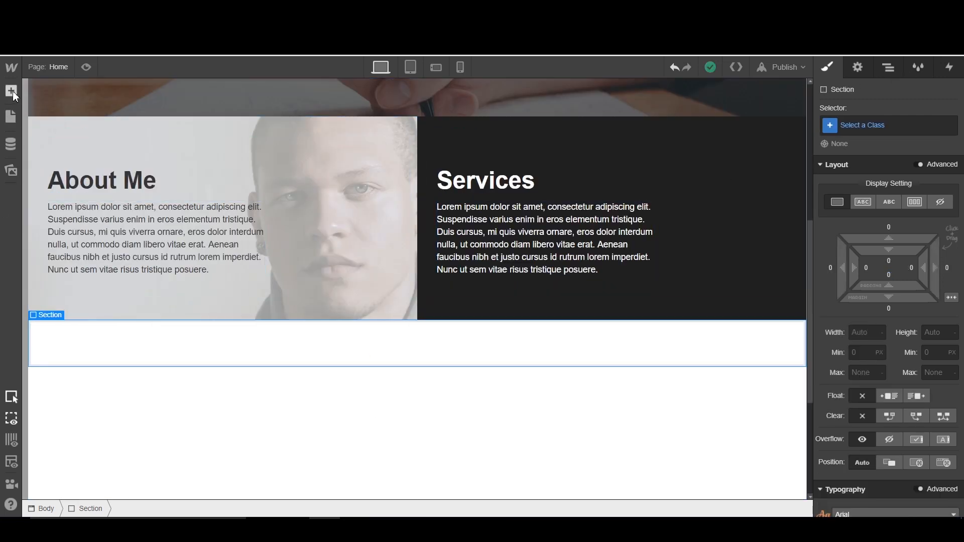
pyautogui.click(11, 90)
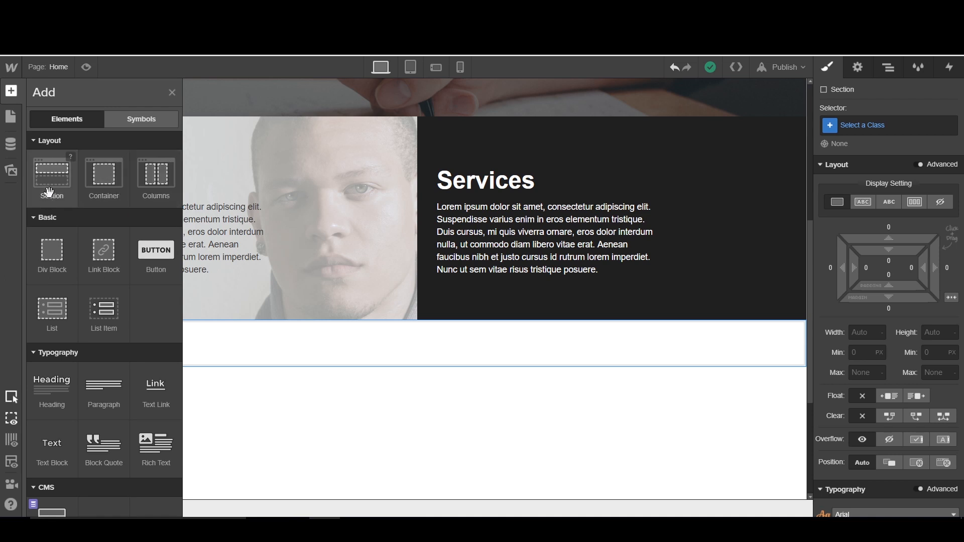
pyautogui.moveTo(121, 187)
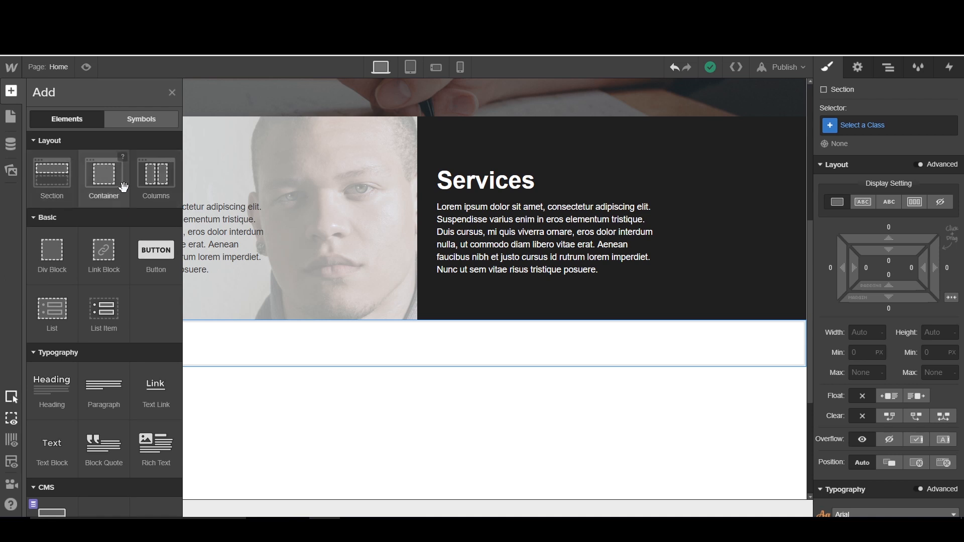
pyautogui.moveTo(112, 193)
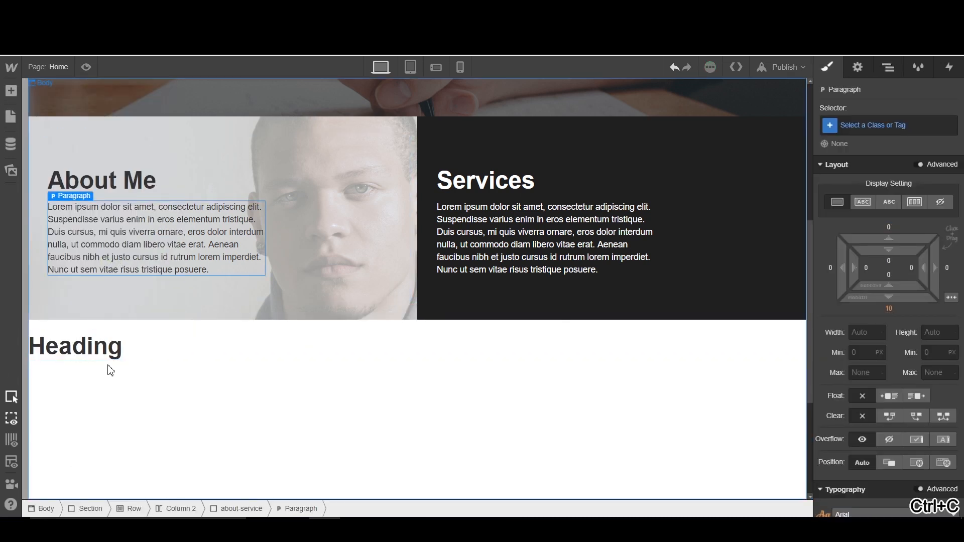
pyautogui.click(75, 346)
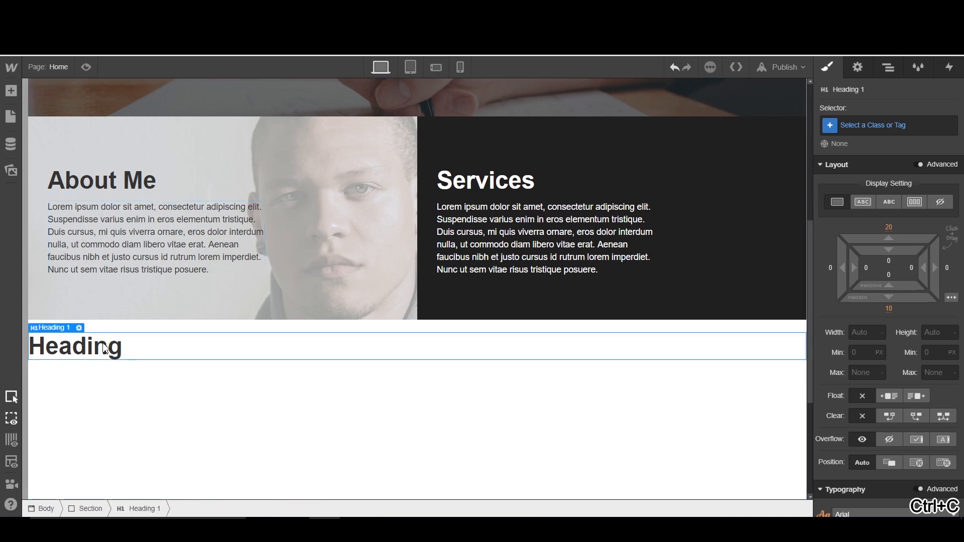
pyautogui.press('Ctrl+V')
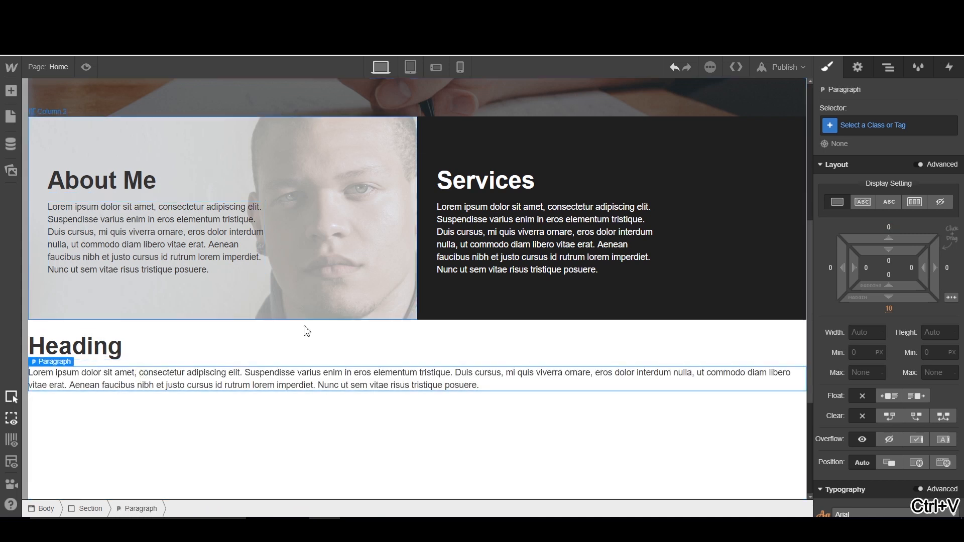
pyautogui.click(76, 346)
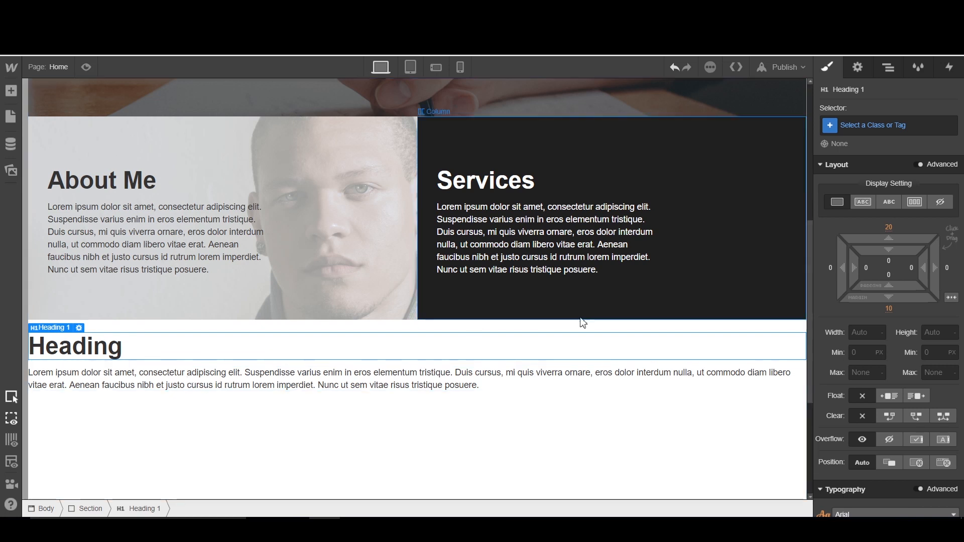
# Wrap the heading and paragraph in a Div Block and centre the heading text
pyautogui.click(888, 67)
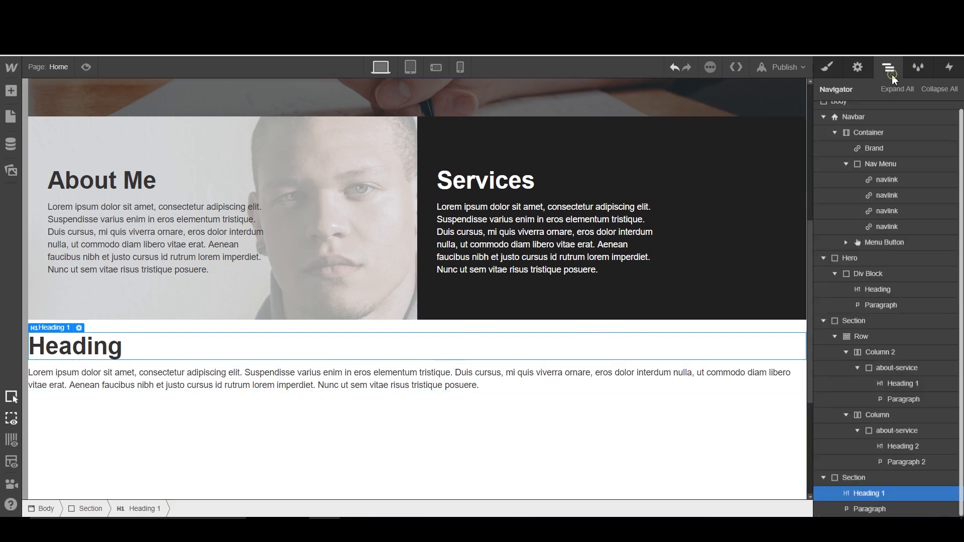
pyautogui.click(827, 66)
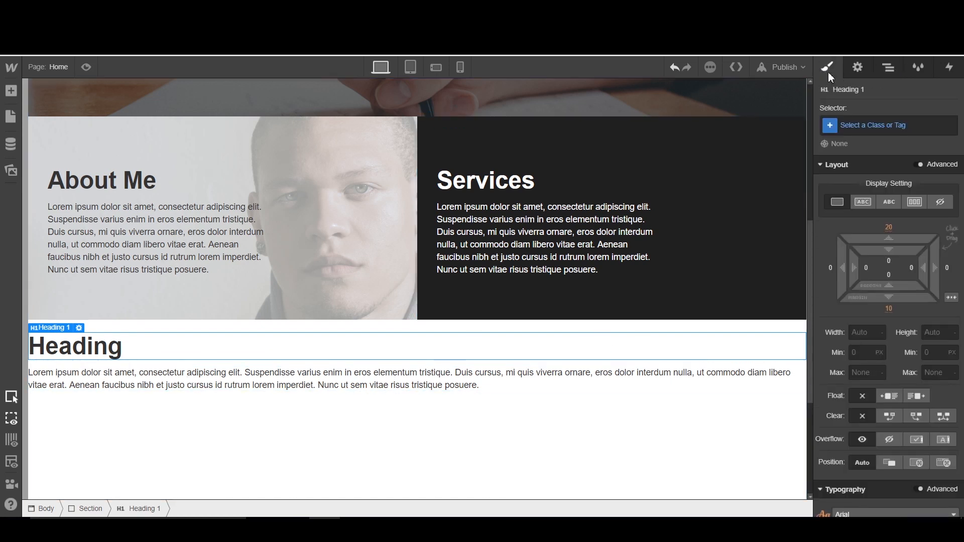
pyautogui.moveTo(888, 67)
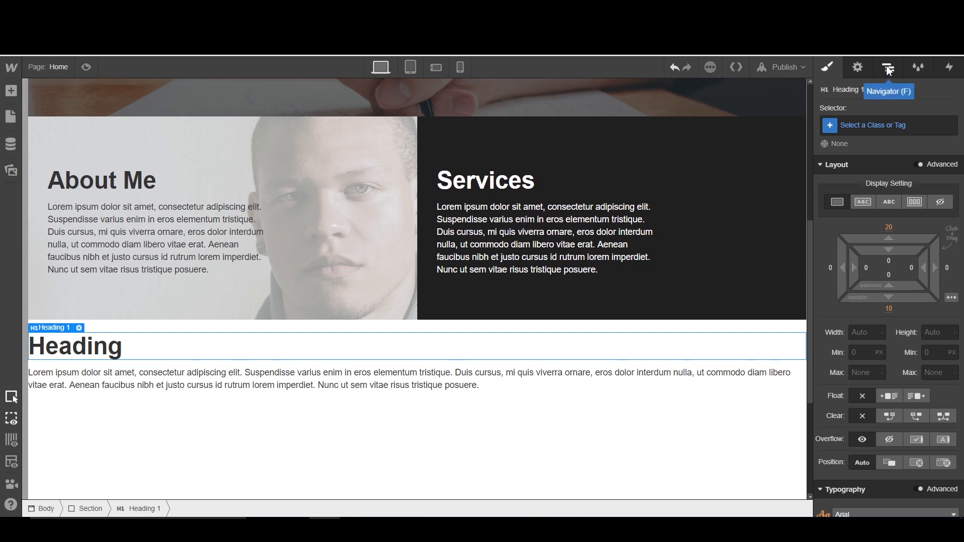
pyautogui.click(888, 67)
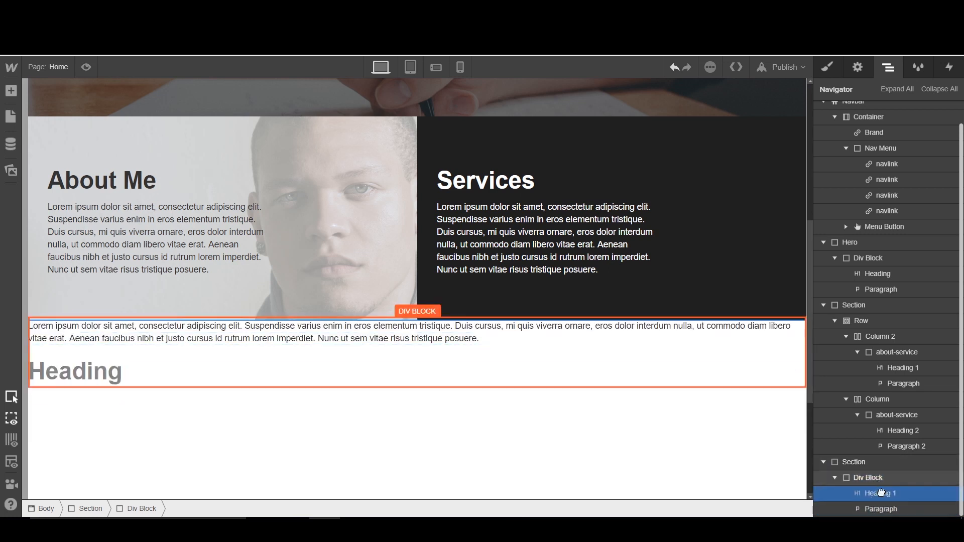
pyautogui.click(866, 478)
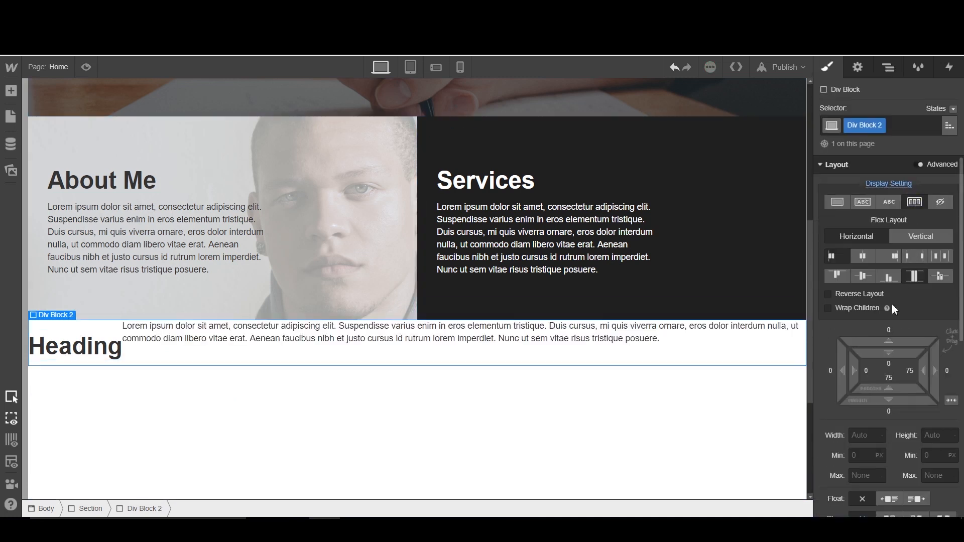
pyautogui.click(75, 351)
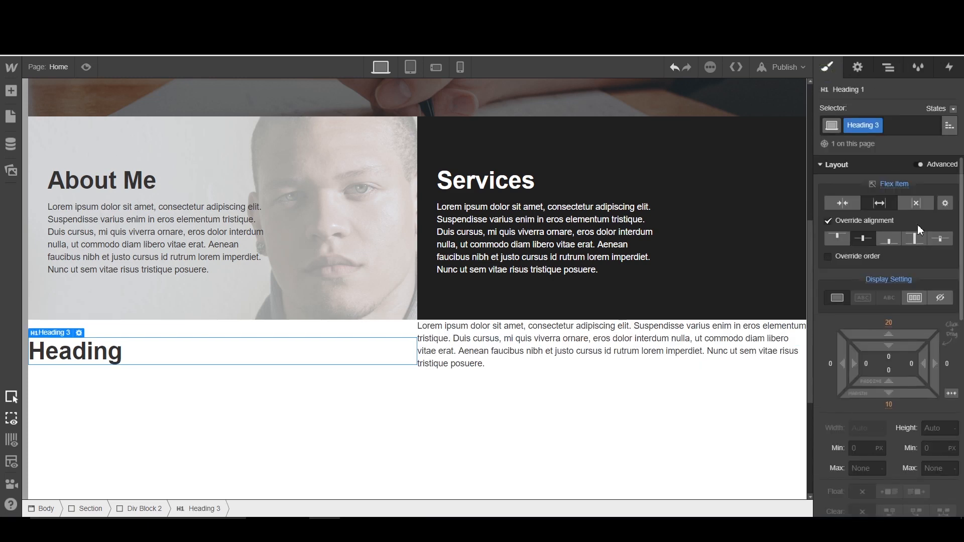
pyautogui.click(914, 298)
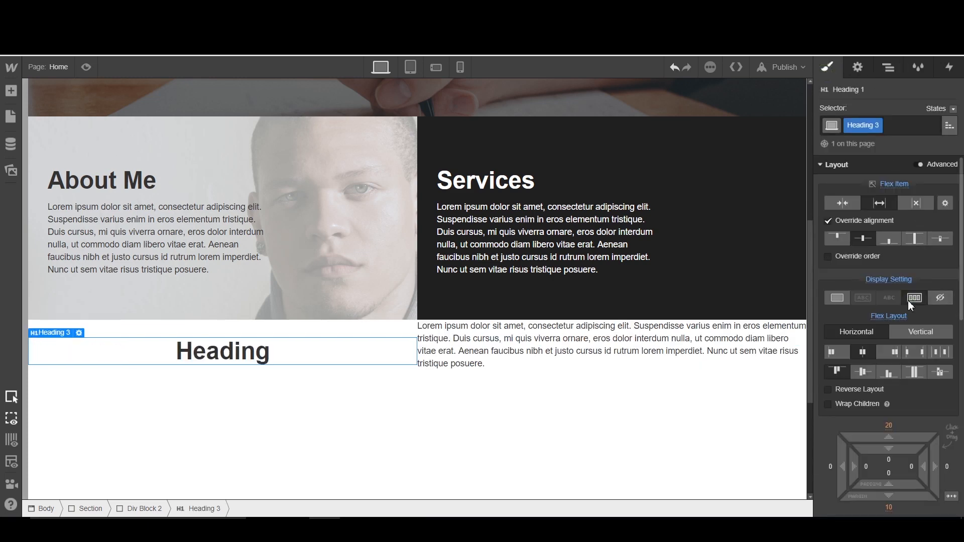
# Set the wrapping Div Block to block display so the heading stacks above the paragraph
pyautogui.click(888, 66)
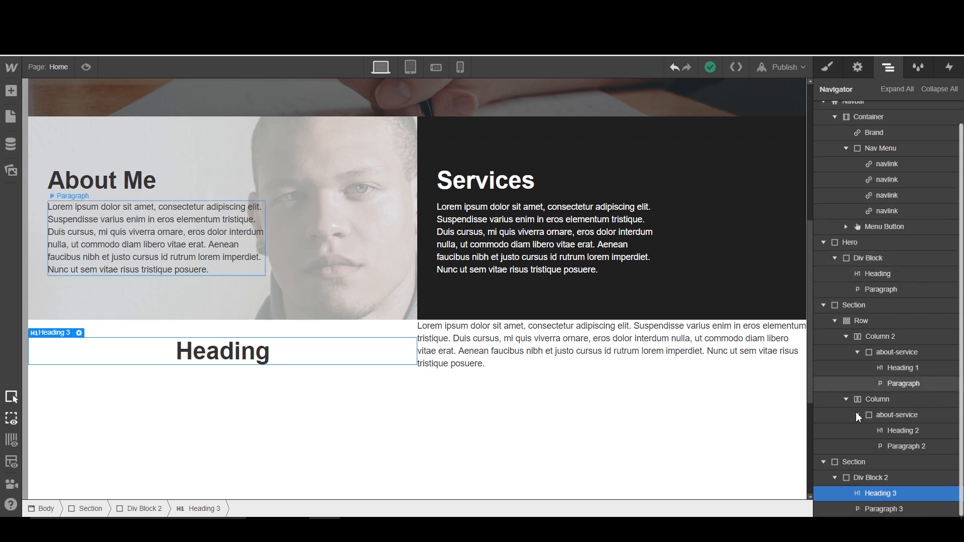
pyautogui.click(875, 478)
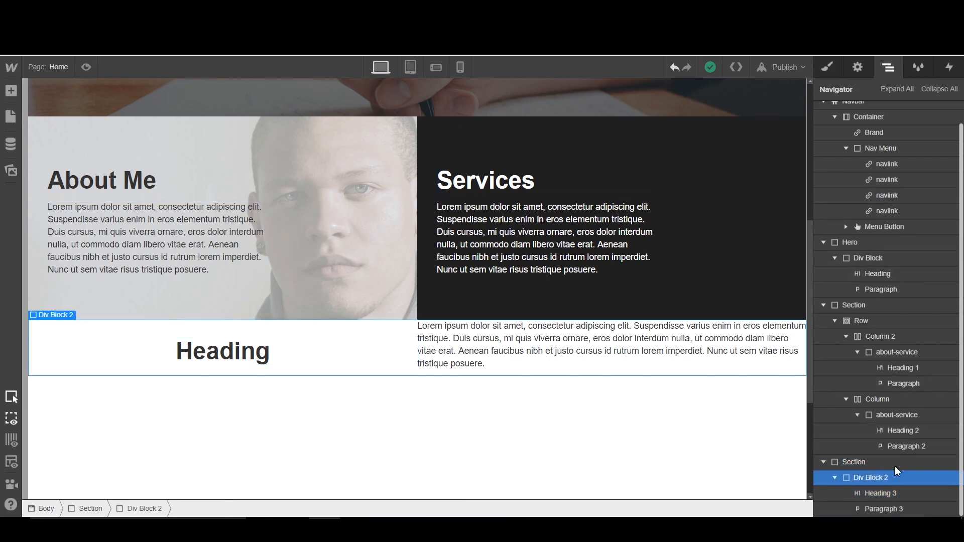
pyautogui.click(828, 66)
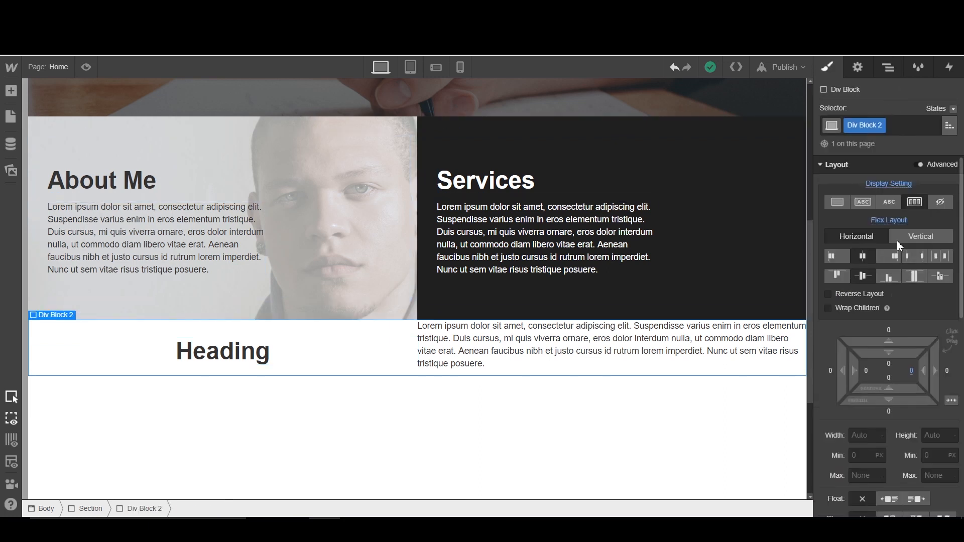
pyautogui.click(836, 202)
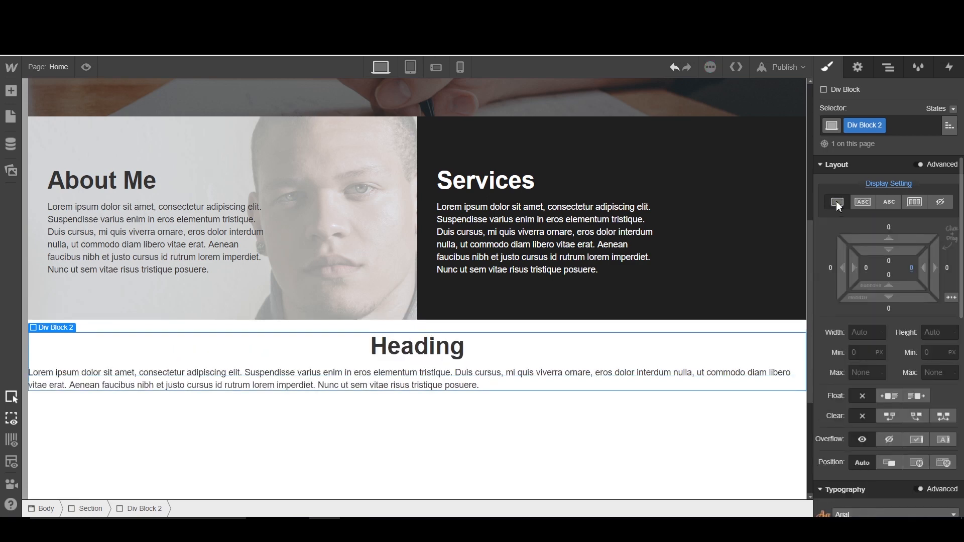
pyautogui.click(888, 66)
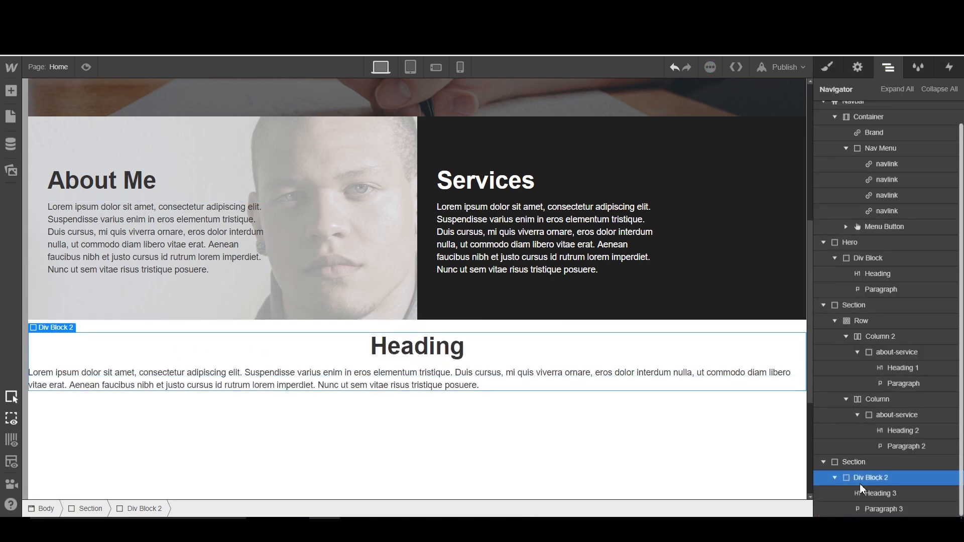
pyautogui.click(888, 493)
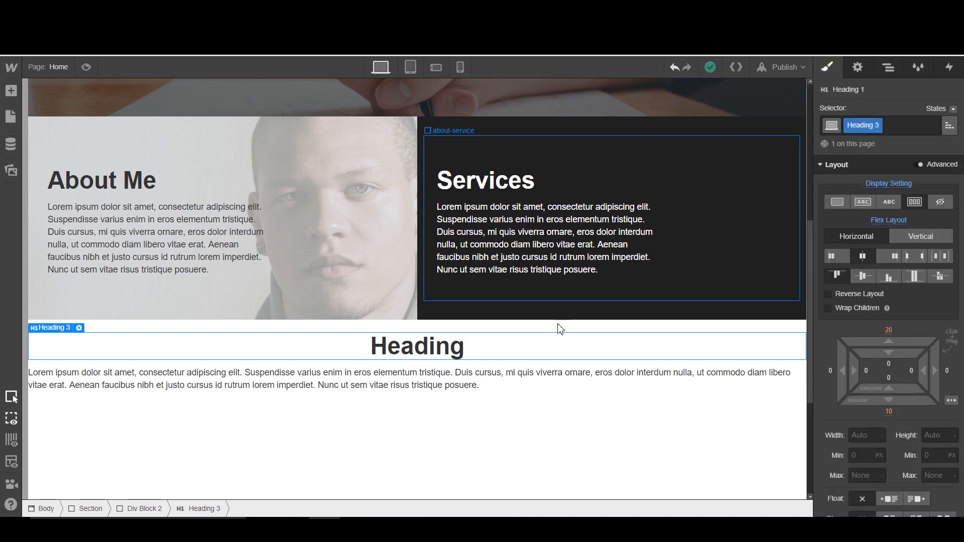
# Centre Paragraph 3 and give it 25% left and right padding
pyautogui.click(887, 66)
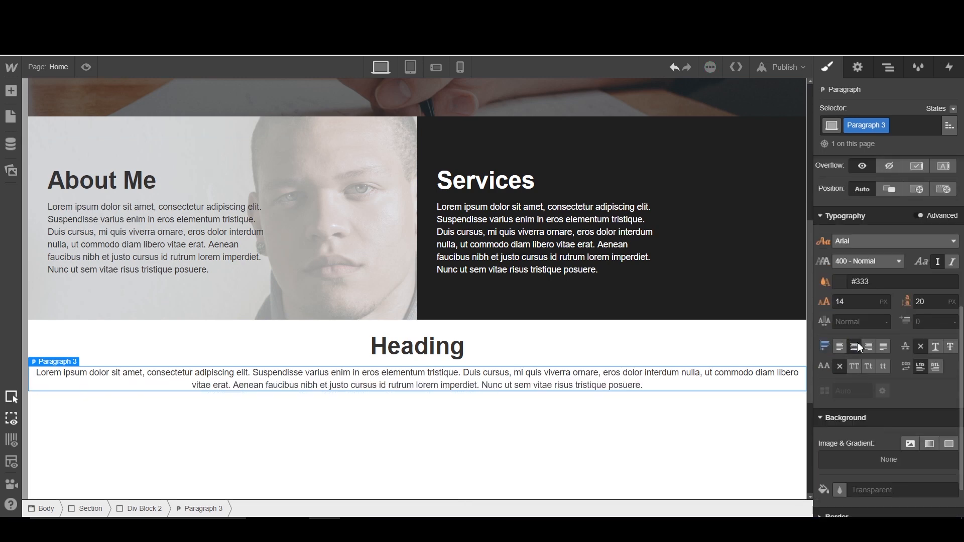
pyautogui.click(888, 66)
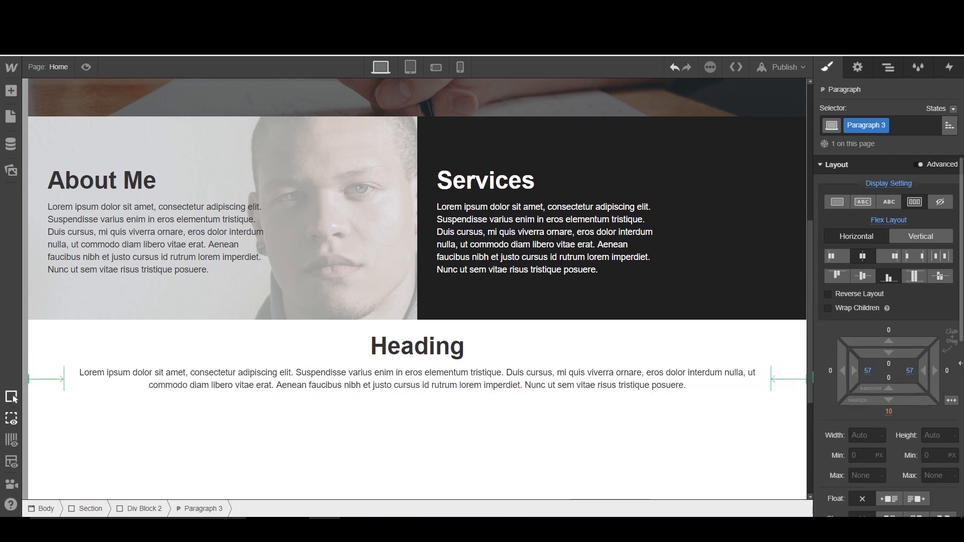
pyautogui.click(867, 371)
pyautogui.write('25')
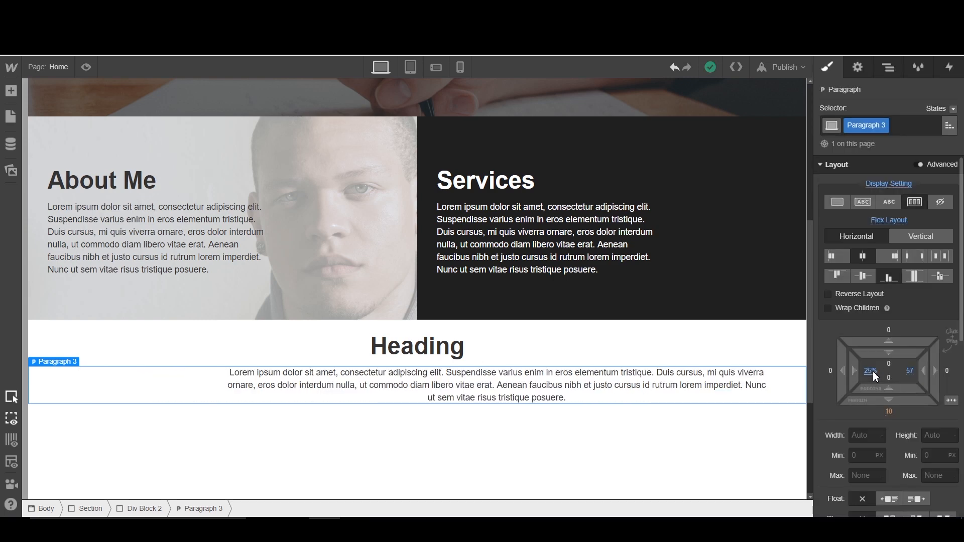
pyautogui.click(871, 371)
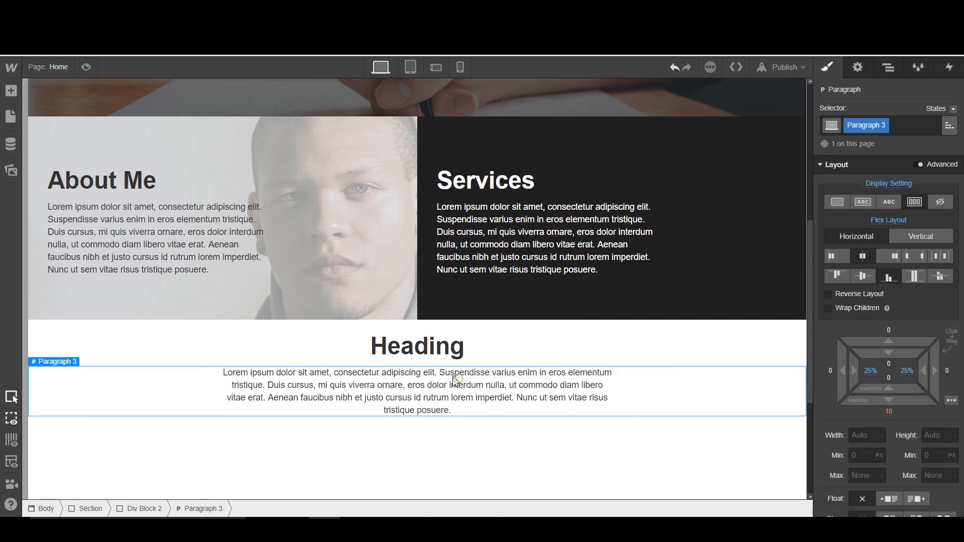
# Rewrite the heading as 'My Work' and the paragraph as 'Check out how cool my work is'
pyautogui.doubleClick(417, 347)
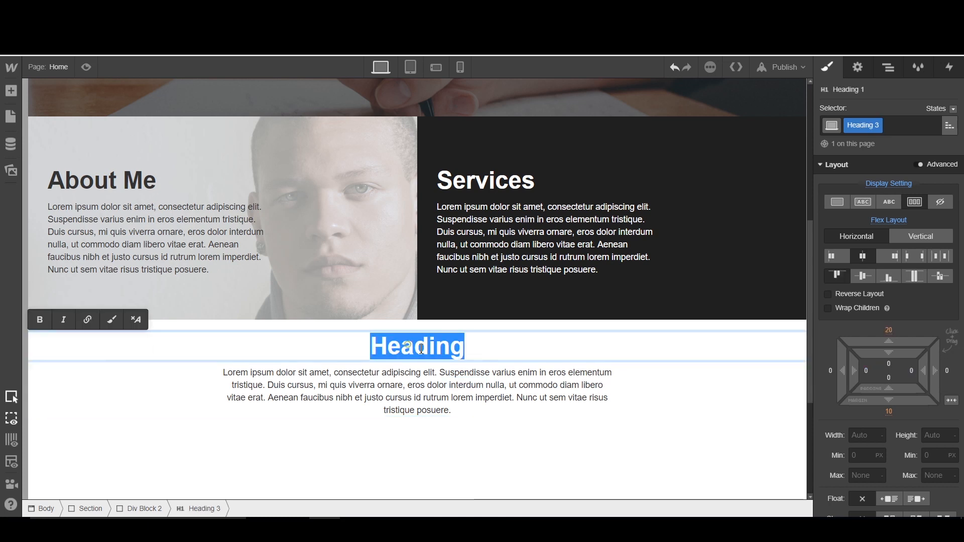
pyautogui.write('My Work')
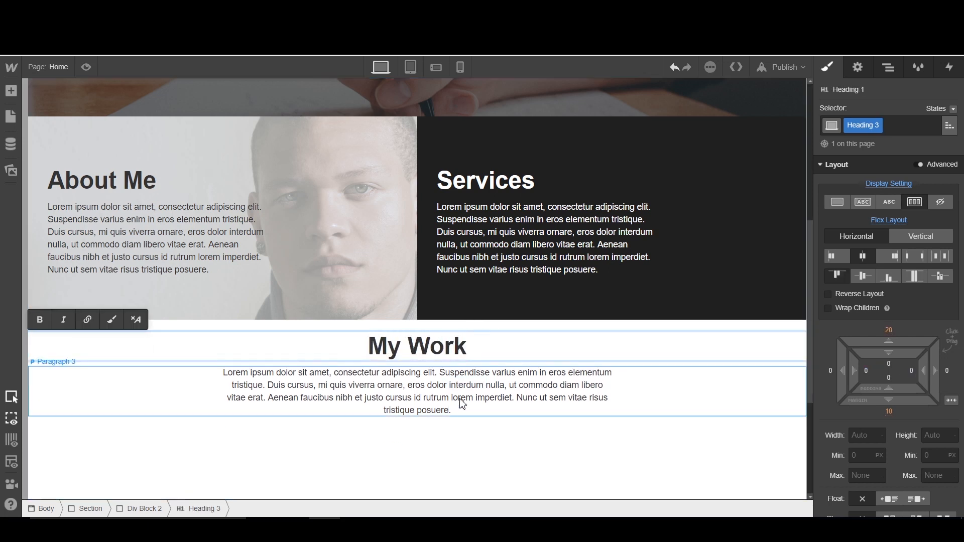
pyautogui.write('Check out how cool my work is')
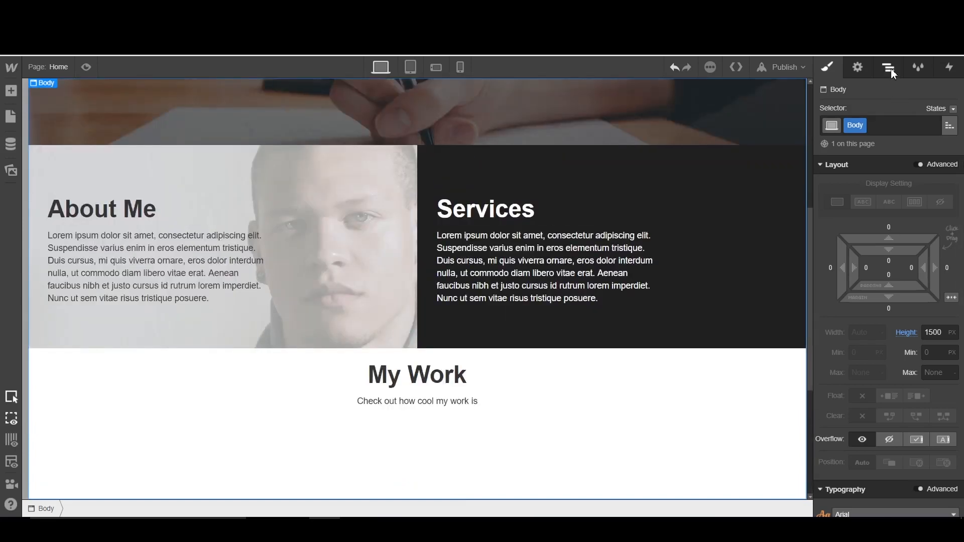
# Drag a new Div Block into the section below the My Work text
pyautogui.click(888, 67)
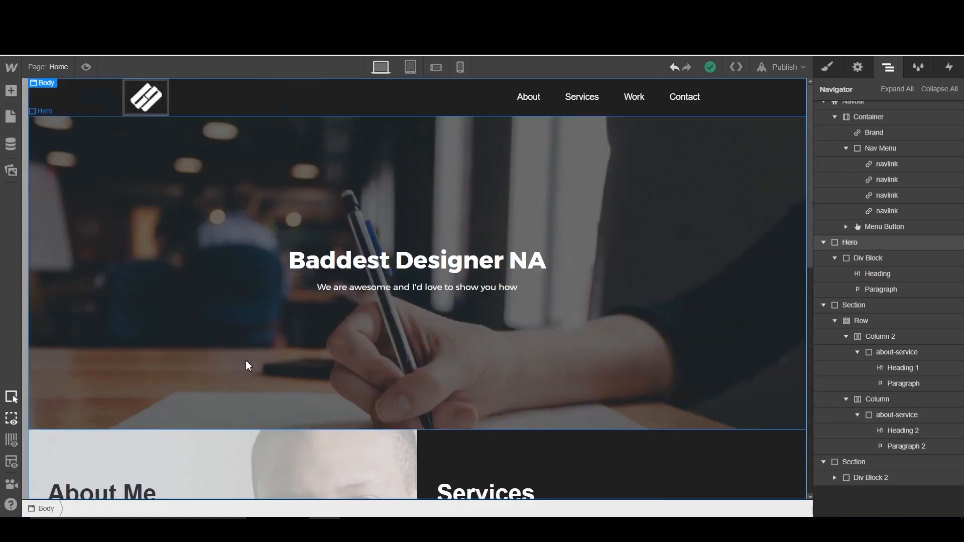
pyautogui.scroll(-3)
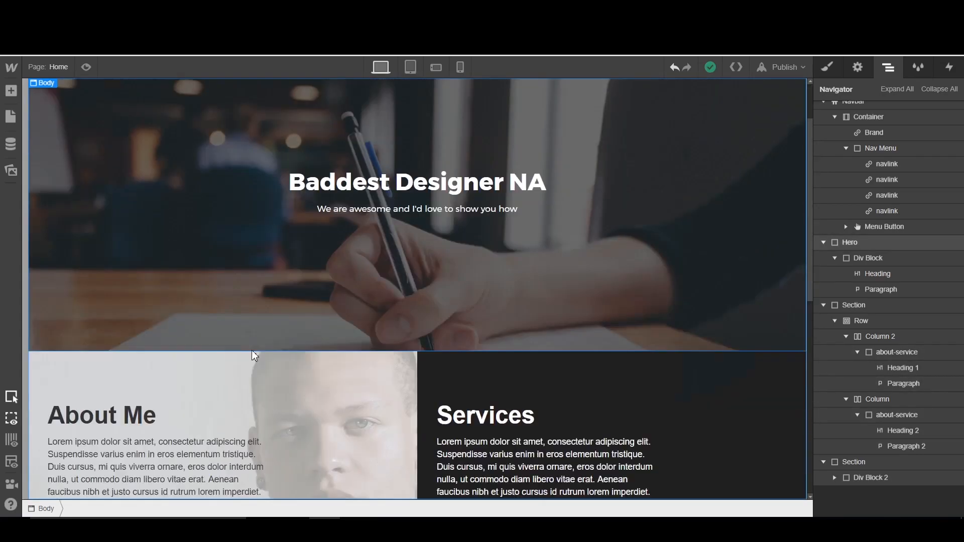
pyautogui.scroll(-3)
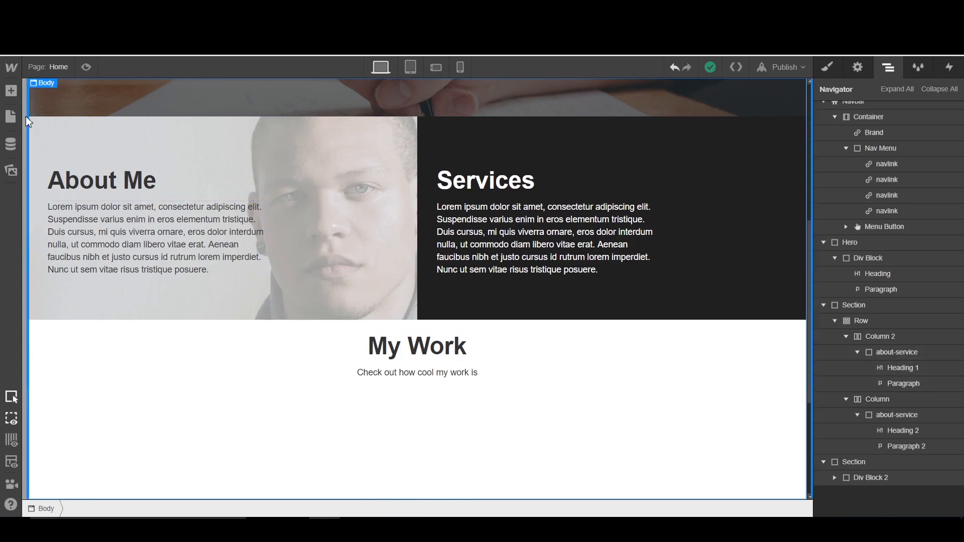
pyautogui.click(10, 90)
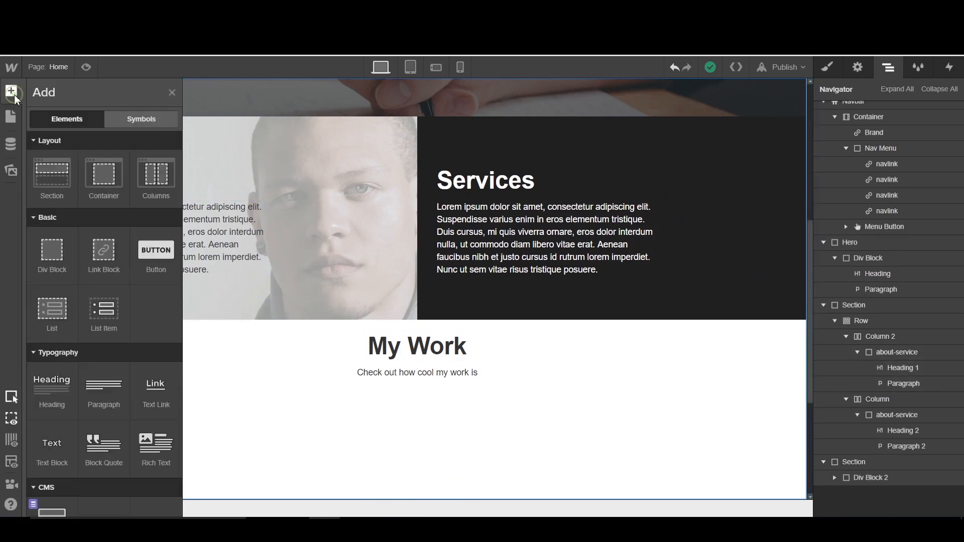
pyautogui.moveTo(52, 255)
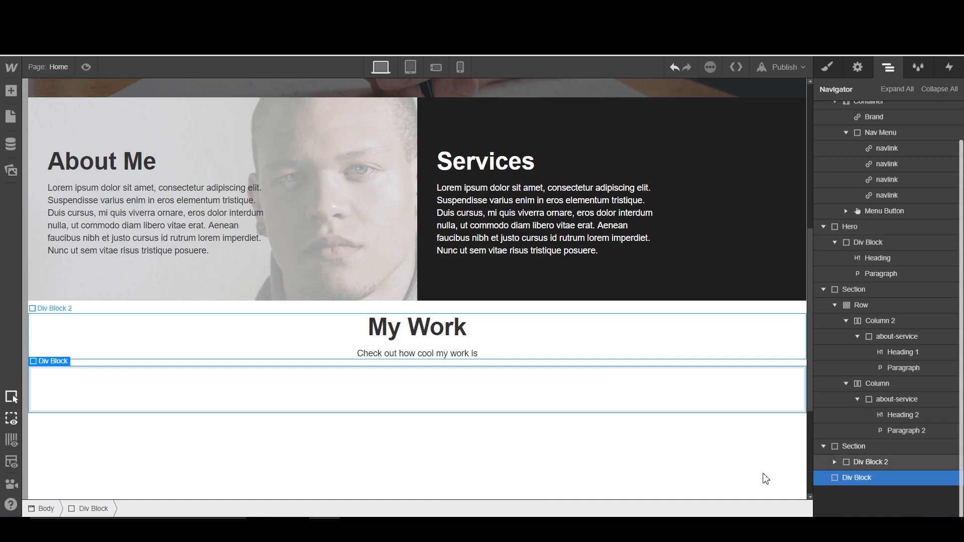
# Insert a Columns element in the div and choose the three-equal-column preset
pyautogui.click(10, 90)
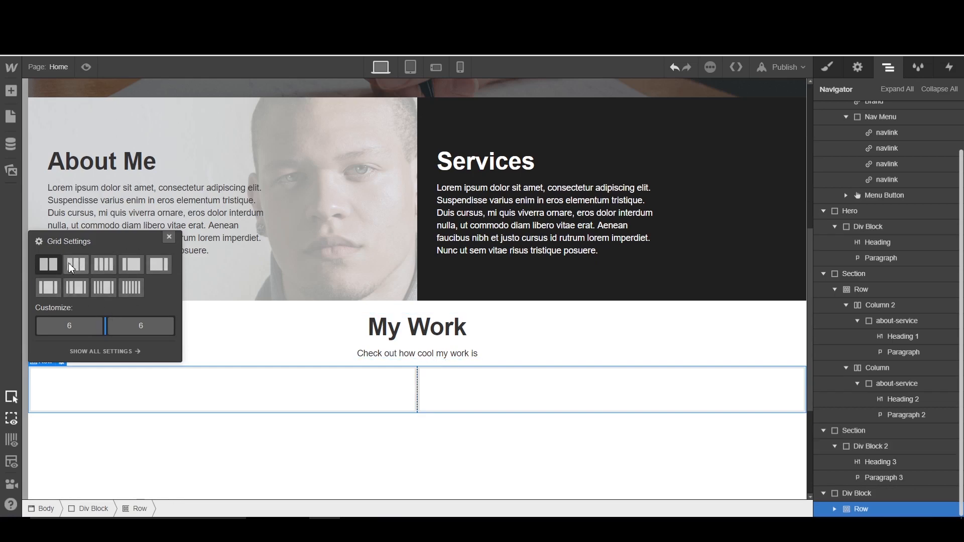
pyautogui.click(75, 265)
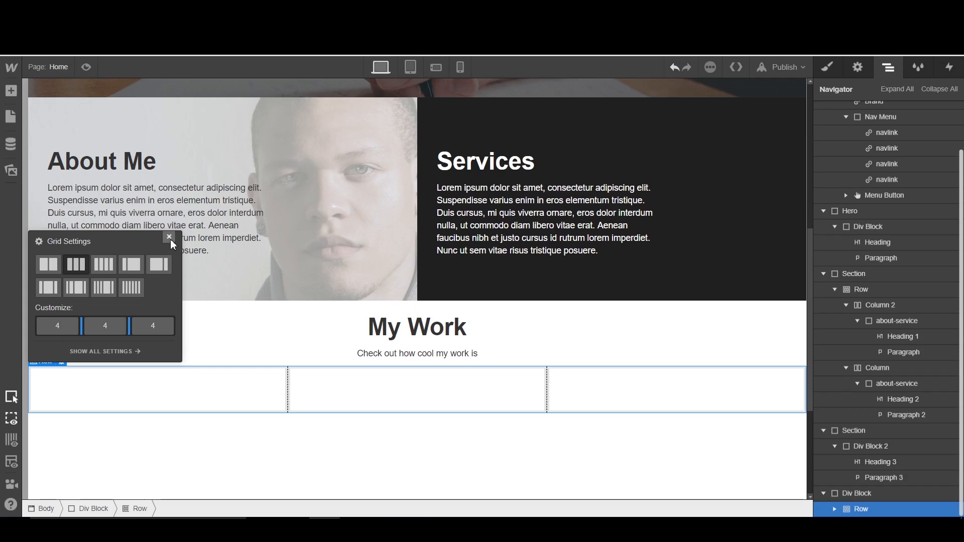
pyautogui.click(169, 236)
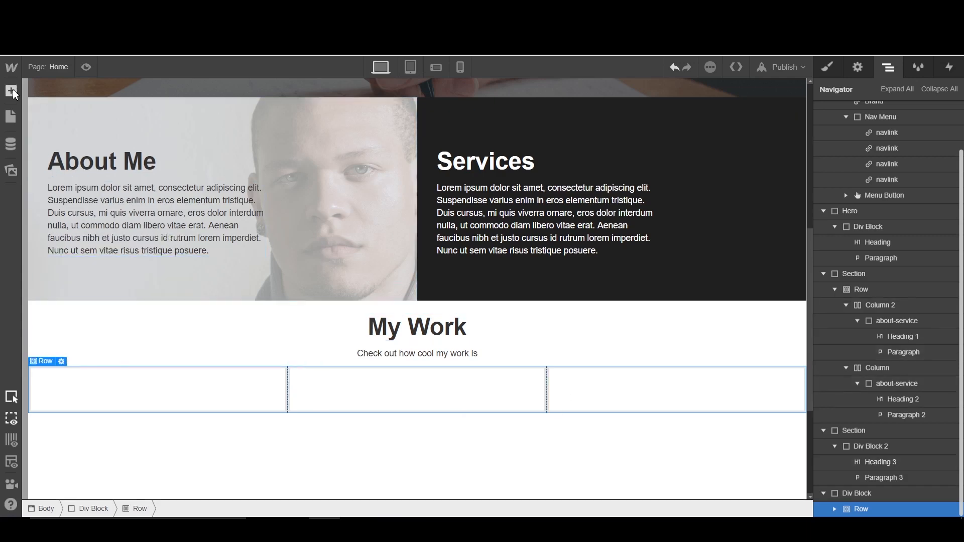
# Place a Div Block in Column 1 and drop an Image placeholder inside it
pyautogui.click(11, 92)
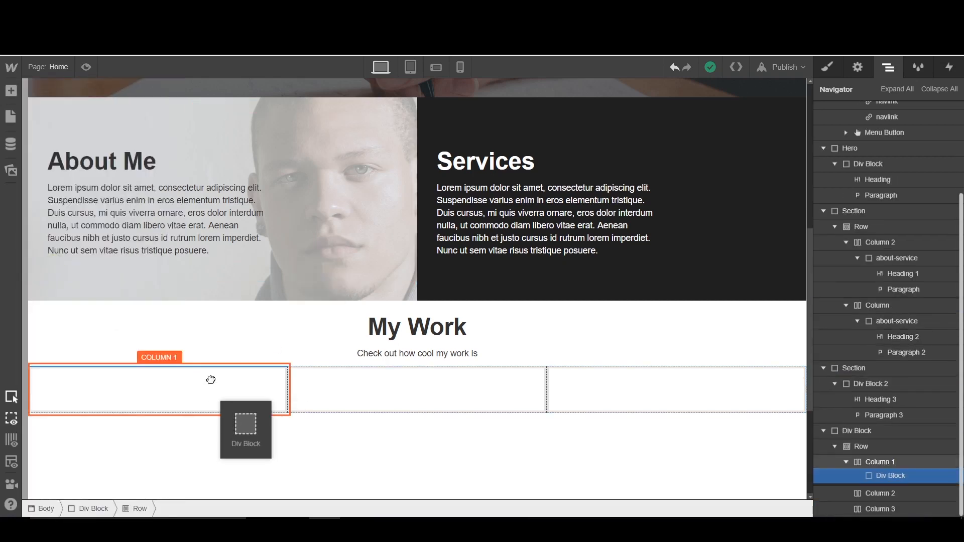
pyautogui.click(11, 91)
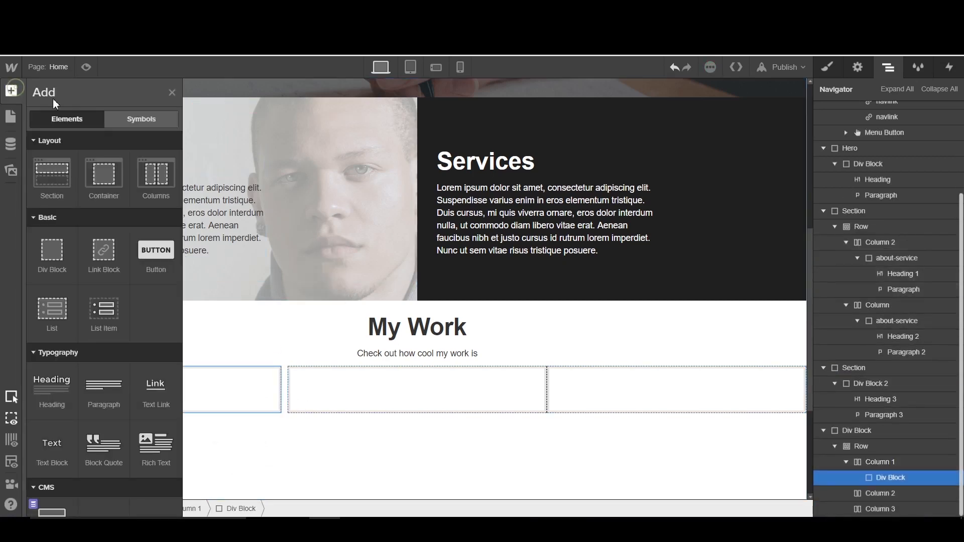
pyautogui.scroll(-3)
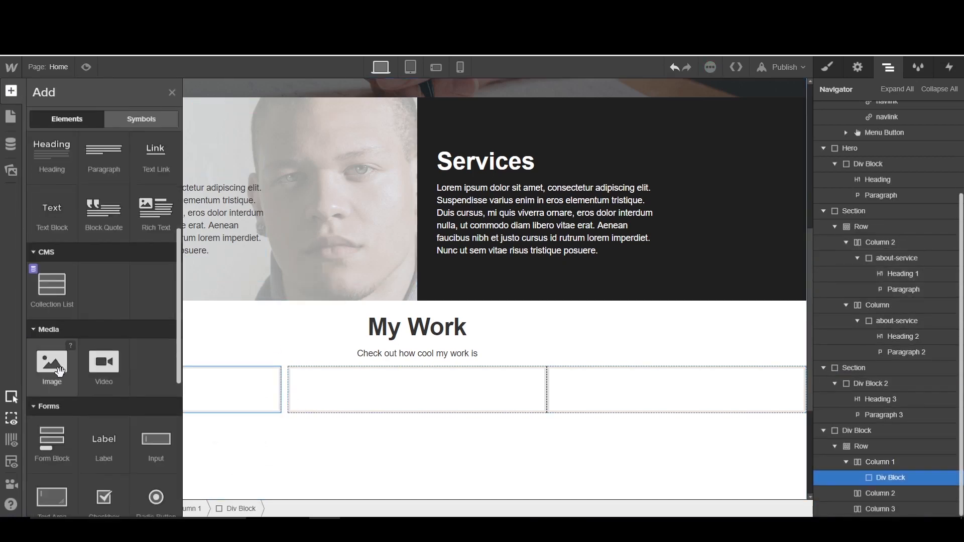
pyautogui.click(53, 362)
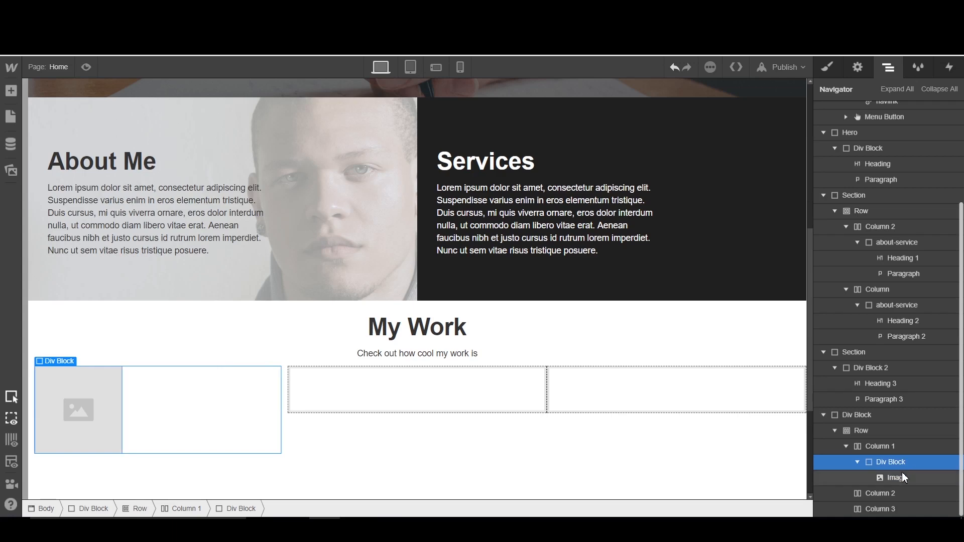
pyautogui.moveTo(893, 480)
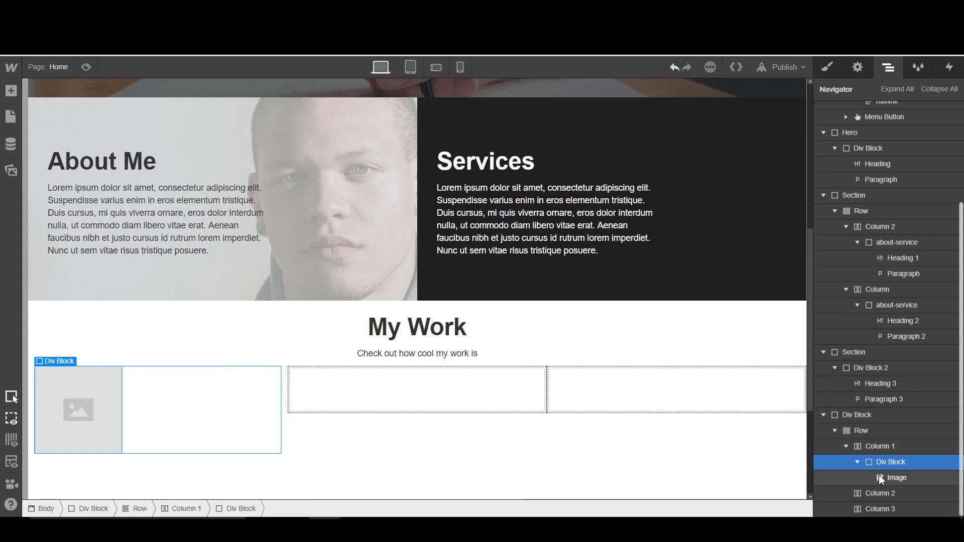
pyautogui.click(401, 397)
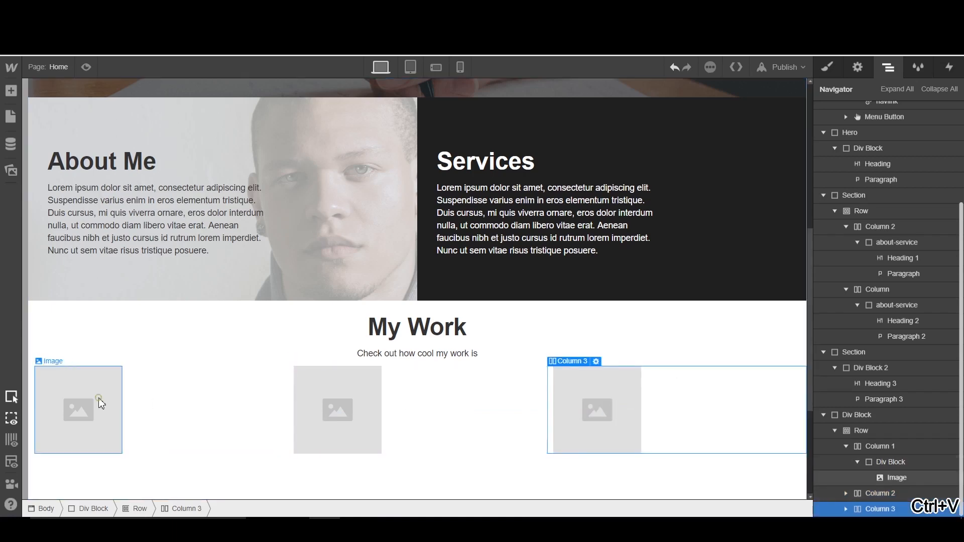
pyautogui.click(99, 401)
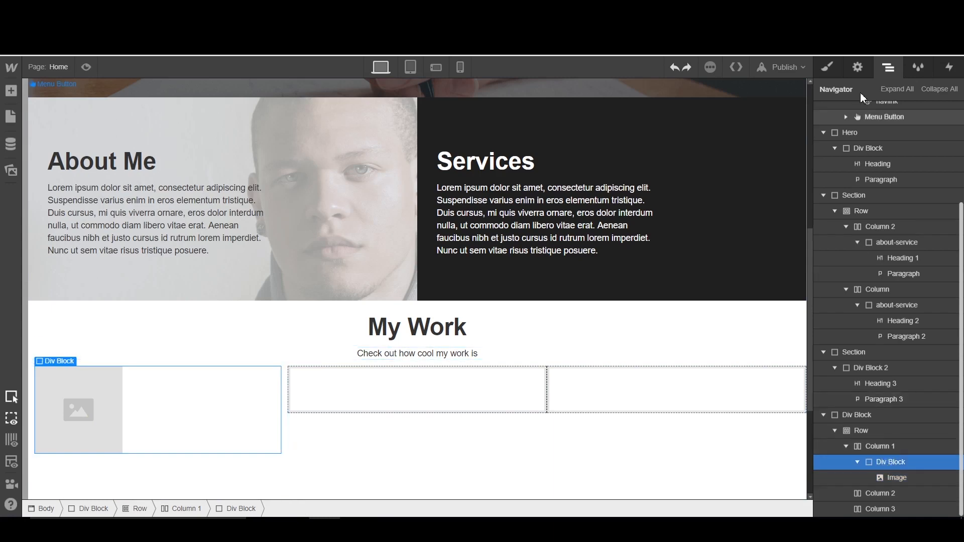
# Create the class portfolio-piece on the first column's div block
pyautogui.click(827, 66)
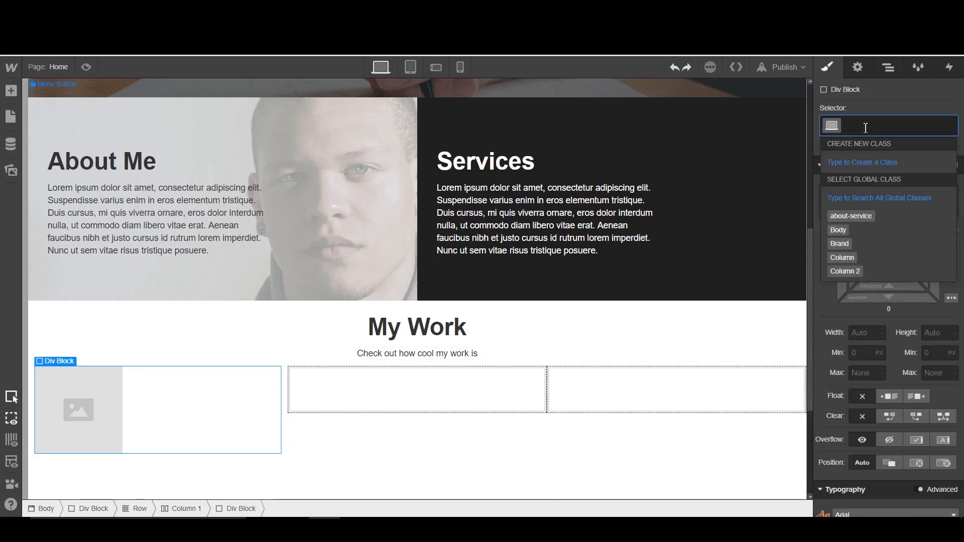
pyautogui.write('pr')
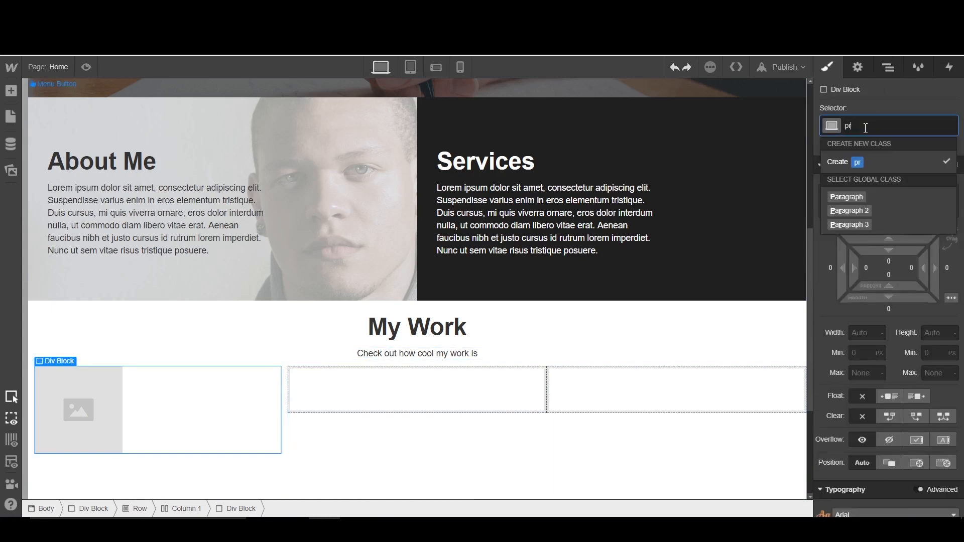
pyautogui.write('ortfolio')
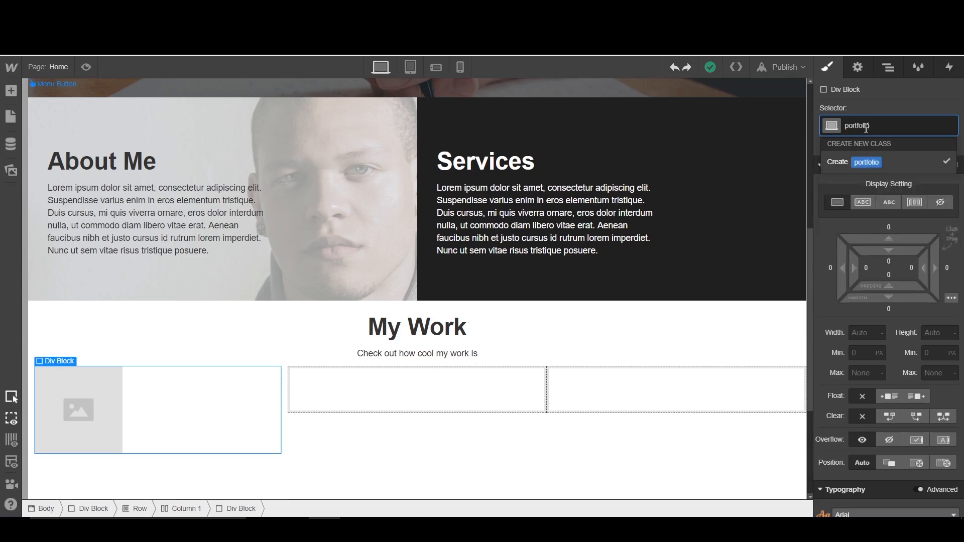
pyautogui.press('Enter')
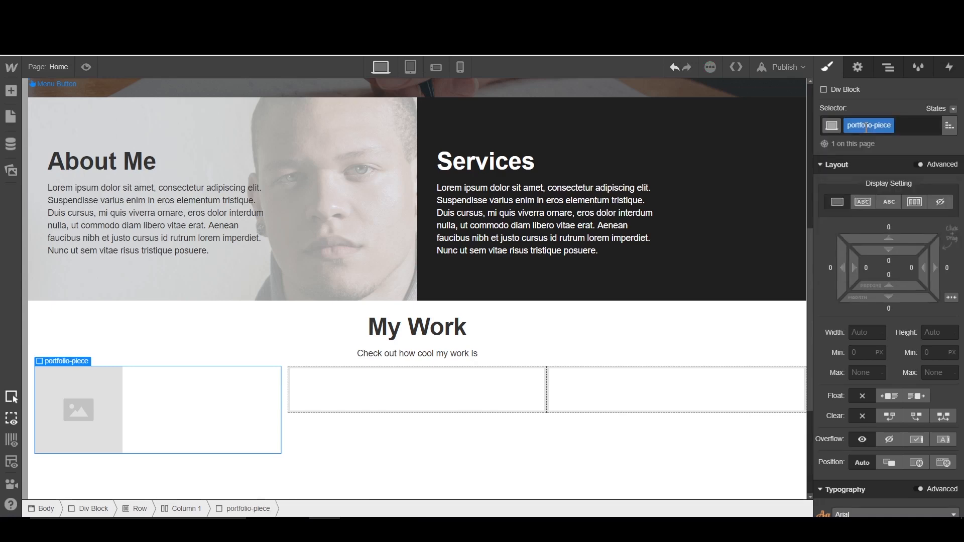
pyautogui.click(78, 410)
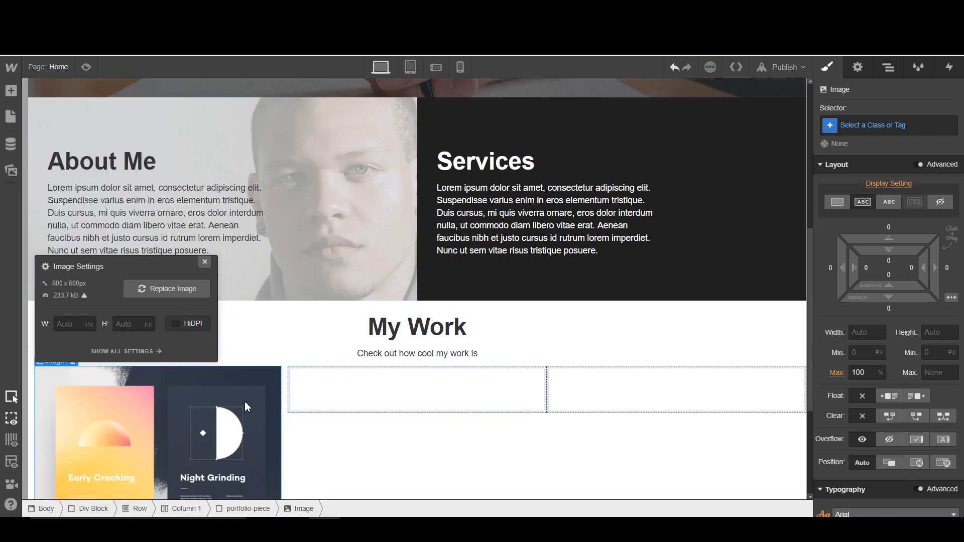
# Swap the placeholder for the Early Cracking and Night Grinding poster at 100% max width
pyautogui.scroll(-3)
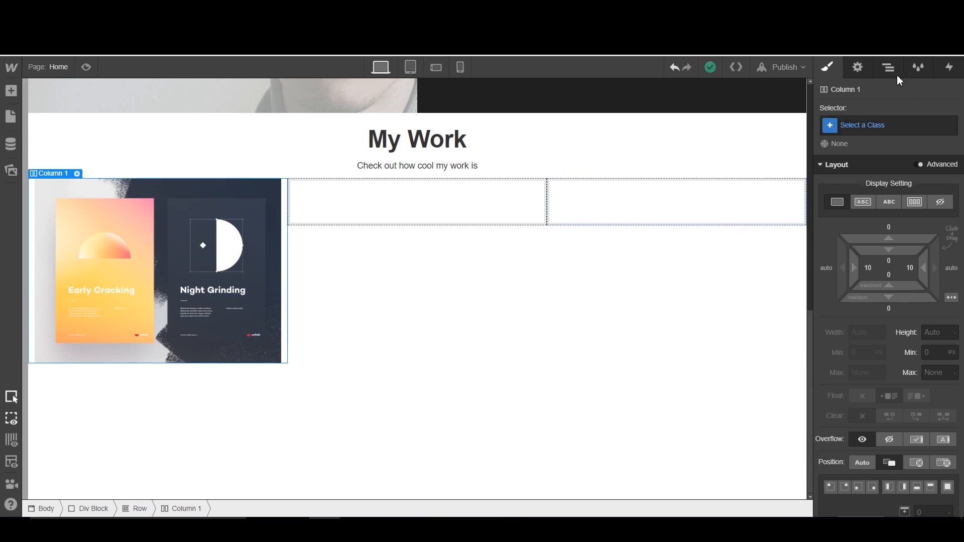
pyautogui.click(888, 66)
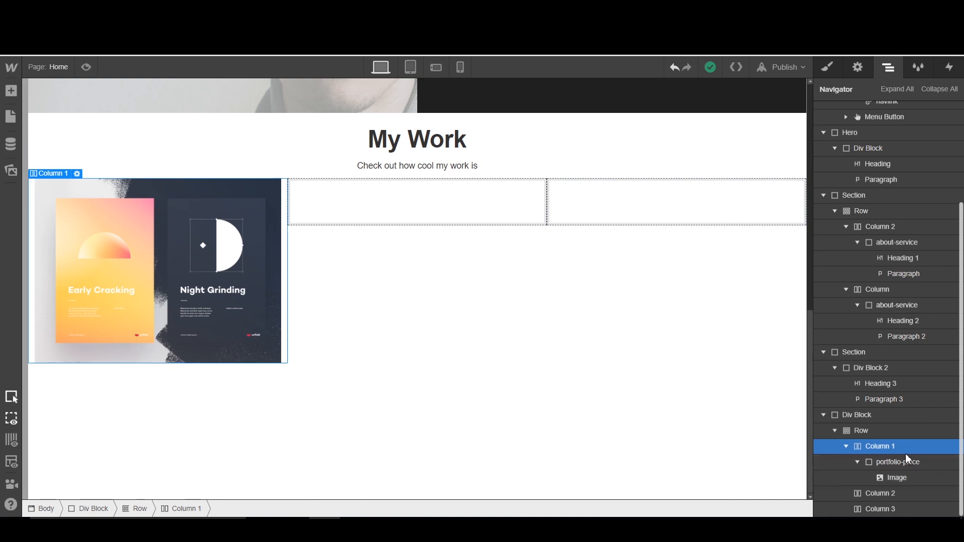
# Copy the finished portfolio piece into the remaining My Work columns
pyautogui.click(894, 462)
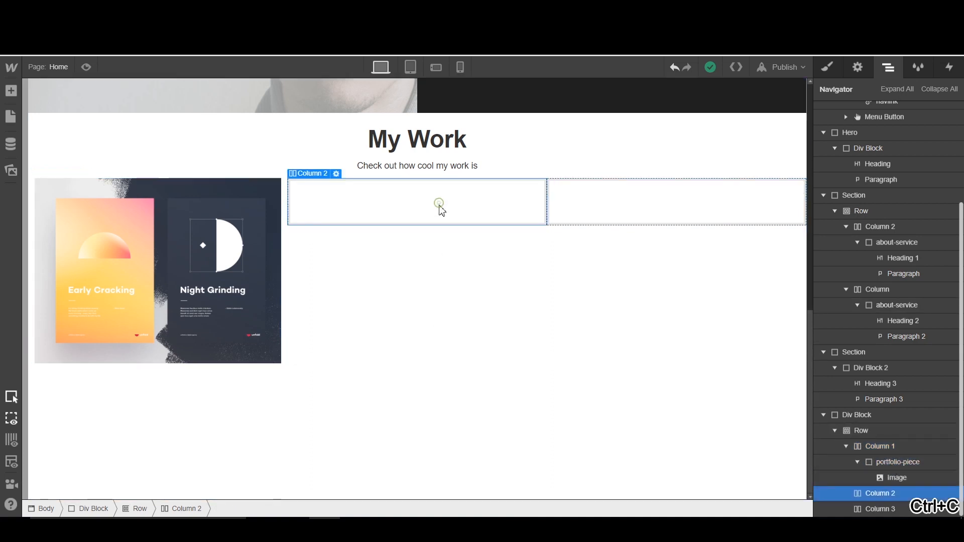
pyautogui.press('Ctrl+V')
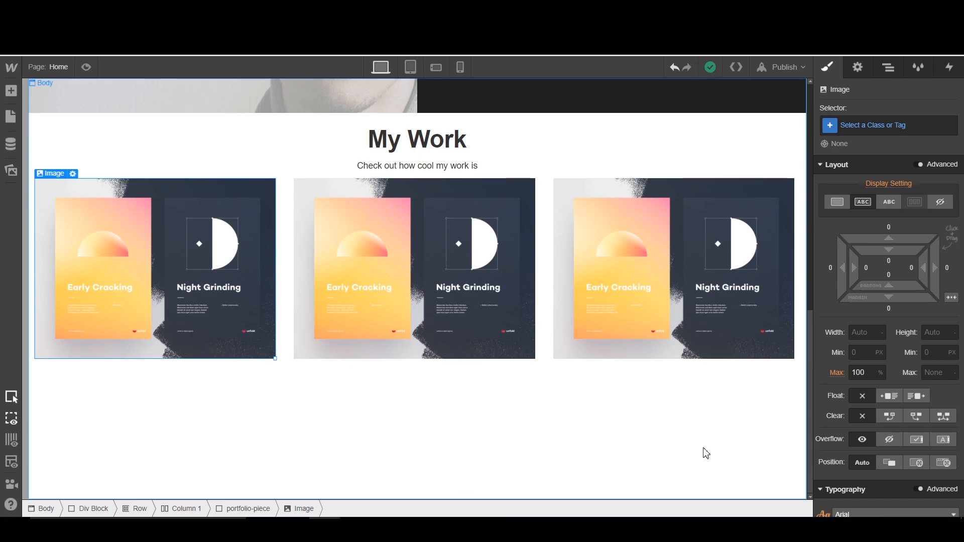
pyautogui.moveTo(128, 472)
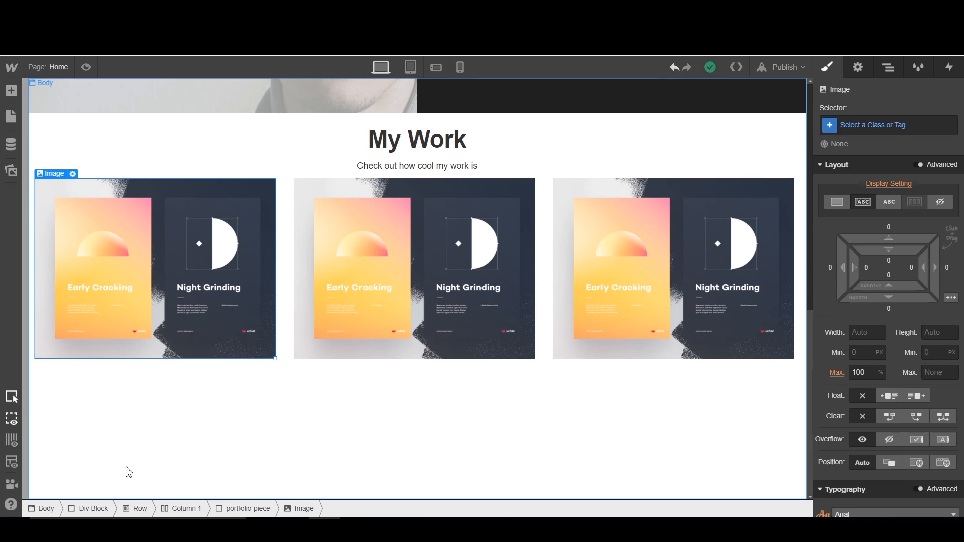
pyautogui.moveTo(624, 392)
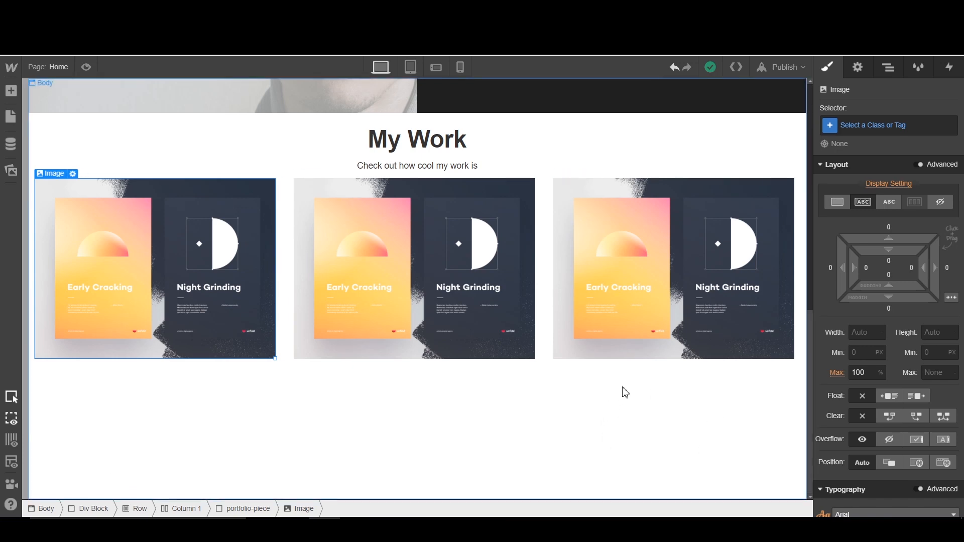
pyautogui.moveTo(824, 85)
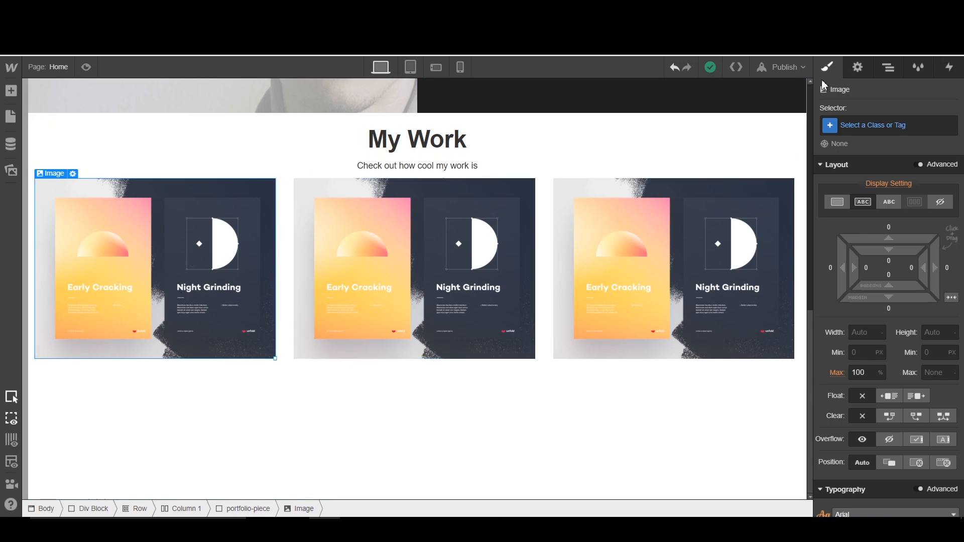
# Add a Link Block from the Add panel and nest the second portfolio piece inside it
pyautogui.click(888, 67)
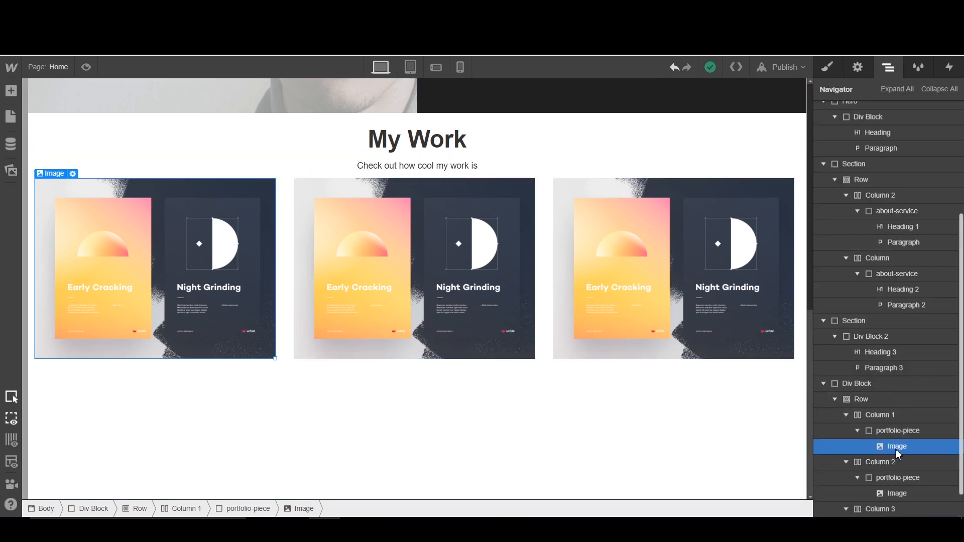
pyautogui.click(10, 90)
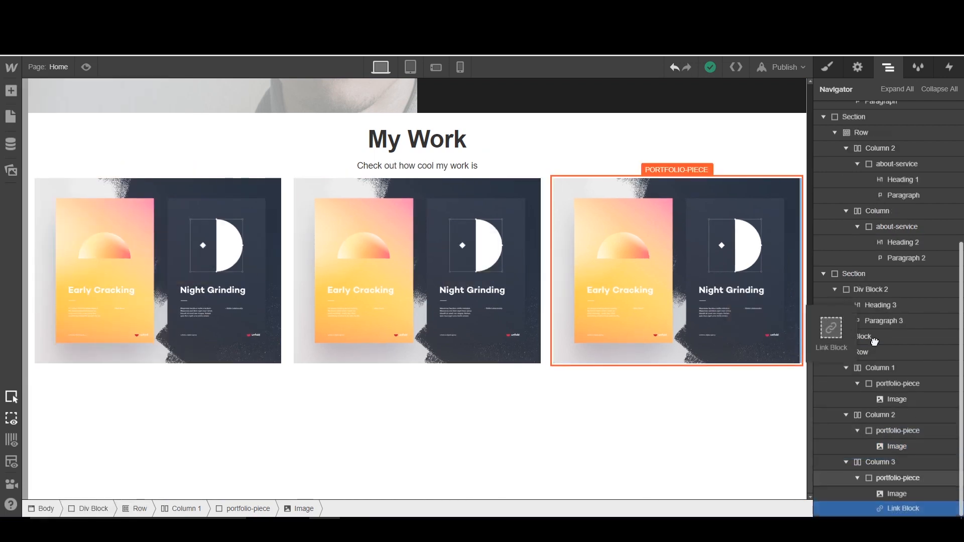
pyautogui.click(902, 446)
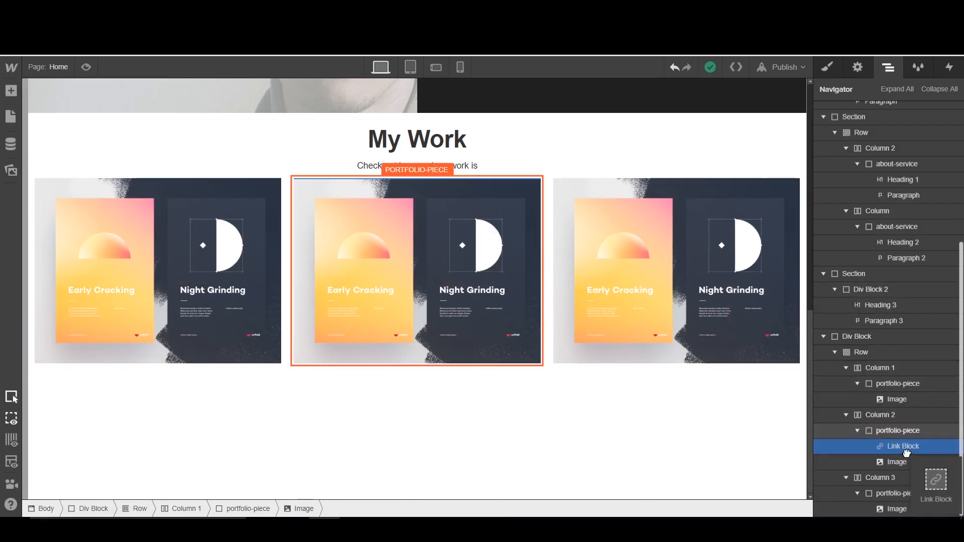
pyautogui.click(902, 446)
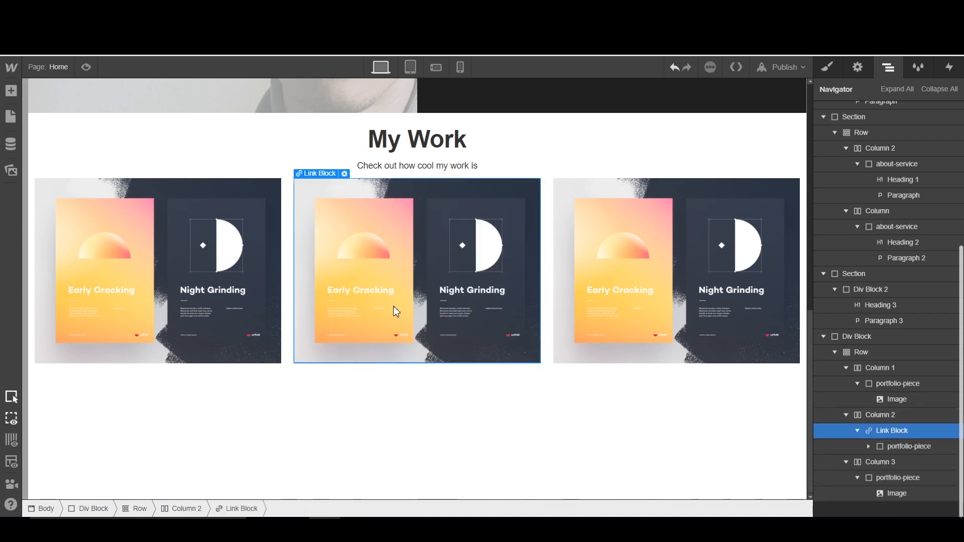
pyautogui.moveTo(432, 257)
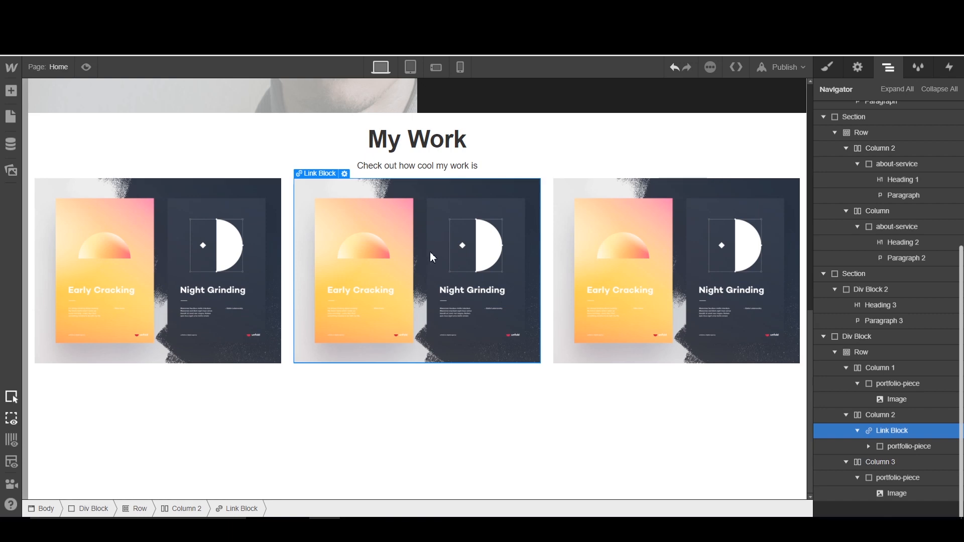
pyautogui.moveTo(932, 388)
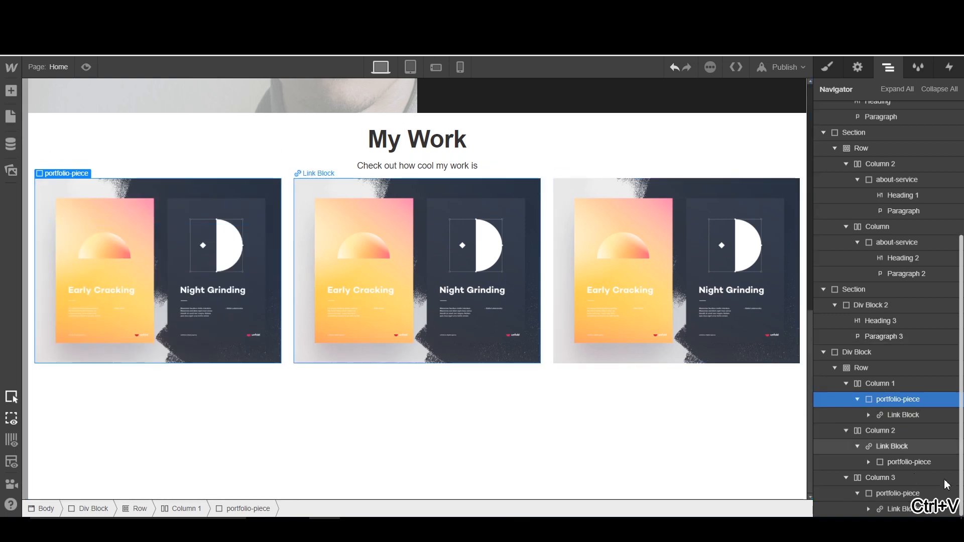
# Give the first and third portfolio pieces their own link blocks, checked in the Navigator
pyautogui.click(902, 415)
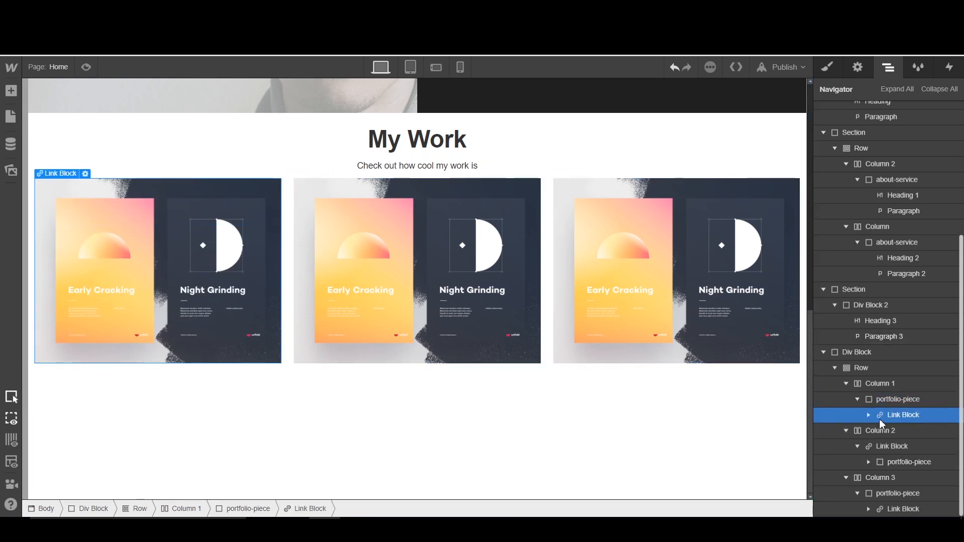
pyautogui.click(892, 446)
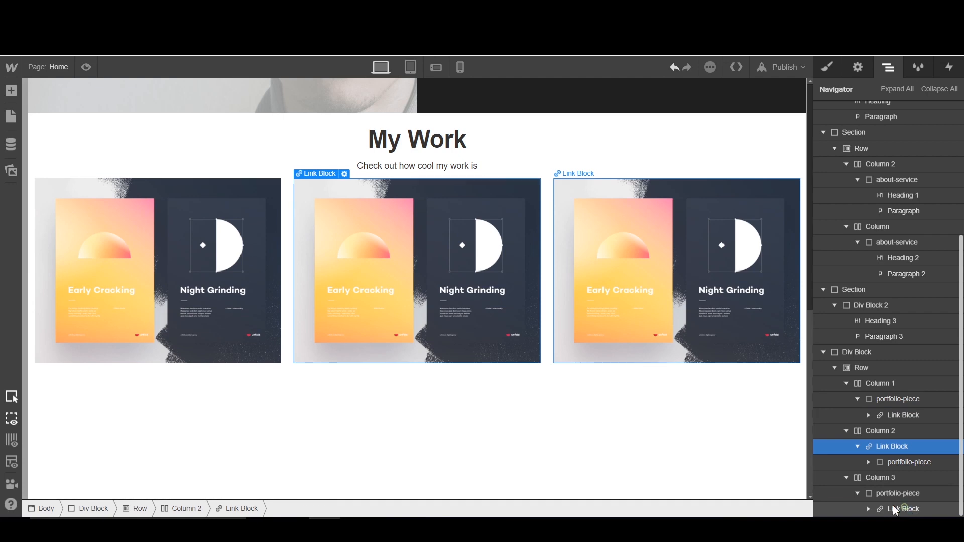
pyautogui.click(901, 509)
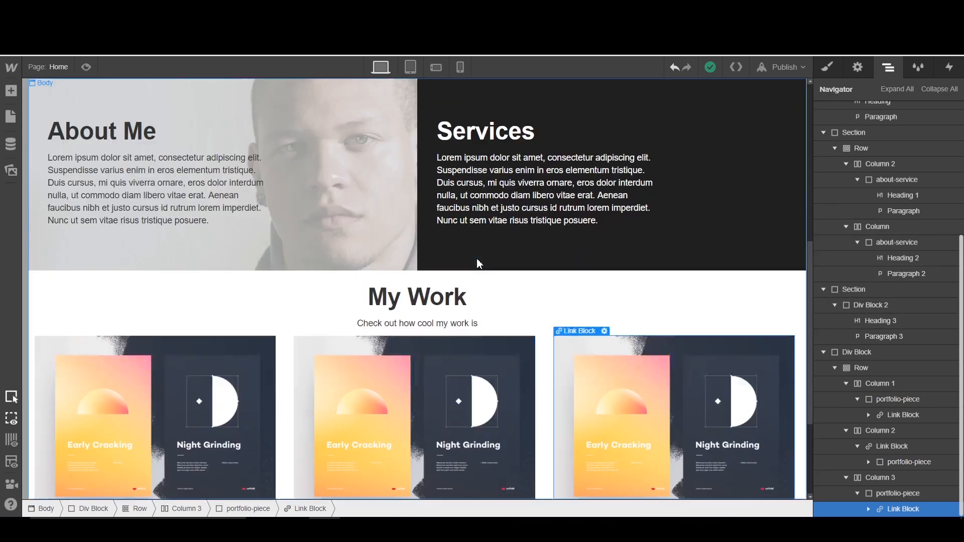
# Drop a new Section from the Add panel below the My Work image grid
pyautogui.scroll(-3)
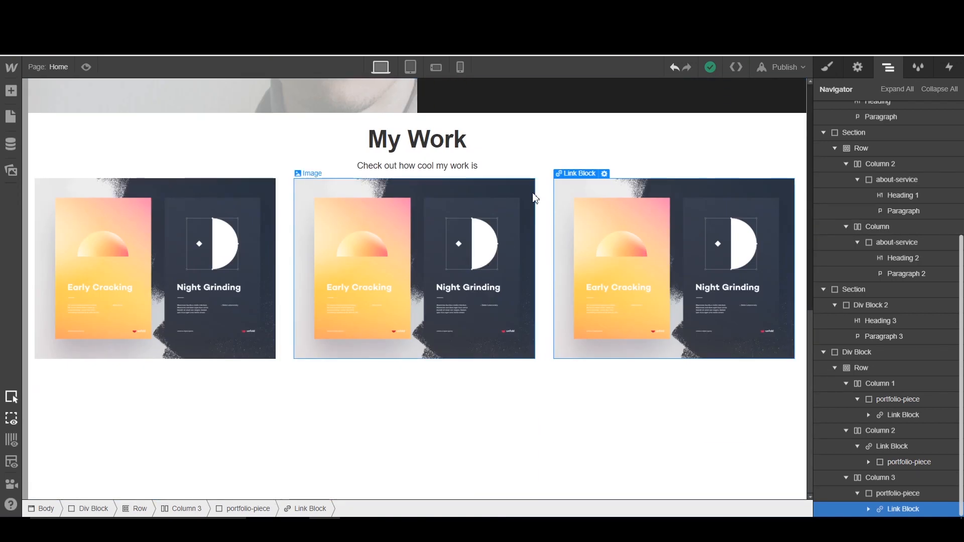
pyautogui.moveTo(490, 237)
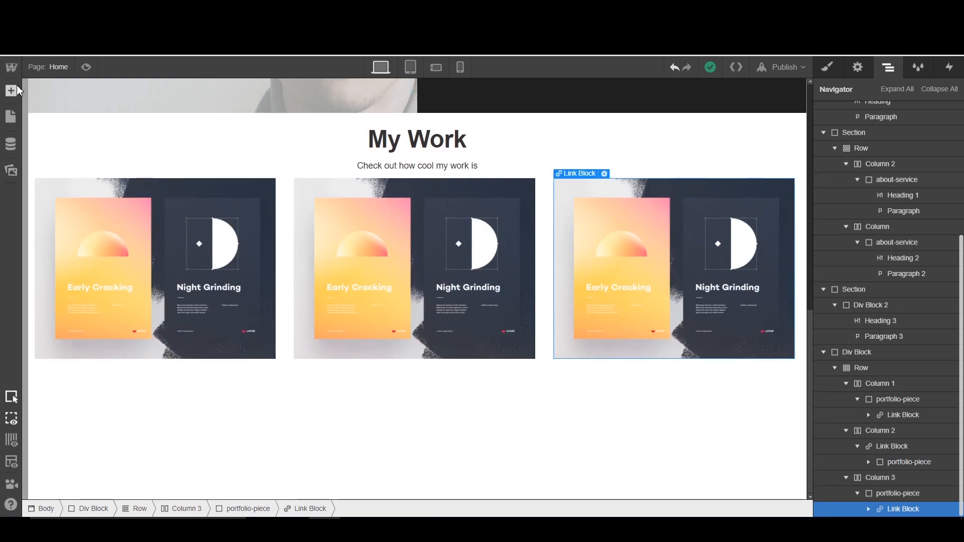
pyautogui.click(10, 91)
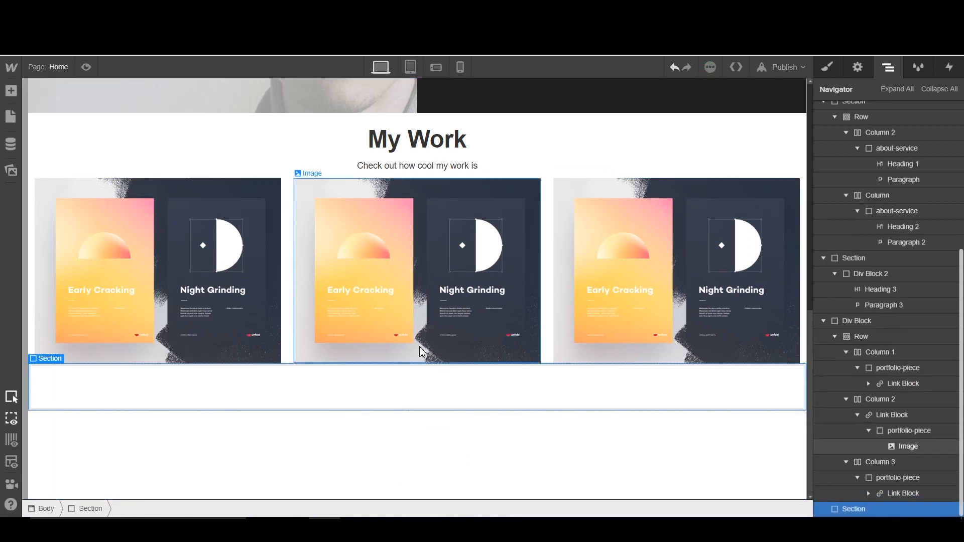
pyautogui.moveTo(46, 125)
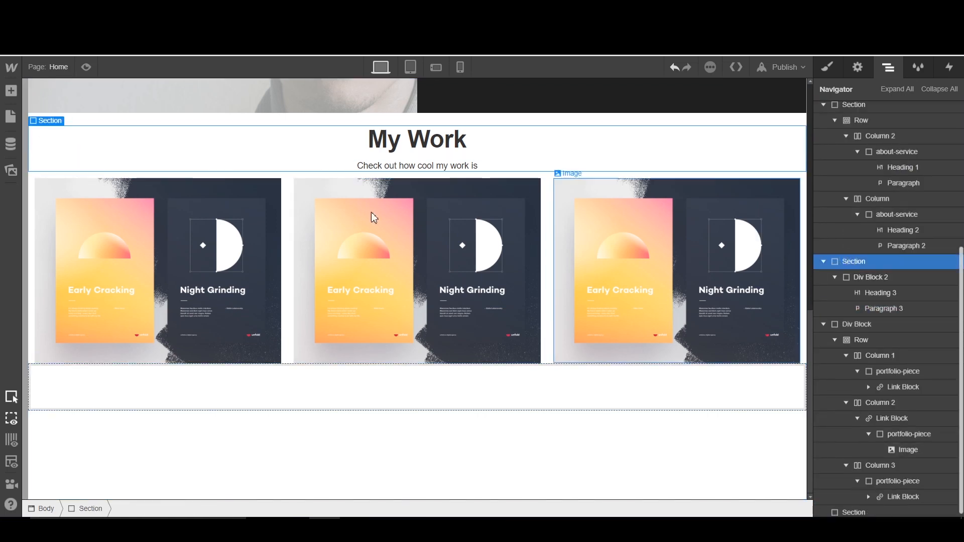
pyautogui.click(828, 66)
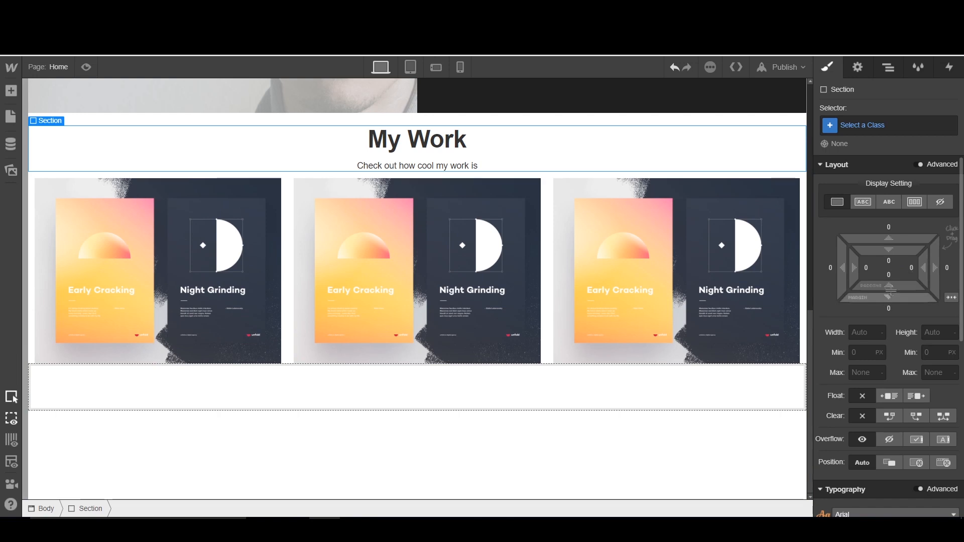
pyautogui.moveTo(417, 185); pyautogui.dragTo(417, 191)
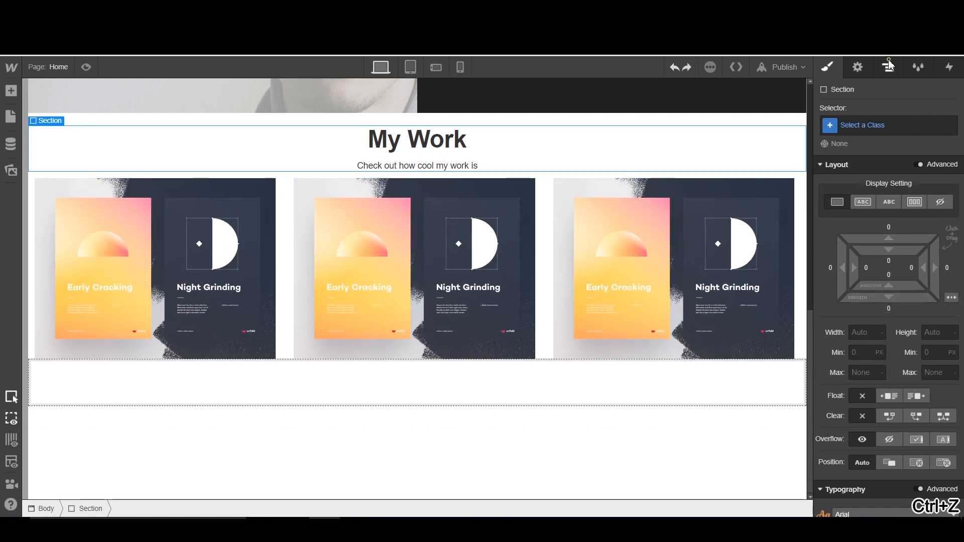
# Restore the image grid under the My Work heading in the Navigator and select the empty section
pyautogui.click(887, 66)
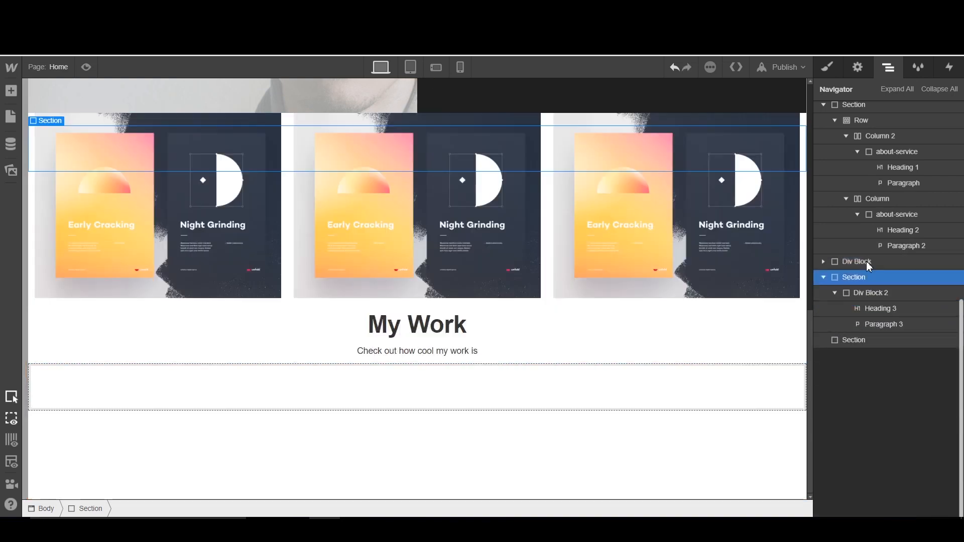
pyautogui.click(868, 277)
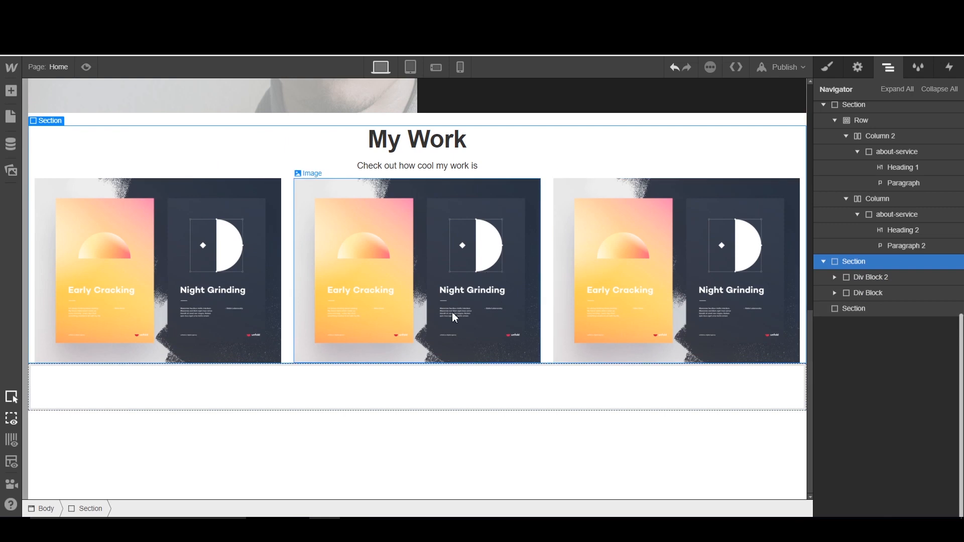
pyautogui.click(828, 67)
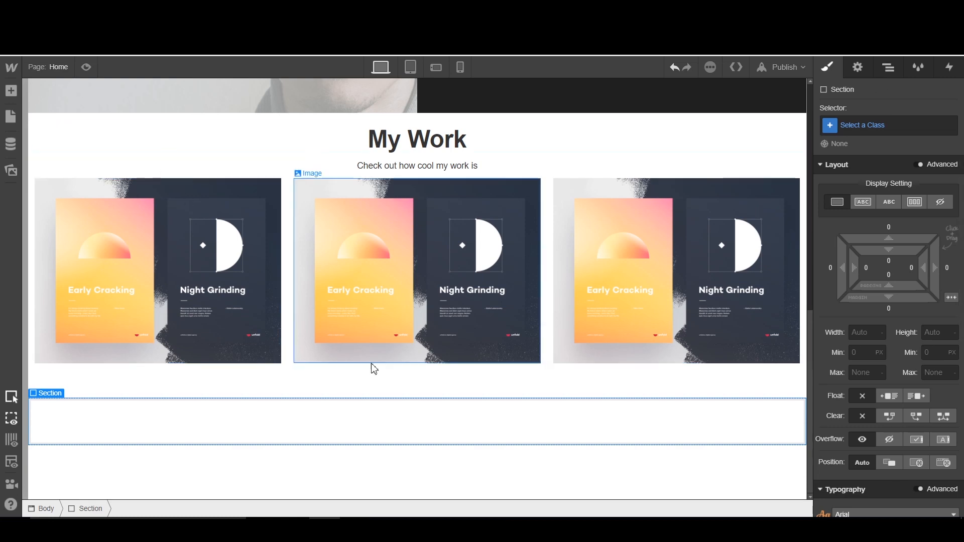
# Copy Div Block 2 with the heading and caption into the new empty section
pyautogui.click(417, 139)
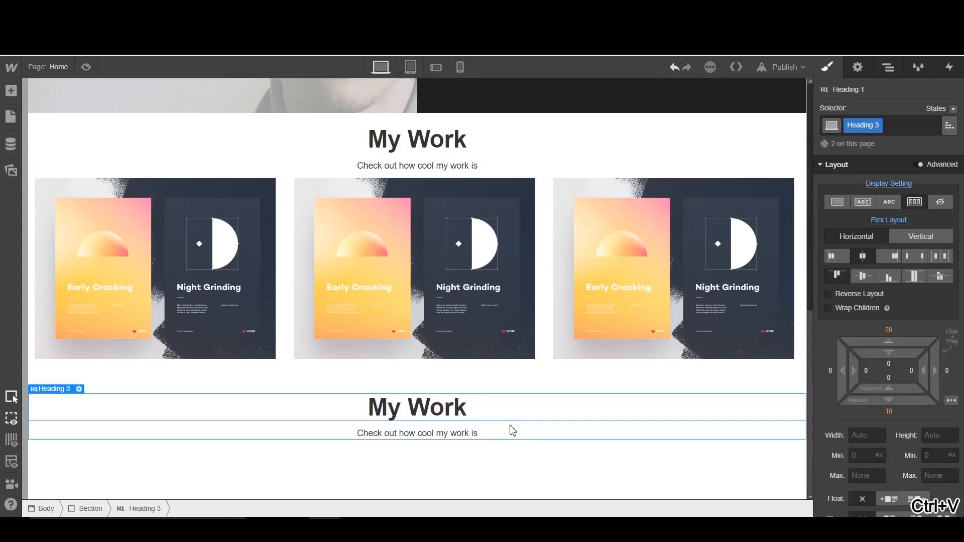
pyautogui.click(888, 66)
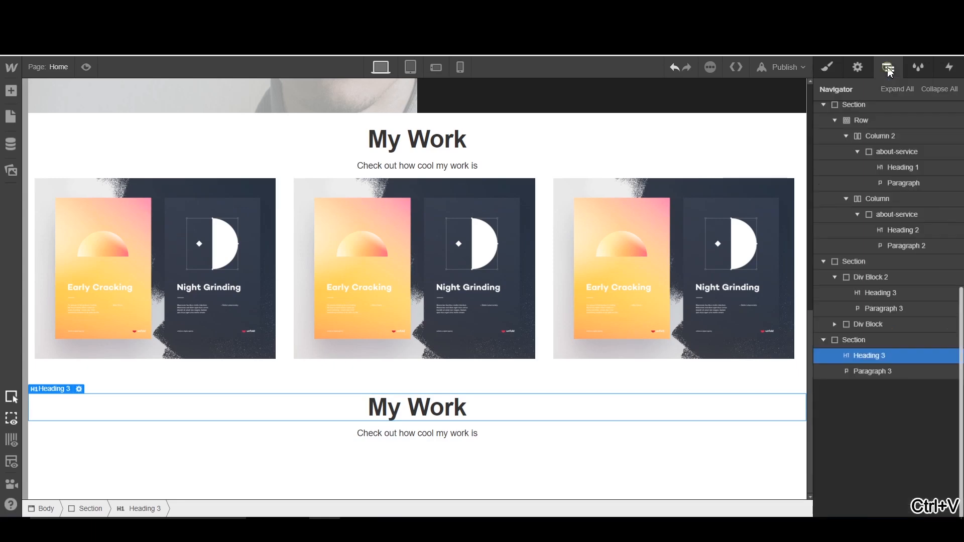
pyautogui.moveTo(876, 277)
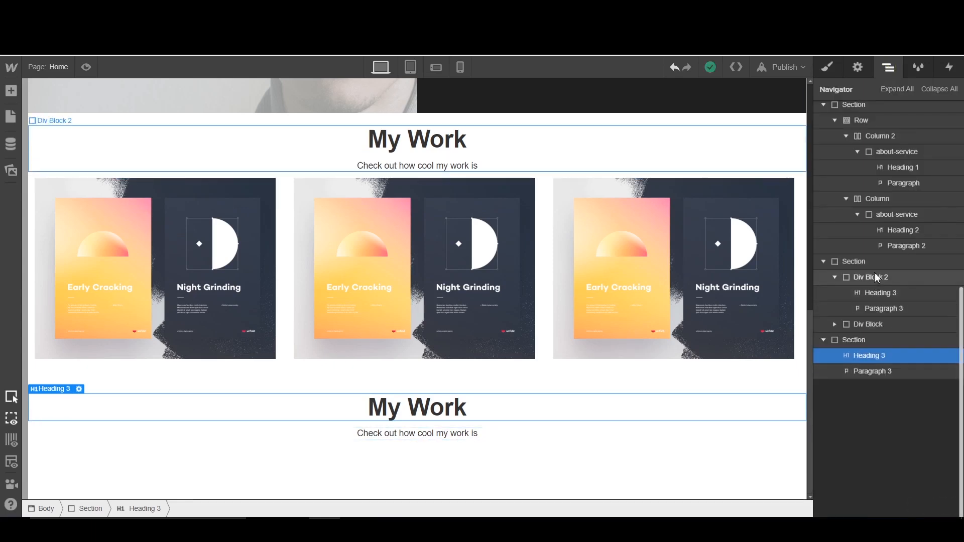
pyautogui.press('Ctrl+c')
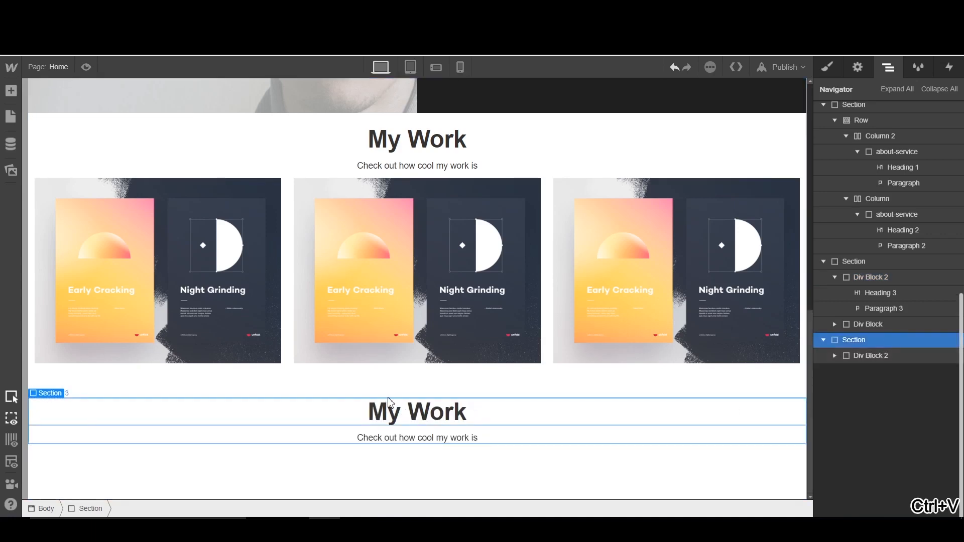
# Rewrite the copied text as 'Contact Me' with caption 'Contact me to do awesome work for you #smileyface'
pyautogui.doubleClick(418, 412)
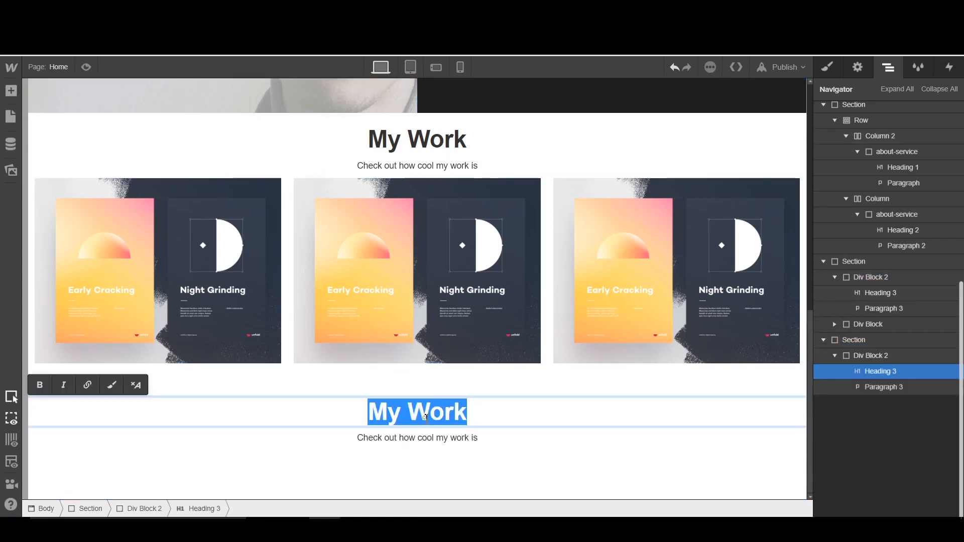
pyautogui.write('Contact Me')
pyautogui.click(417, 438)
pyautogui.write('Cd')
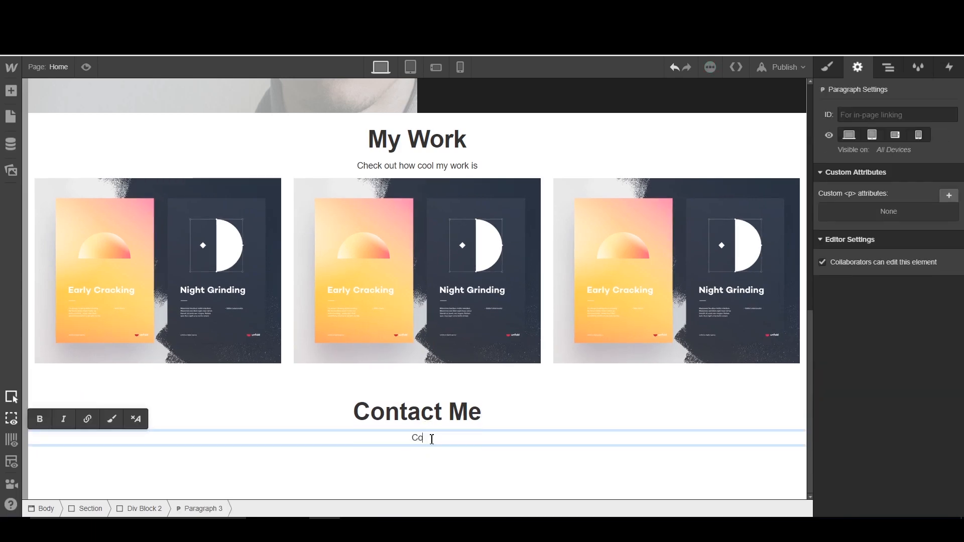
pyautogui.write('Contact me to')
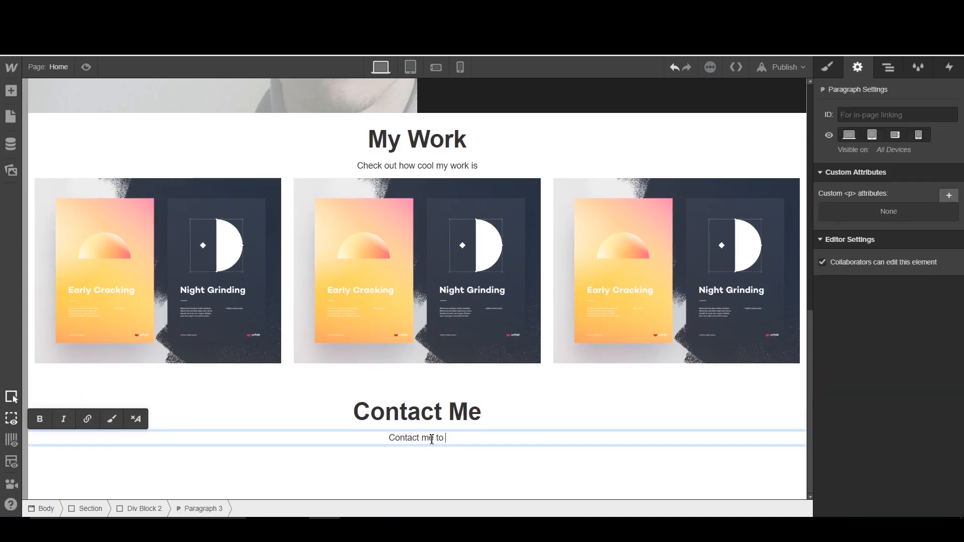
pyautogui.write('do awesome work for you')
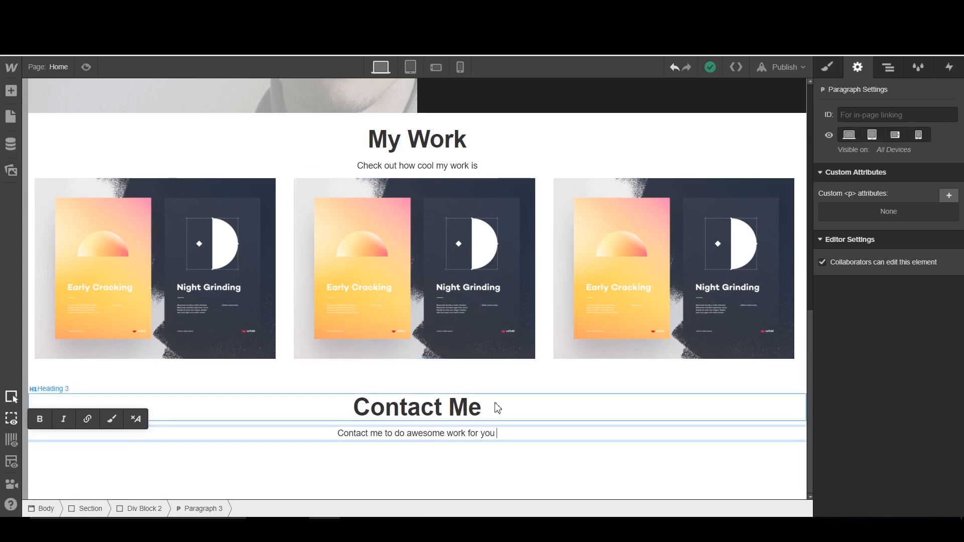
pyautogui.write('#smil')
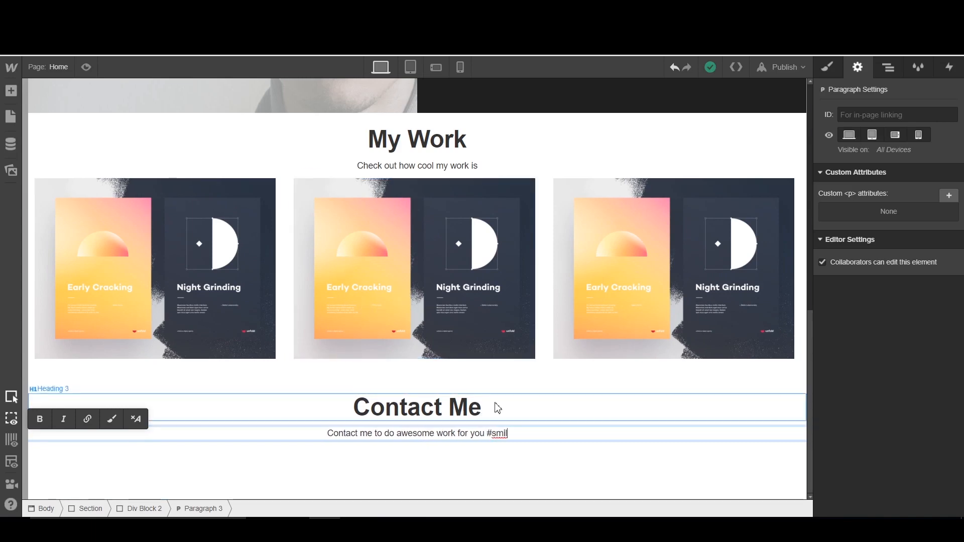
pyautogui.write('eyface')
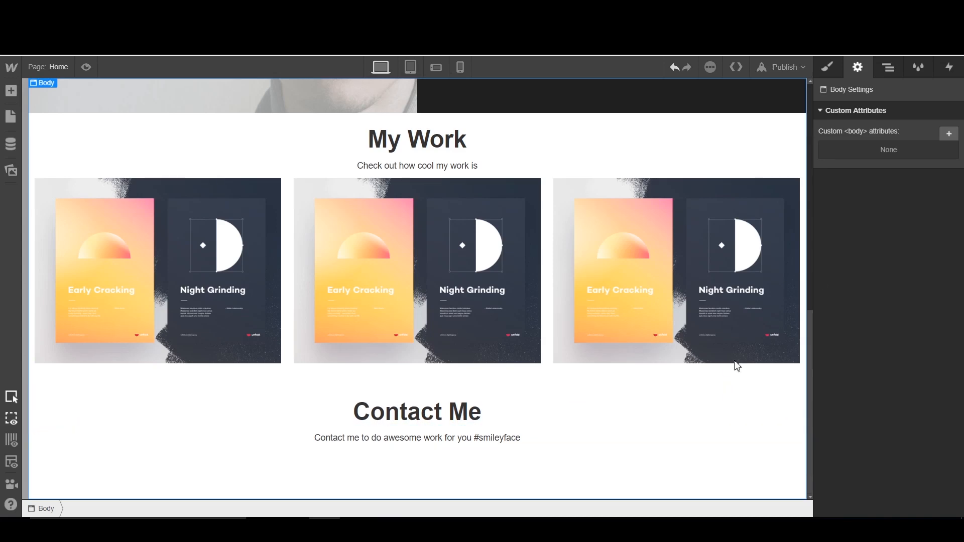
# Style the Contact Me section with a black background and white typography colour
pyautogui.click(888, 67)
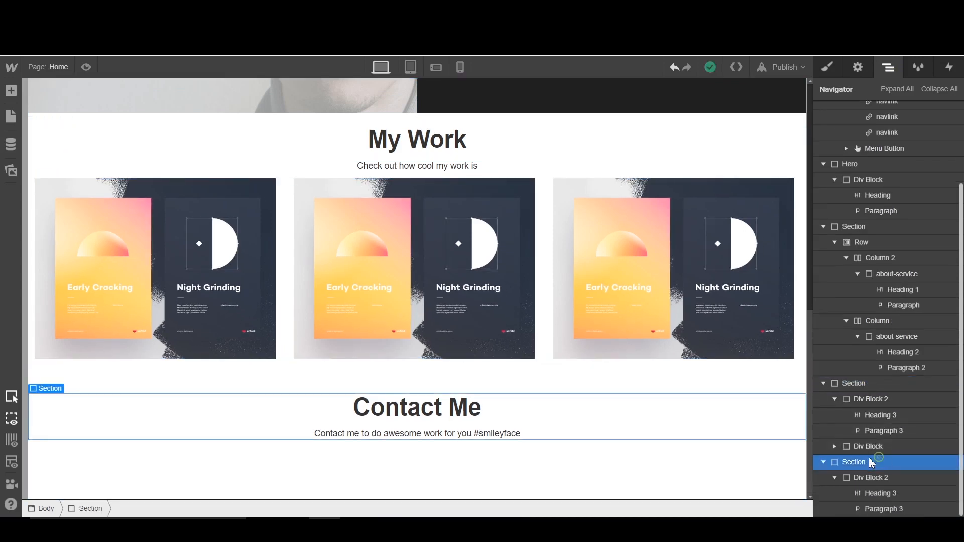
pyautogui.click(828, 66)
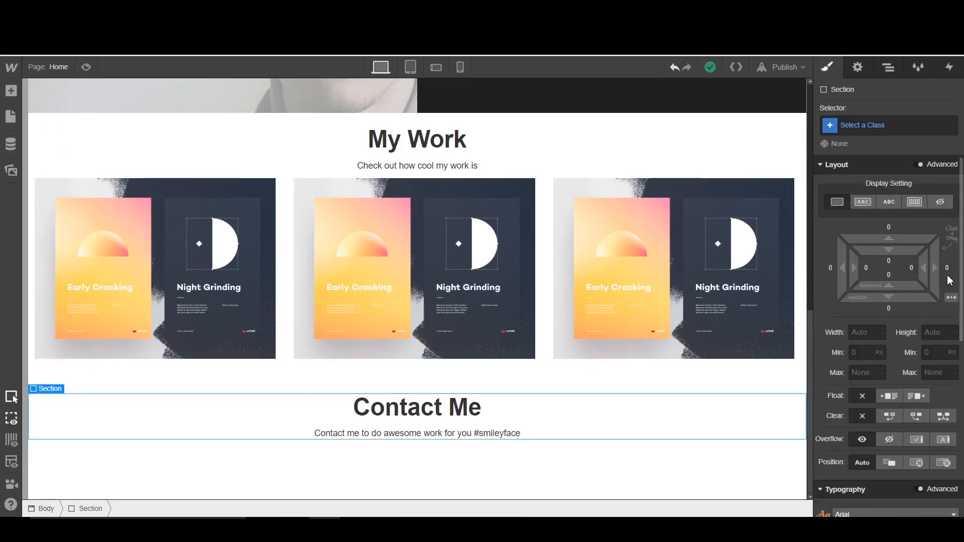
pyautogui.scroll(-3)
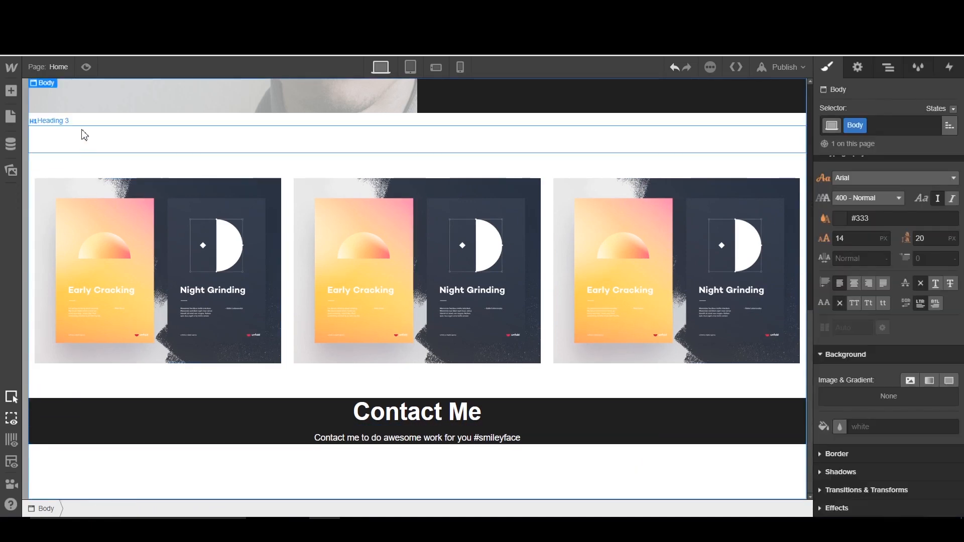
# Drop a Form Block into the Contact section and give it 25% left and right padding
pyautogui.click(9, 90)
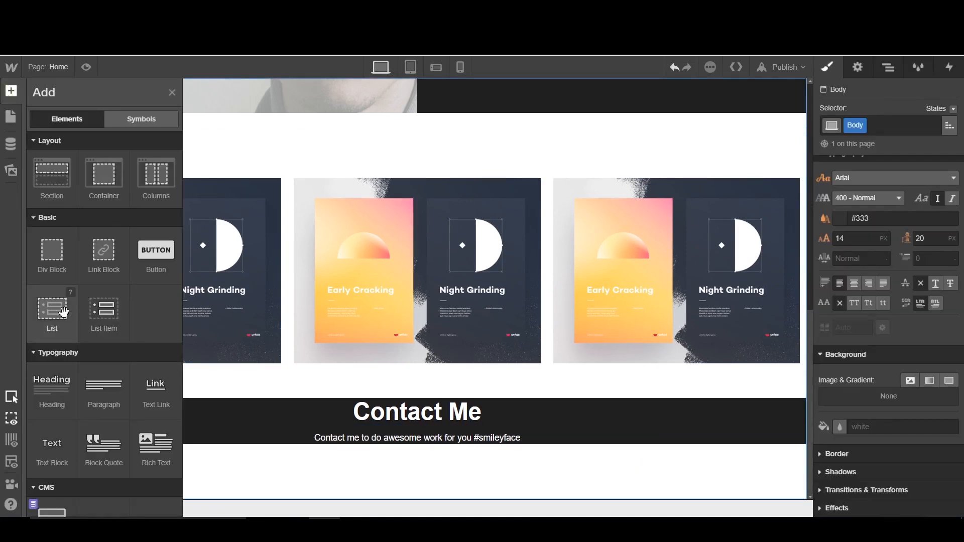
pyautogui.scroll(-3)
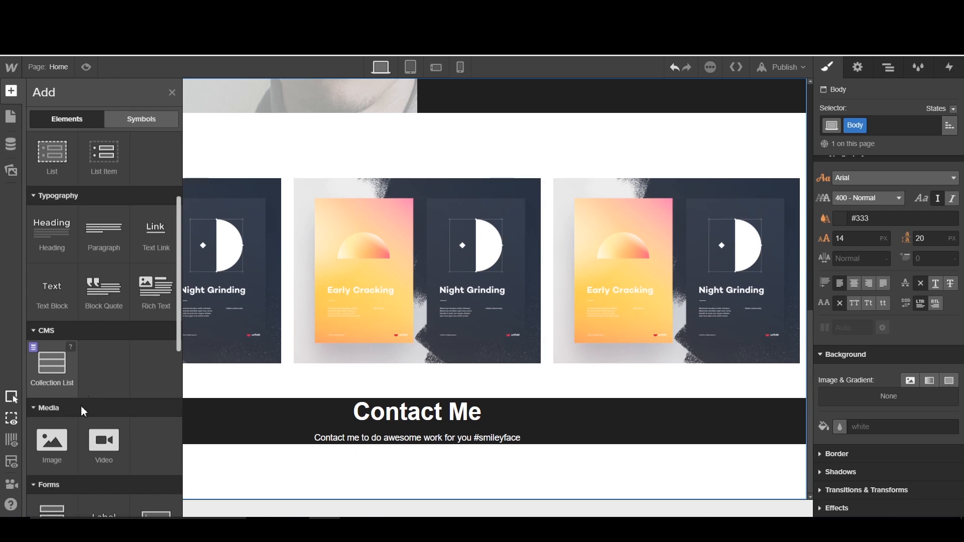
pyautogui.scroll(-3)
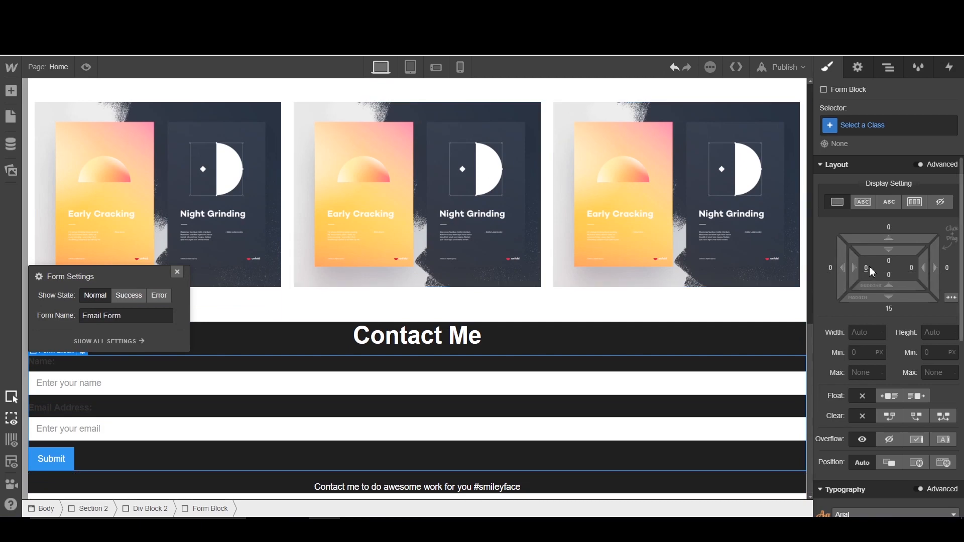
pyautogui.click(865, 267)
pyautogui.write('25')
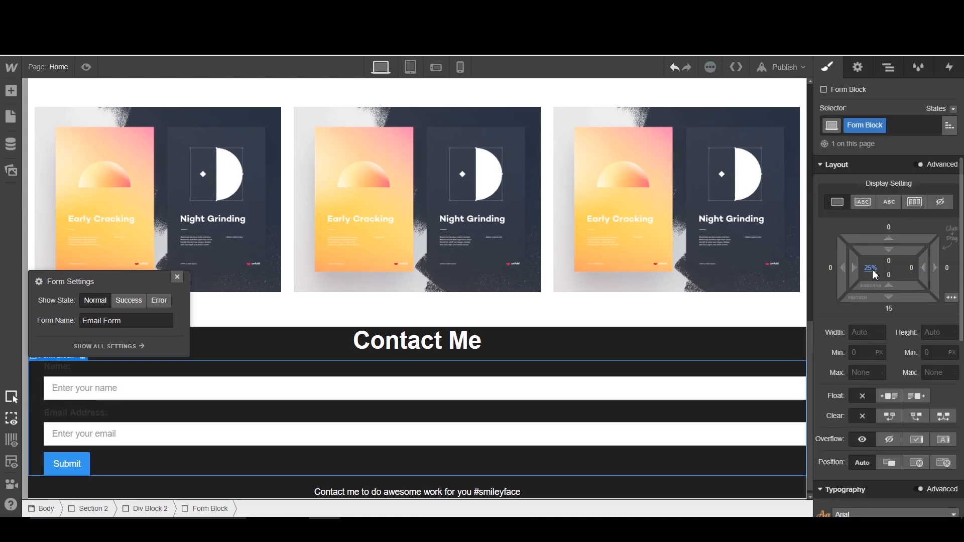
pyautogui.click(911, 267)
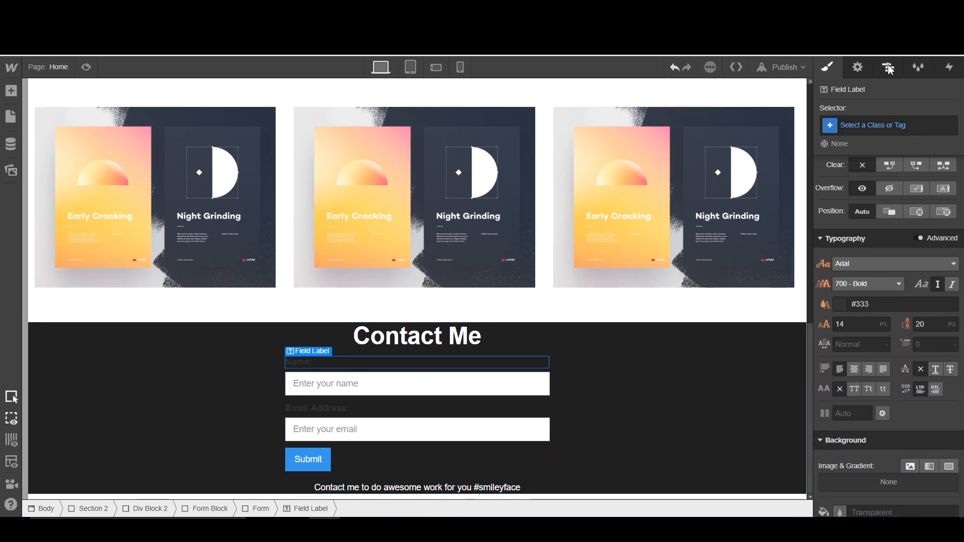
# Move the tagline above the form, whiten the labels and set the Submit button width to 100%
pyautogui.click(887, 66)
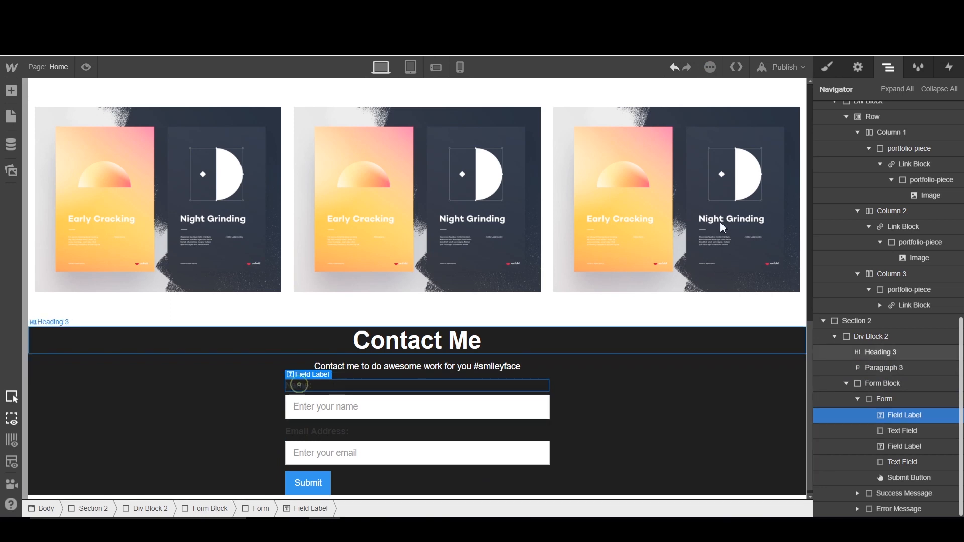
pyautogui.click(828, 66)
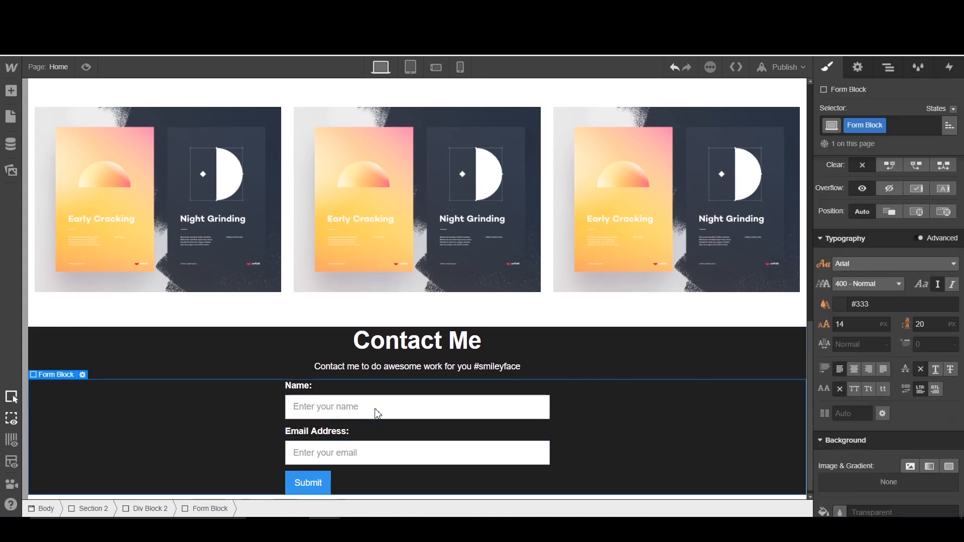
pyautogui.click(307, 478)
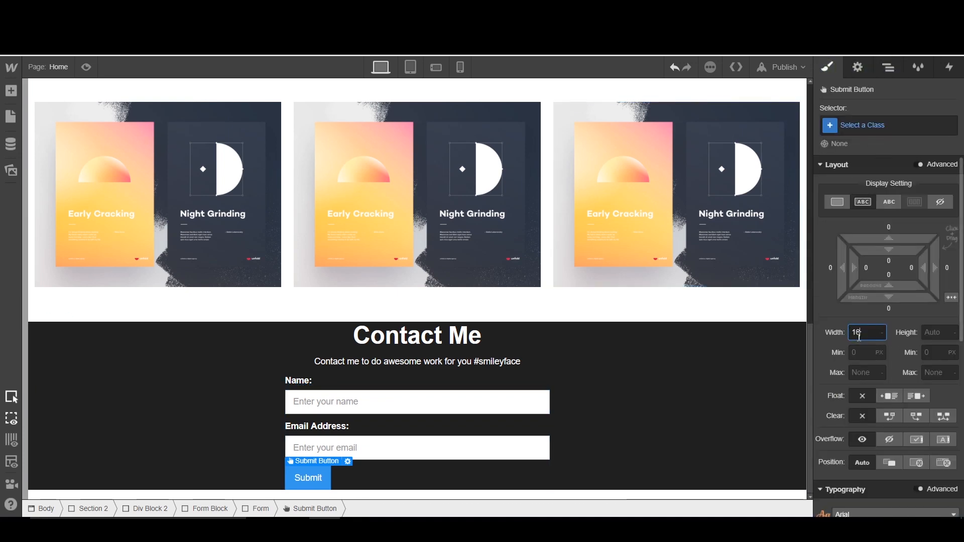
pyautogui.write('100')
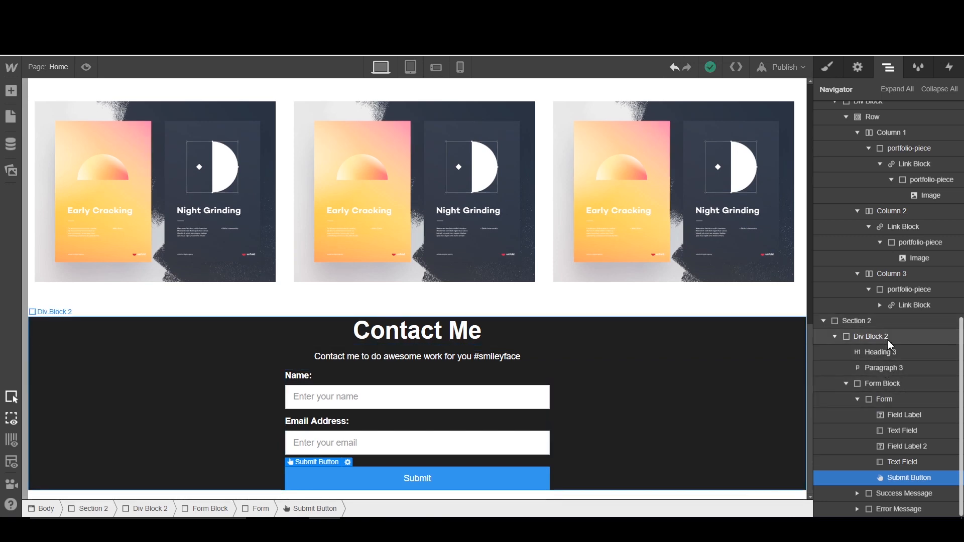
# Give Div Block 2 top padding of 68 px and bottom padding of 118 px
pyautogui.click(871, 336)
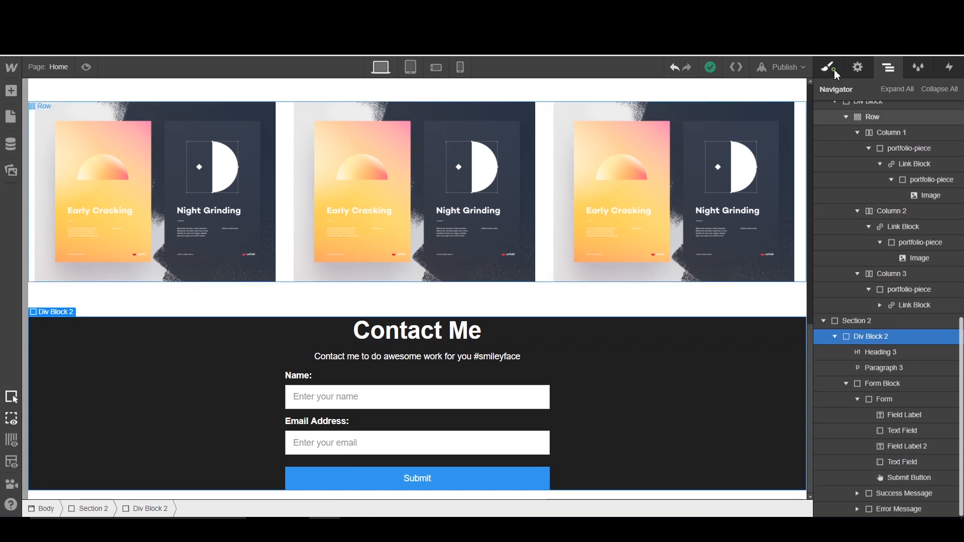
pyautogui.click(827, 66)
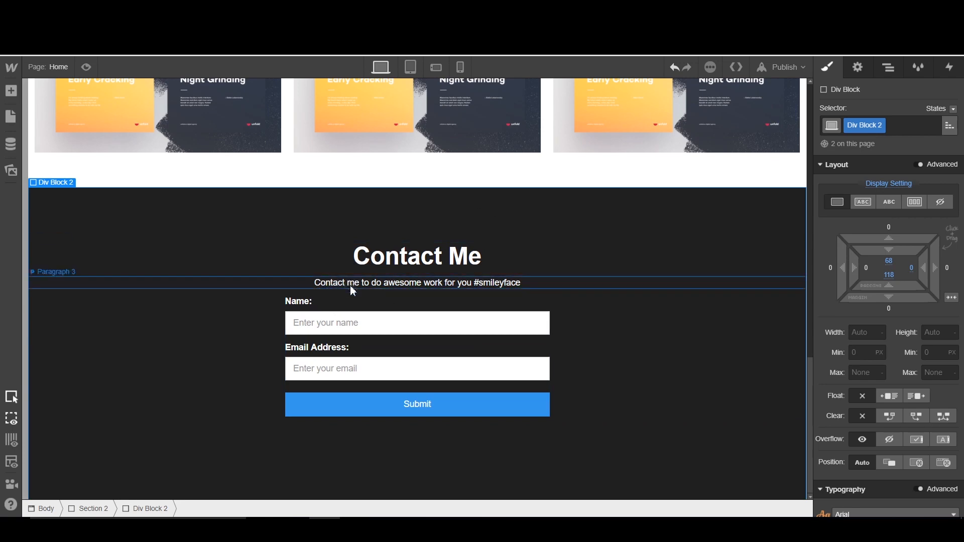
pyautogui.scroll(3)
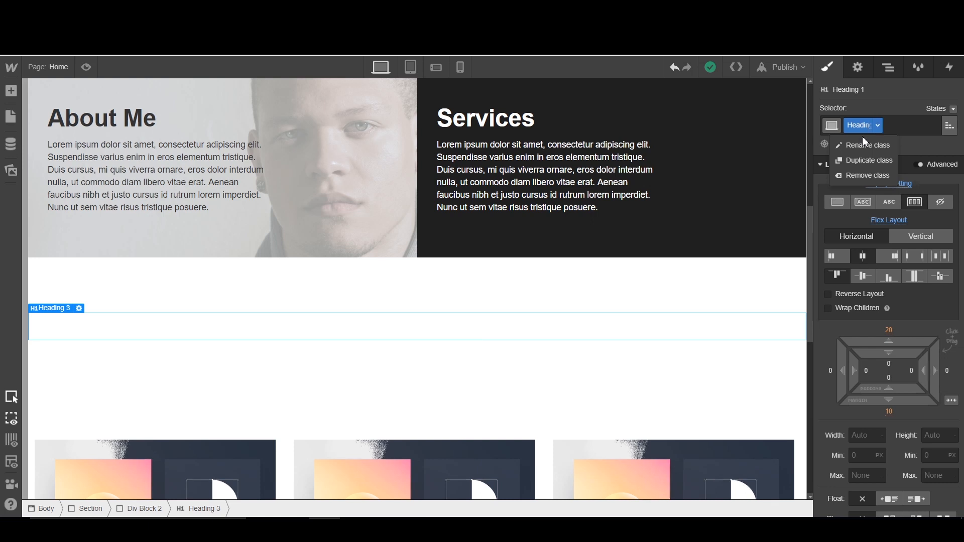
# Duplicate the My Work heading's class and set the copy's text colour to #333
pyautogui.click(869, 160)
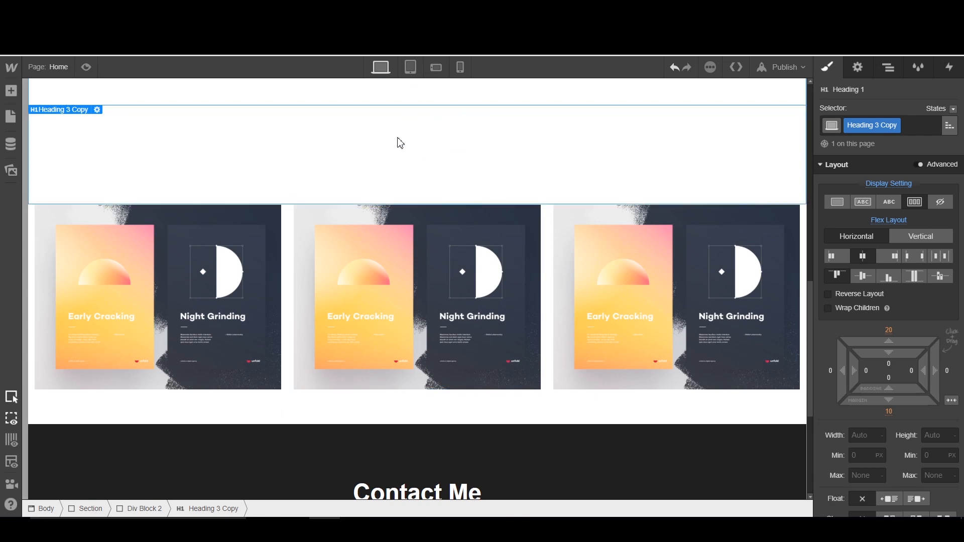
pyautogui.scroll(-3)
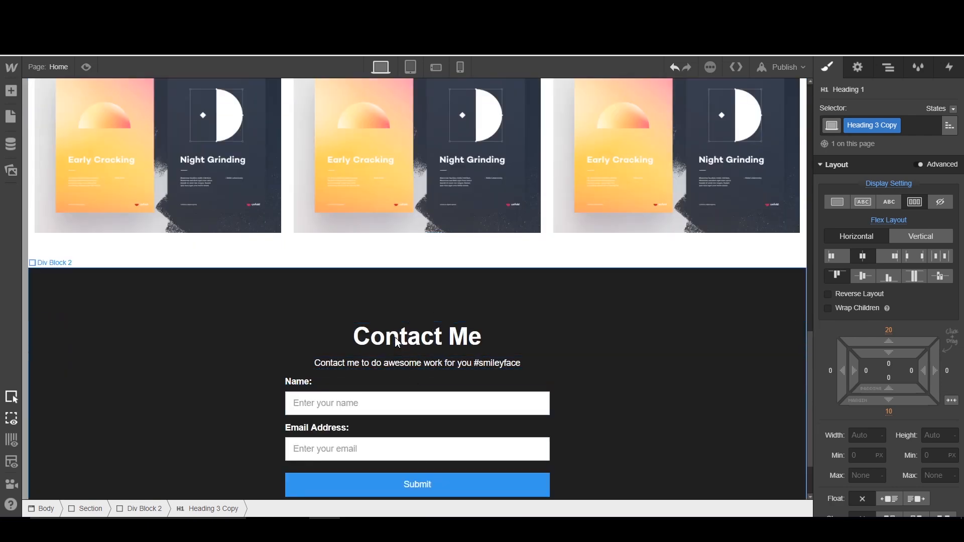
pyautogui.scroll(-3)
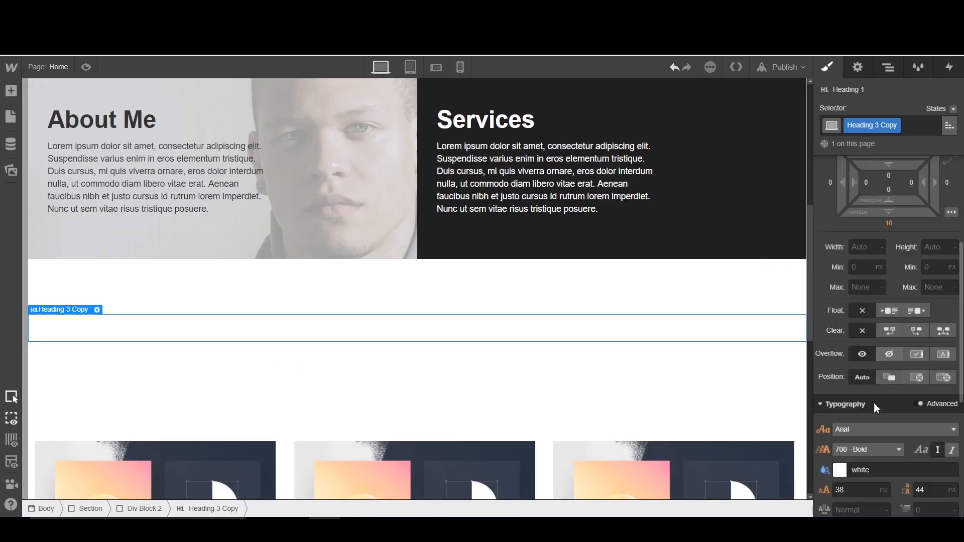
pyautogui.click(831, 470)
pyautogui.write('#333')
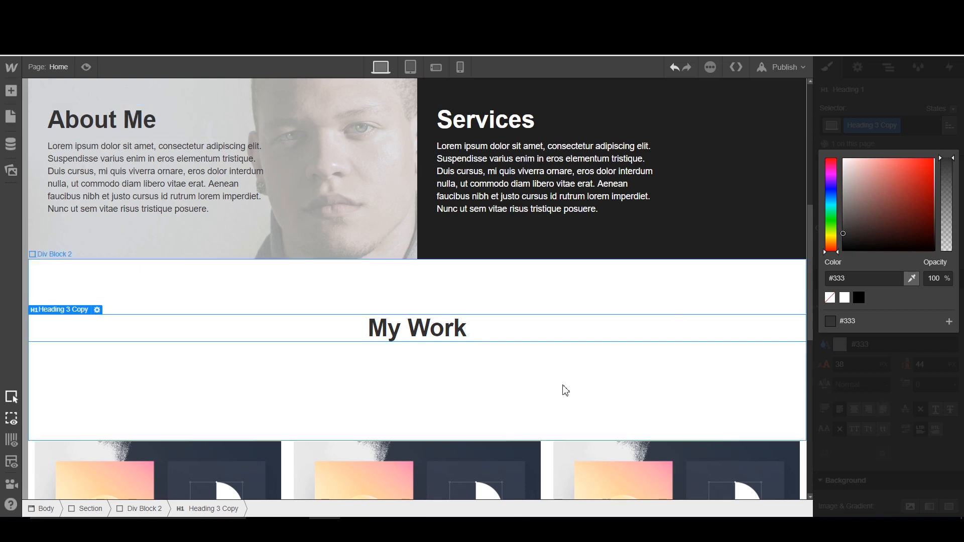
# Duplicate the tagline's class as Paragraph 3 Copy and set its text colour to #333
pyautogui.click(886, 125)
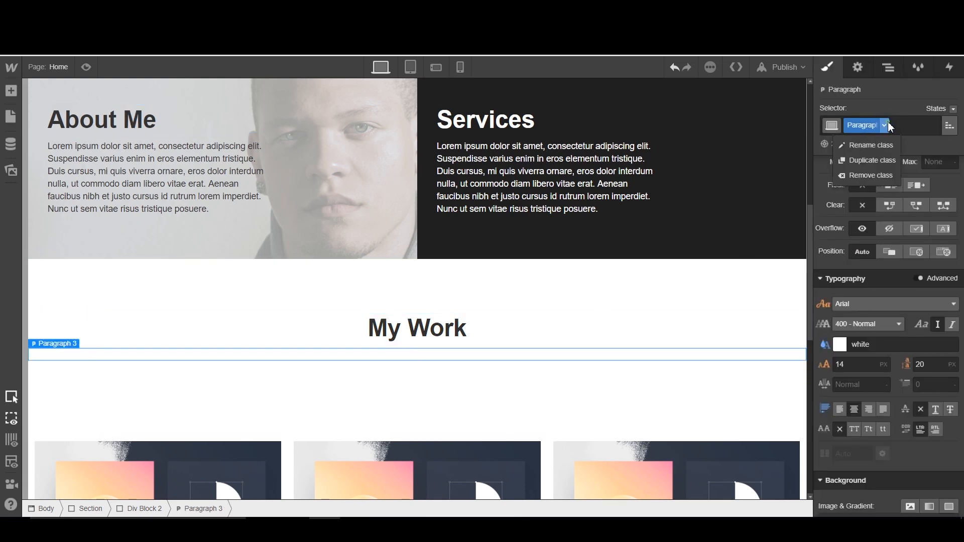
pyautogui.click(872, 159)
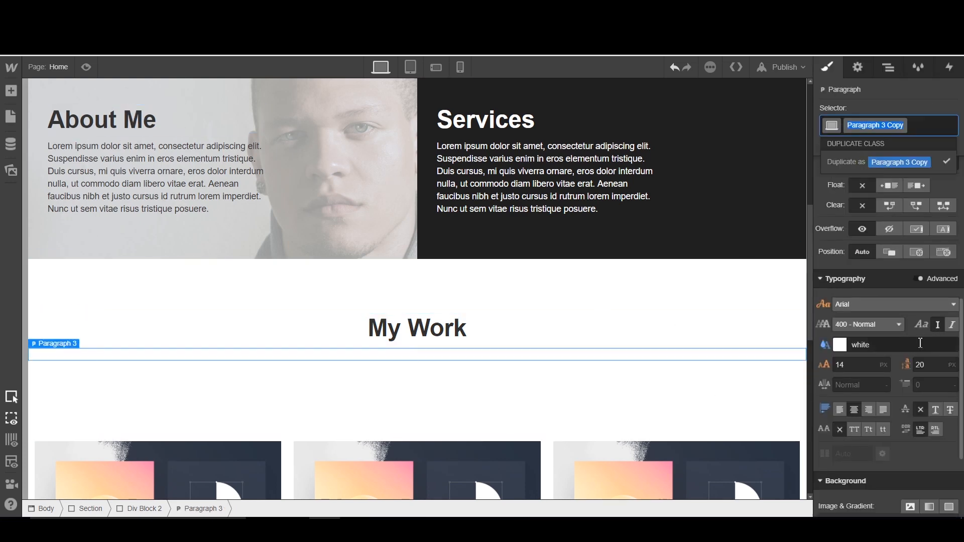
pyautogui.click(946, 162)
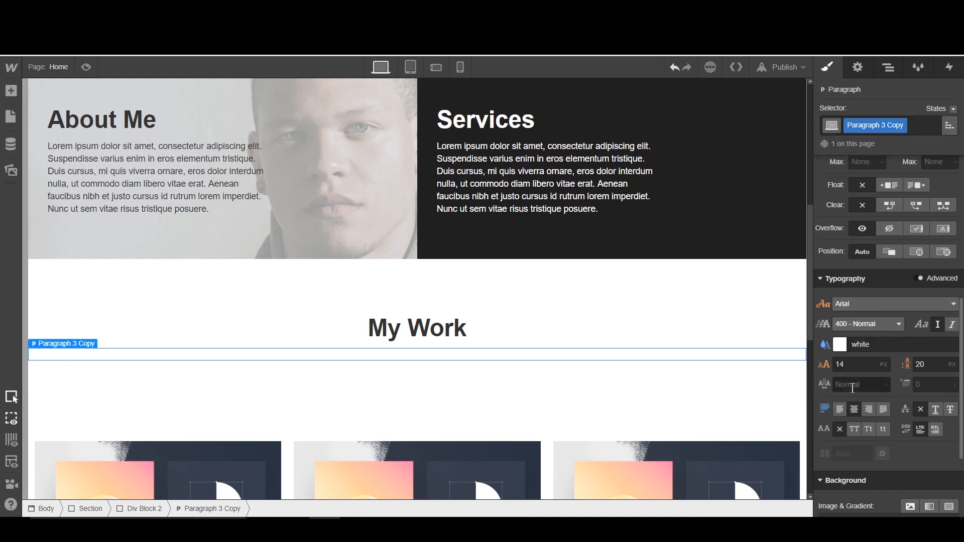
pyautogui.click(839, 345)
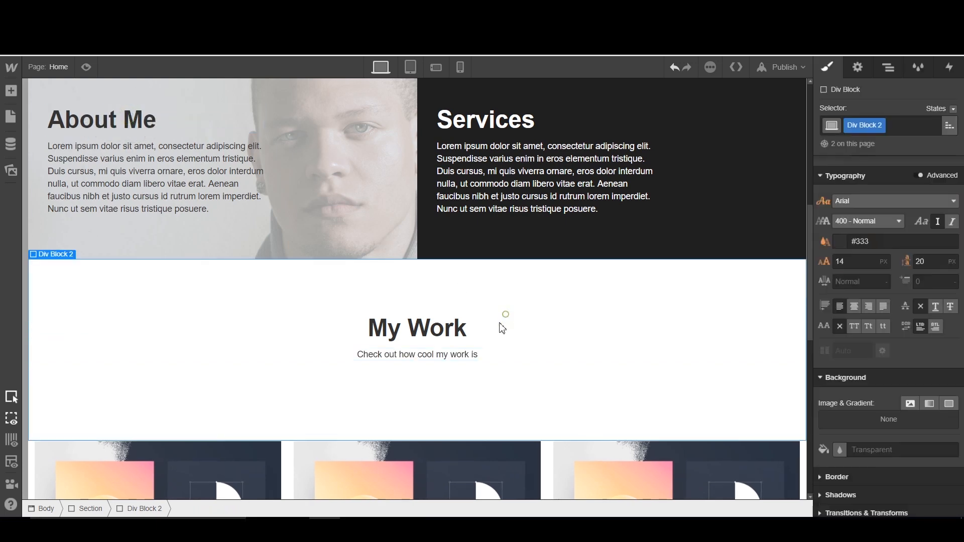
pyautogui.click(888, 67)
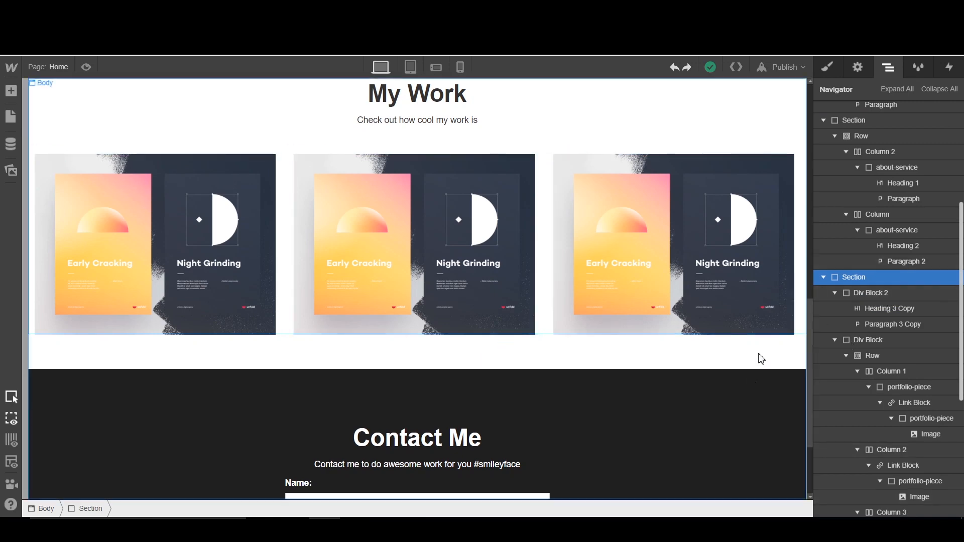
pyautogui.moveTo(832, 71)
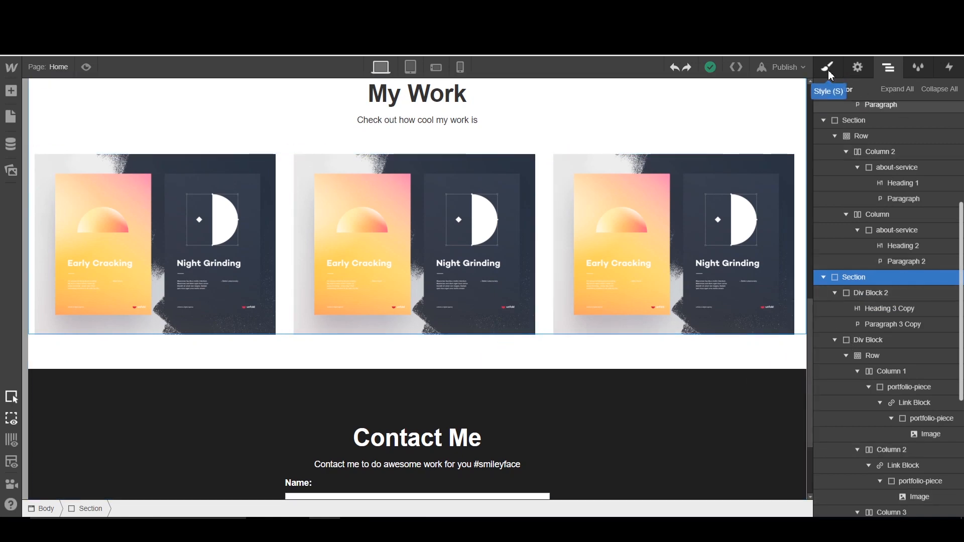
# Review the Contact section's styling and select its intro paragraph on the canvas
pyautogui.click(830, 67)
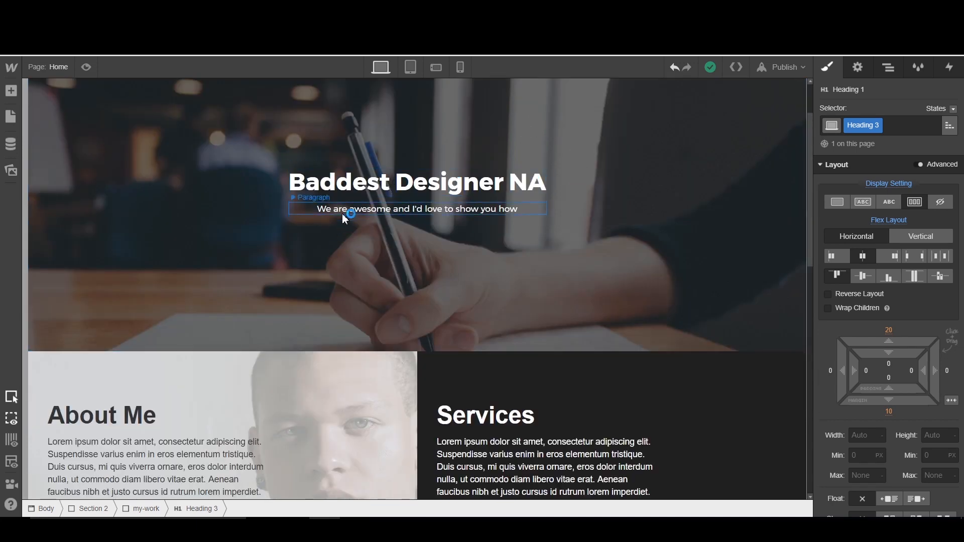
pyautogui.scroll(-3)
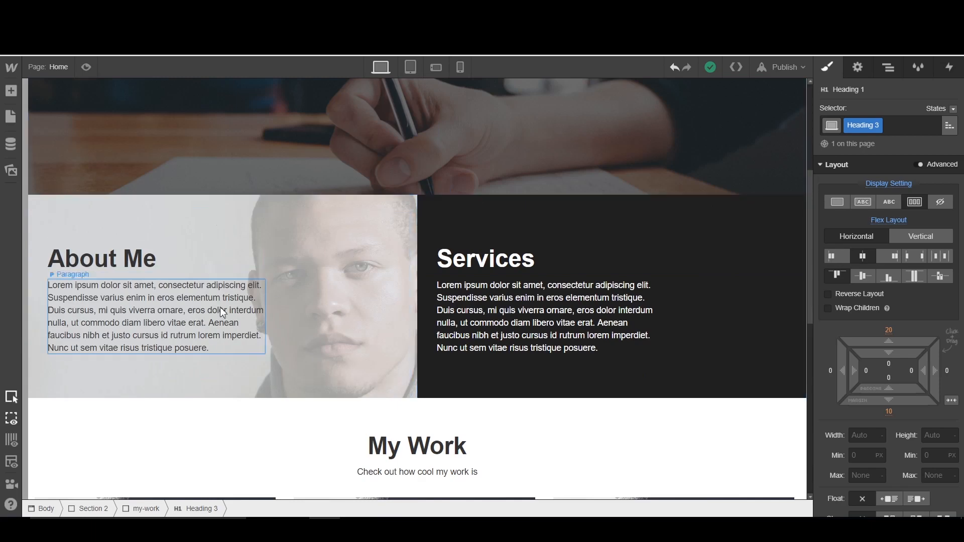
pyautogui.scroll(-3)
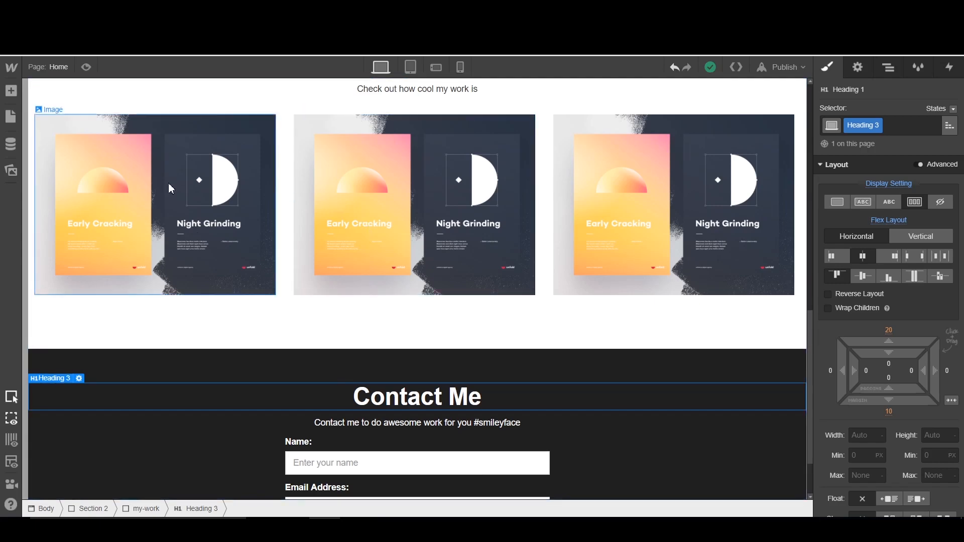
pyautogui.scroll(-3)
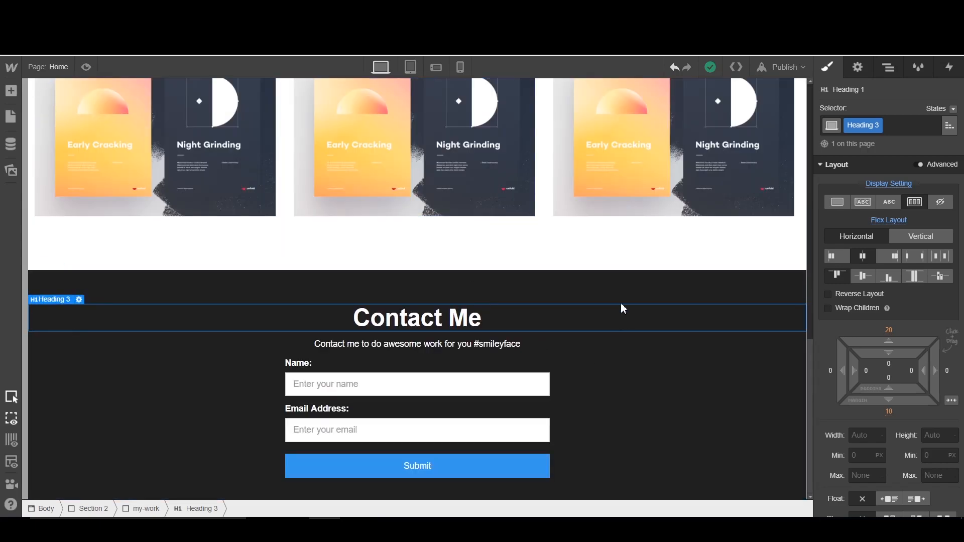
pyautogui.click(888, 66)
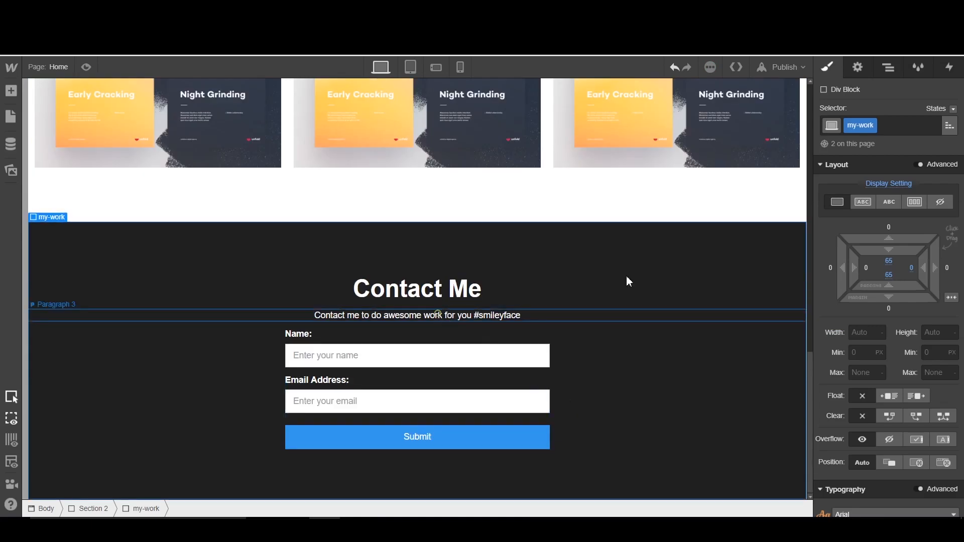
pyautogui.click(417, 314)
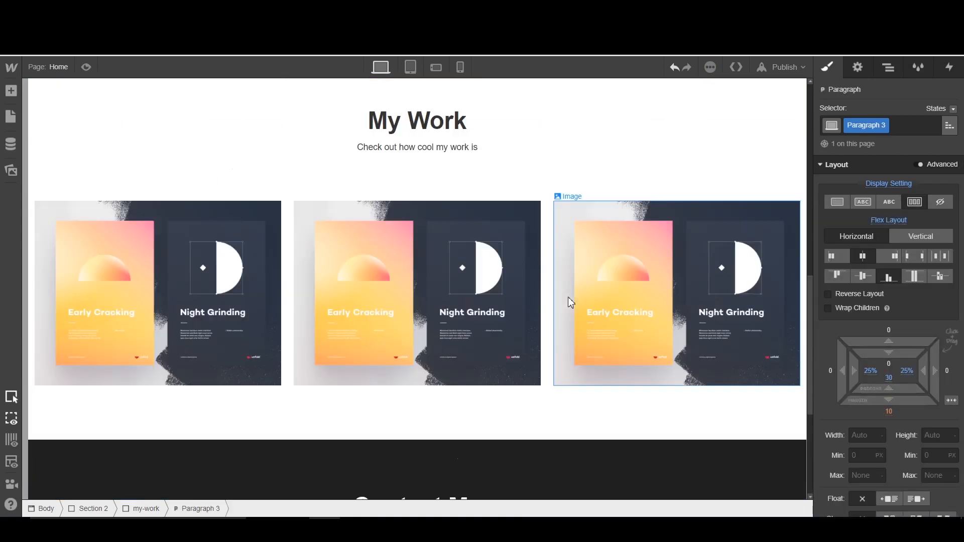
# Collapse the three portfolio columns under My Work in the Navigator and select a portfolio piece
pyautogui.click(888, 67)
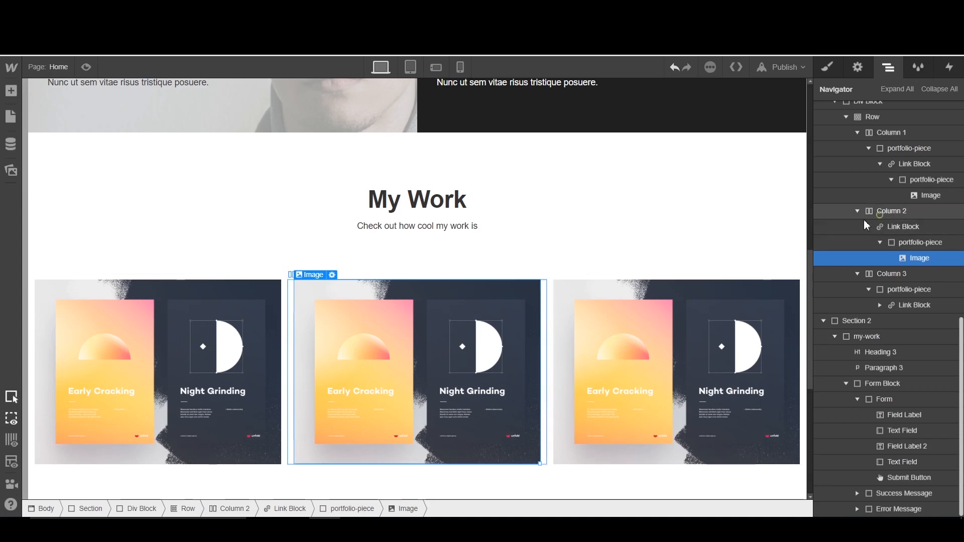
pyautogui.click(892, 211)
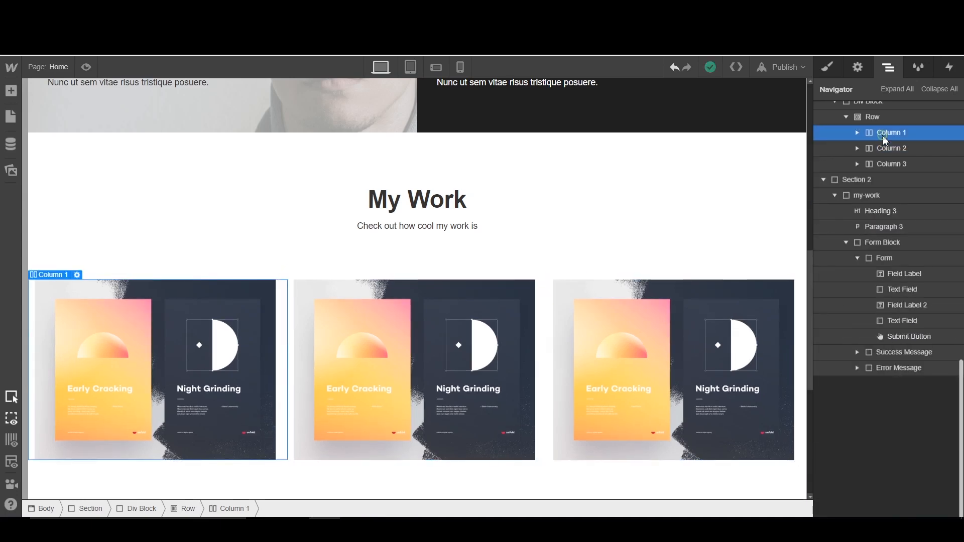
pyautogui.click(828, 66)
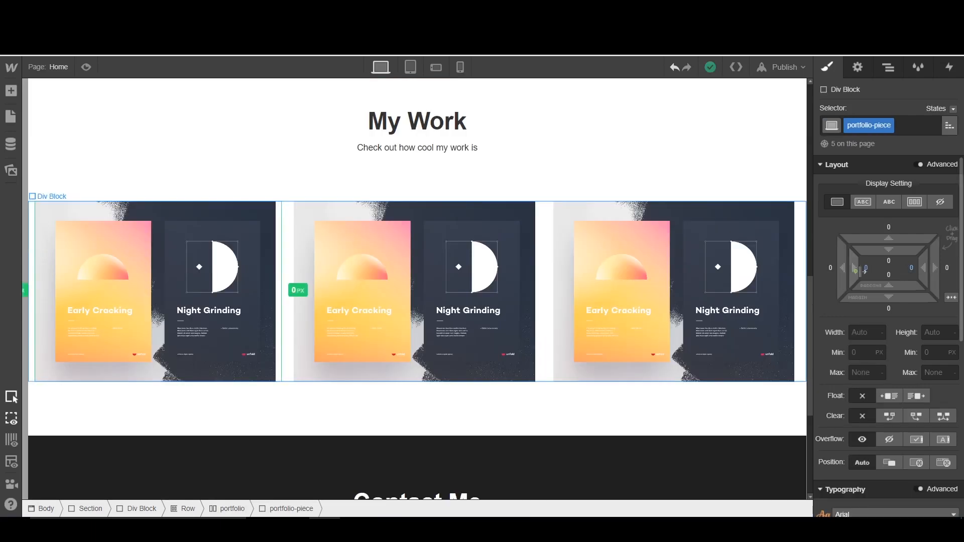
# Pad the portfolio-piece div 26 px on each side so the My Work images sit apart
pyautogui.moveTo(868, 267); pyautogui.dragTo(909, 261)
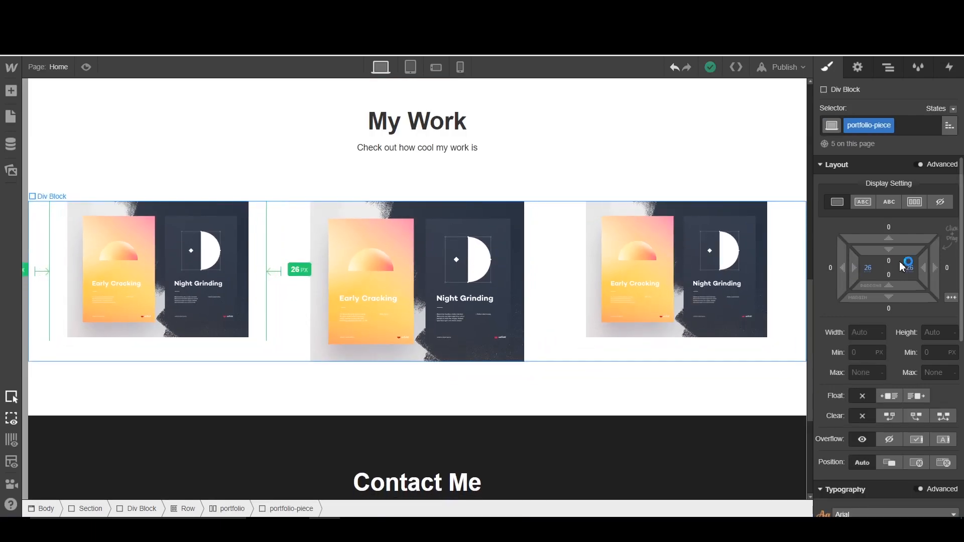
pyautogui.click(416, 281)
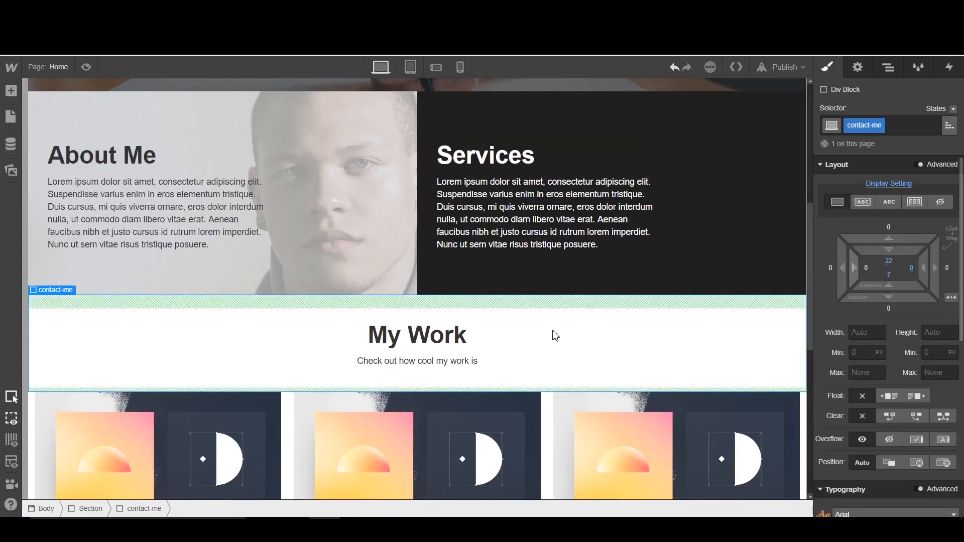
pyautogui.scroll(-3)
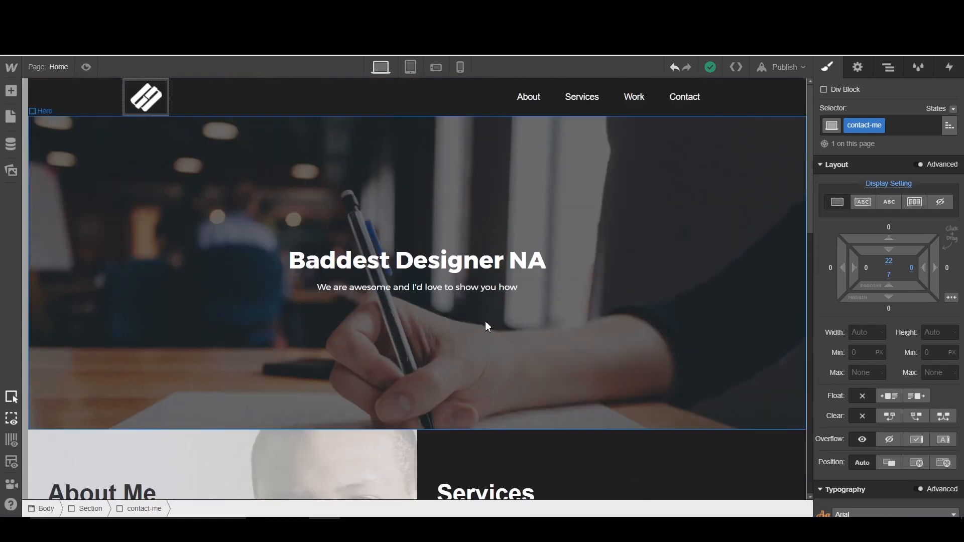
pyautogui.moveTo(403, 366)
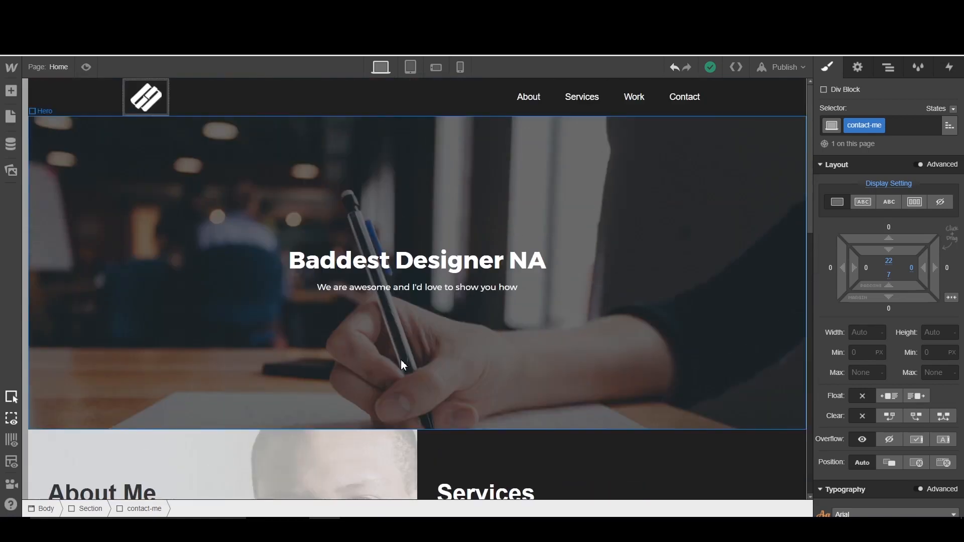
pyautogui.moveTo(391, 365)
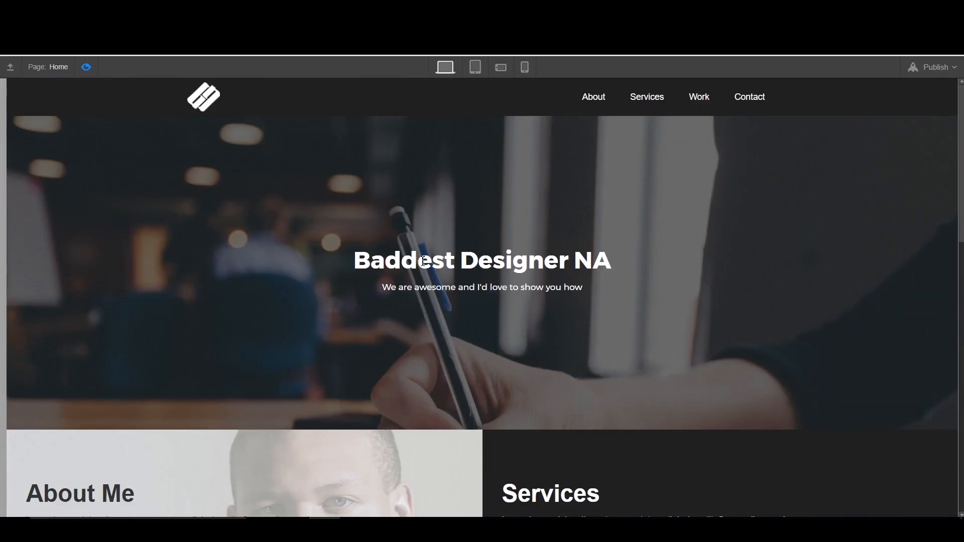
pyautogui.moveTo(283, 87)
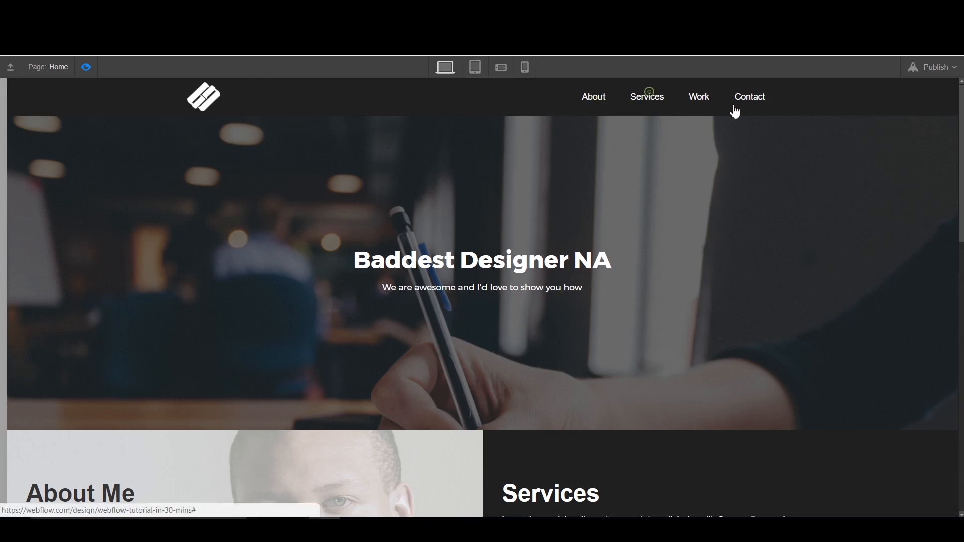
# Scroll the previewed page from the Baddest Designer NA hero through About, Services, My Work and Contact Me
pyautogui.scroll(-3)
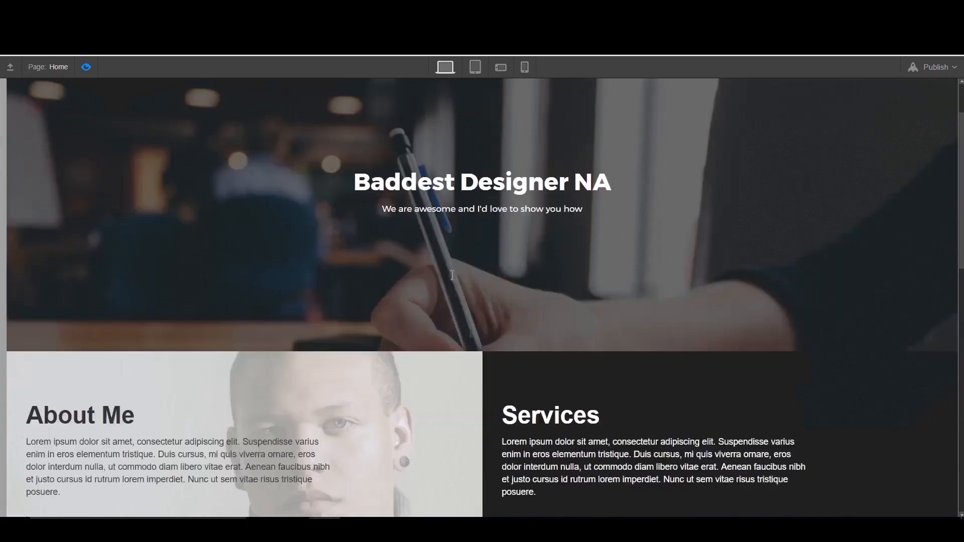
pyautogui.scroll(-3)
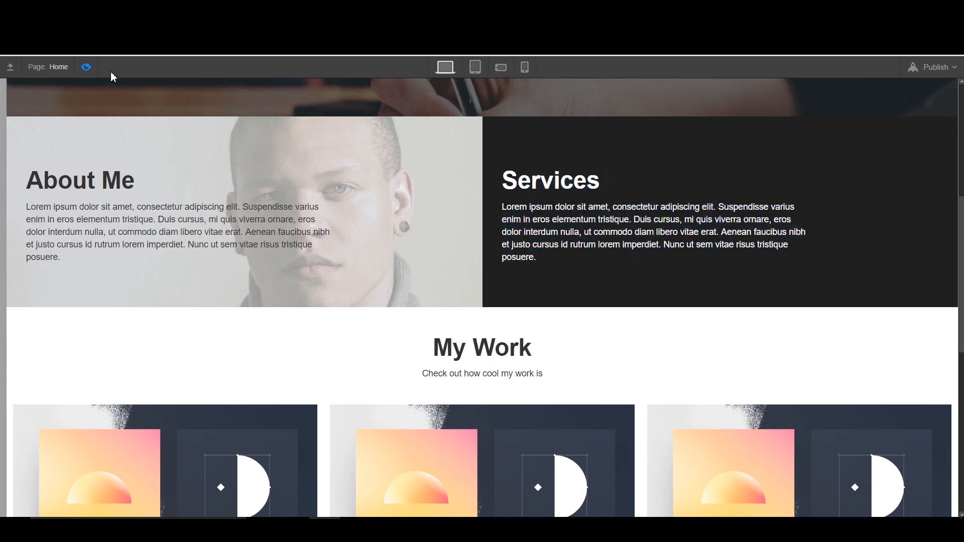
pyautogui.scroll(-3)
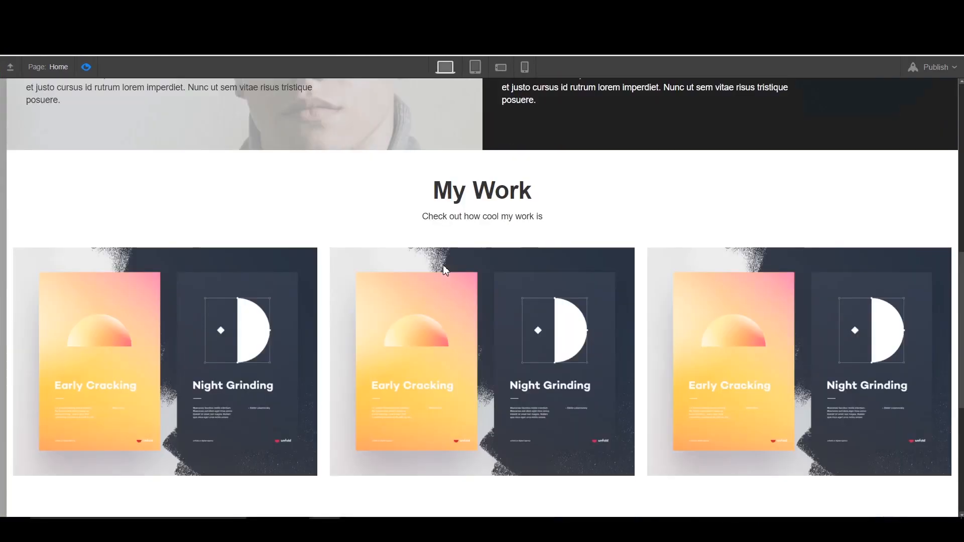
pyautogui.scroll(-3)
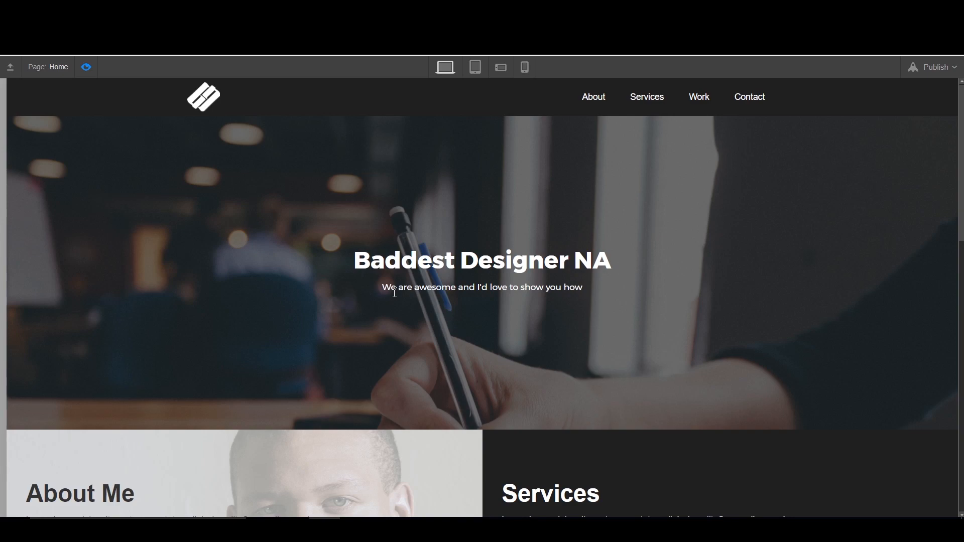
pyautogui.scroll(-3)
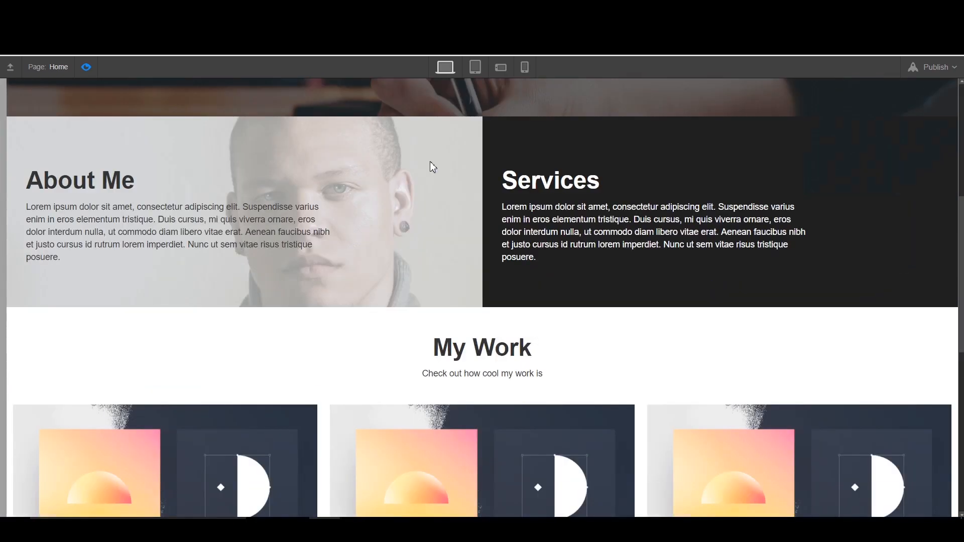
pyautogui.scroll(-3)
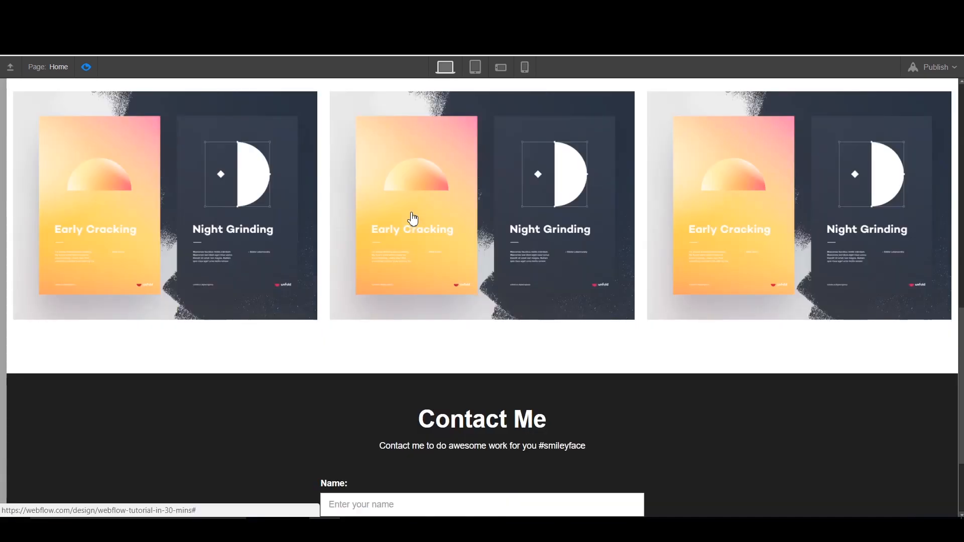
pyautogui.scroll(-3)
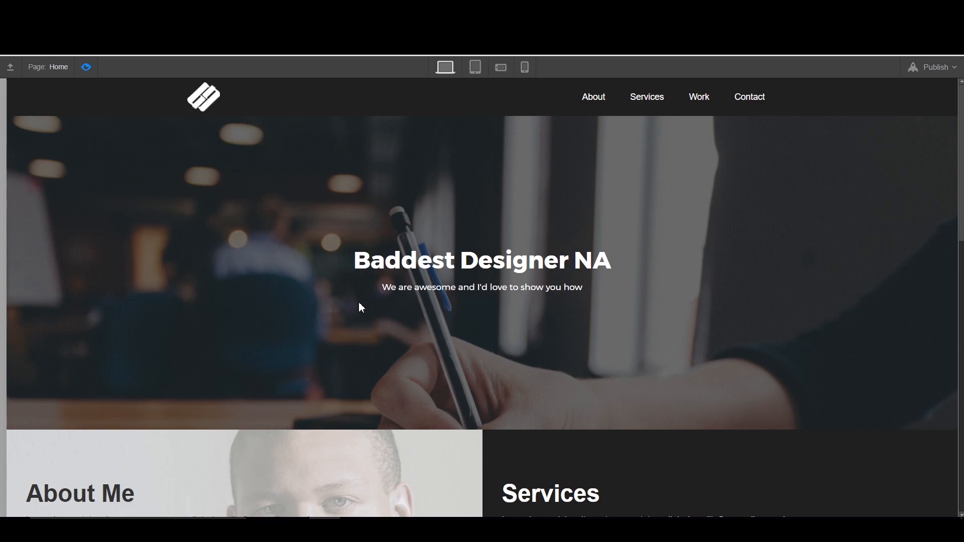
pyautogui.moveTo(423, 290)
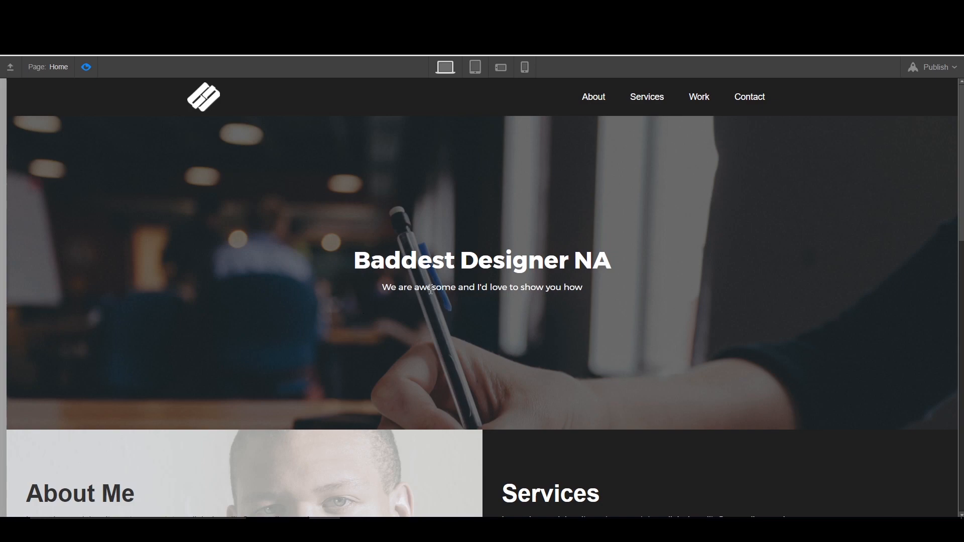
pyautogui.scroll(-3)
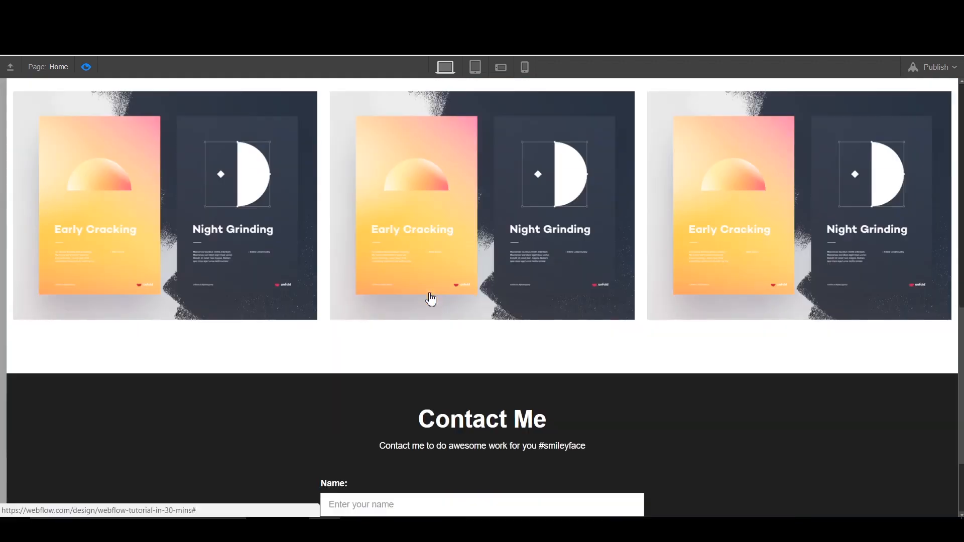